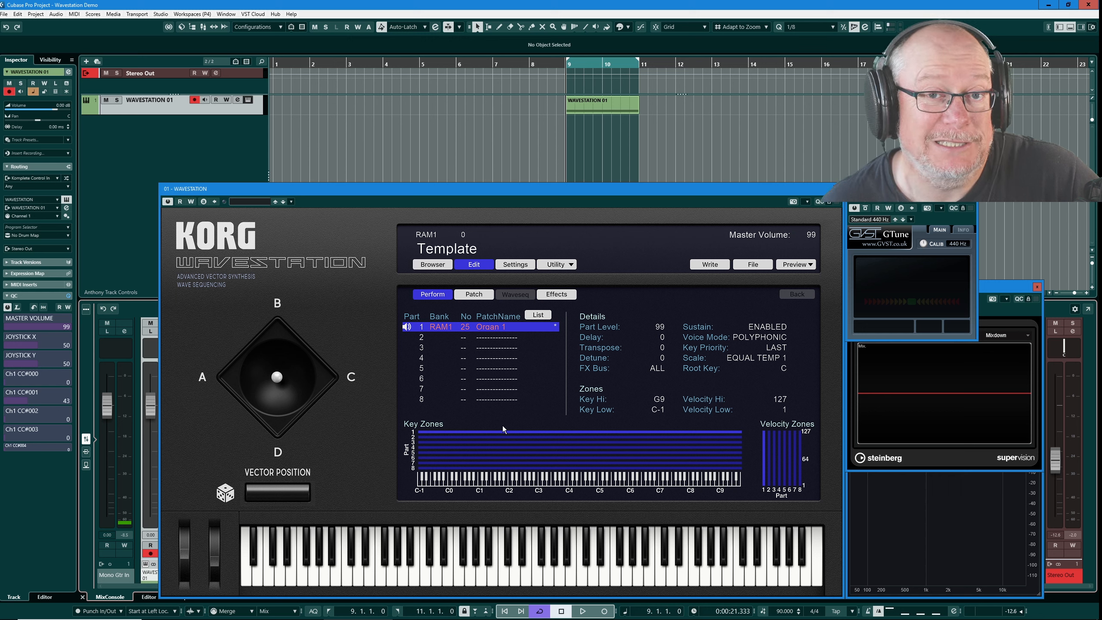
{"action": "mouse_move", "coordinate": [305, 262]}
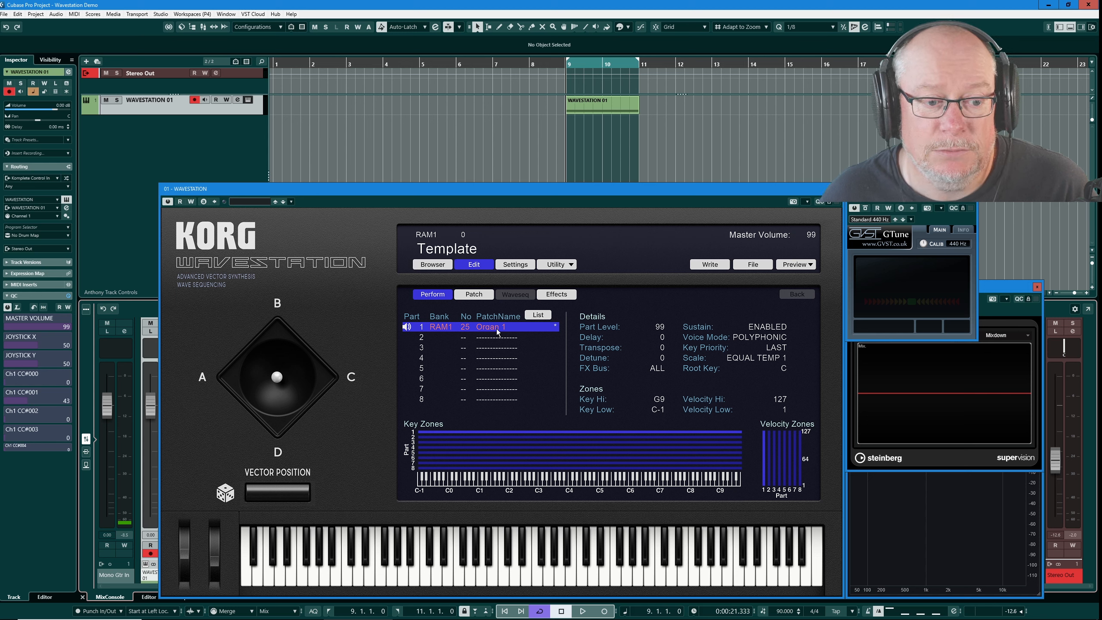
Show the patch editor for part 1, Organ 1, with its single Organ 3 oscillator.
{"action": "left_click", "coordinate": [473, 294]}
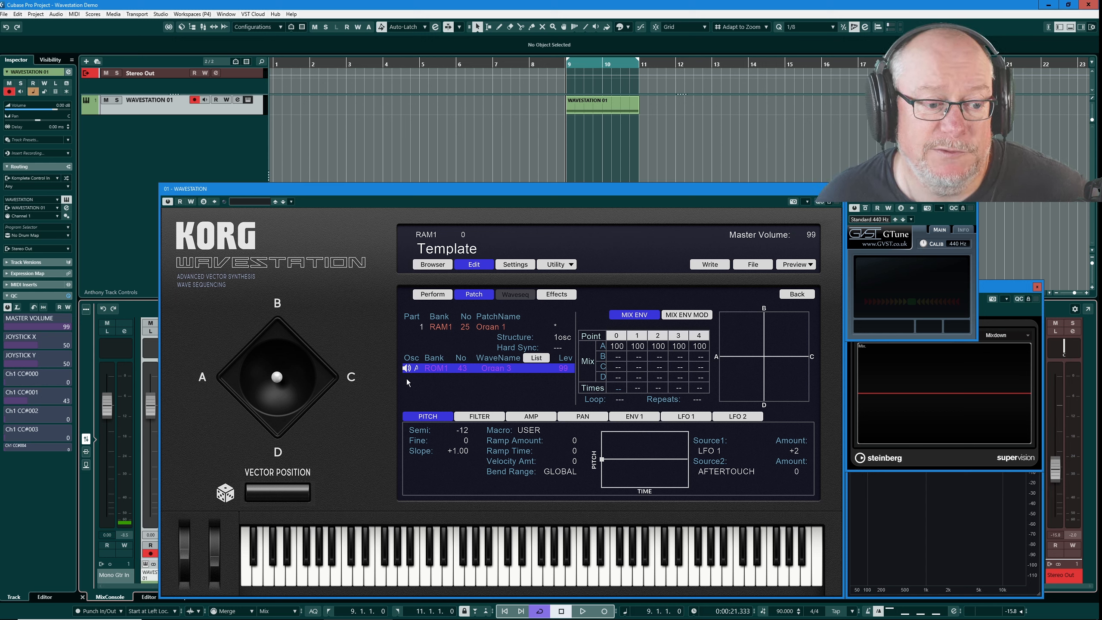
{"action": "mouse_move", "coordinate": [410, 406]}
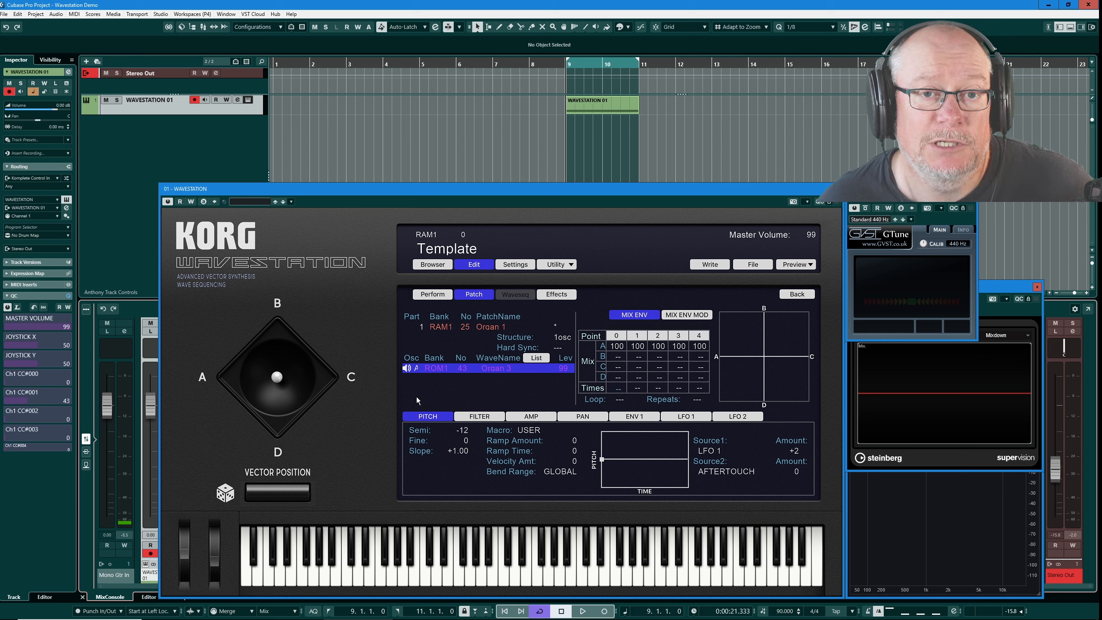
{"action": "mouse_move", "coordinate": [241, 449]}
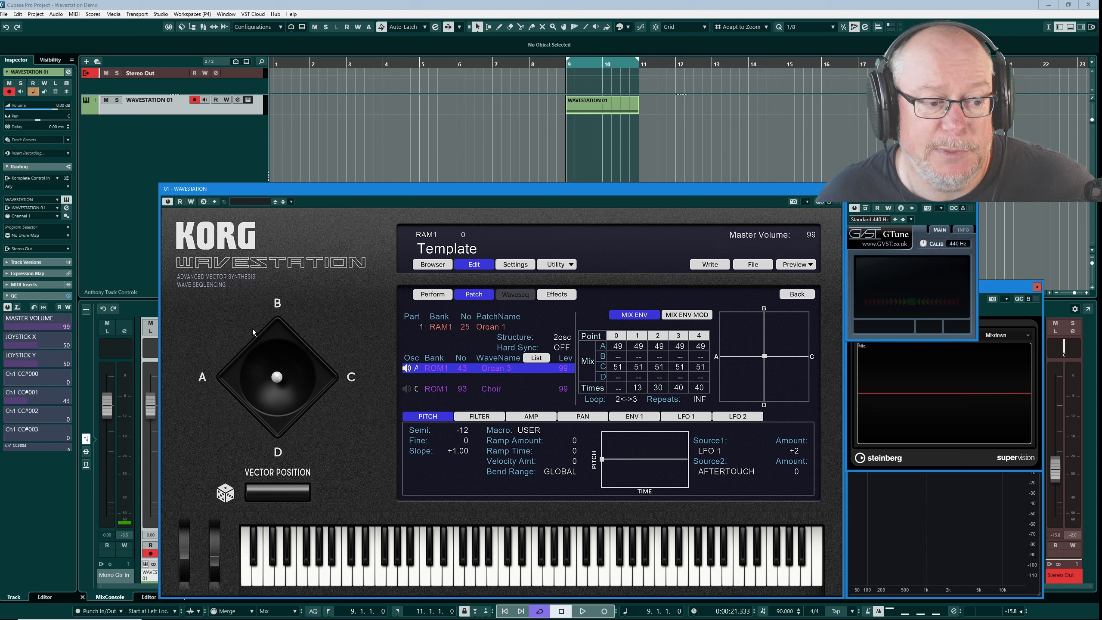
{"action": "mouse_move", "coordinate": [368, 387]}
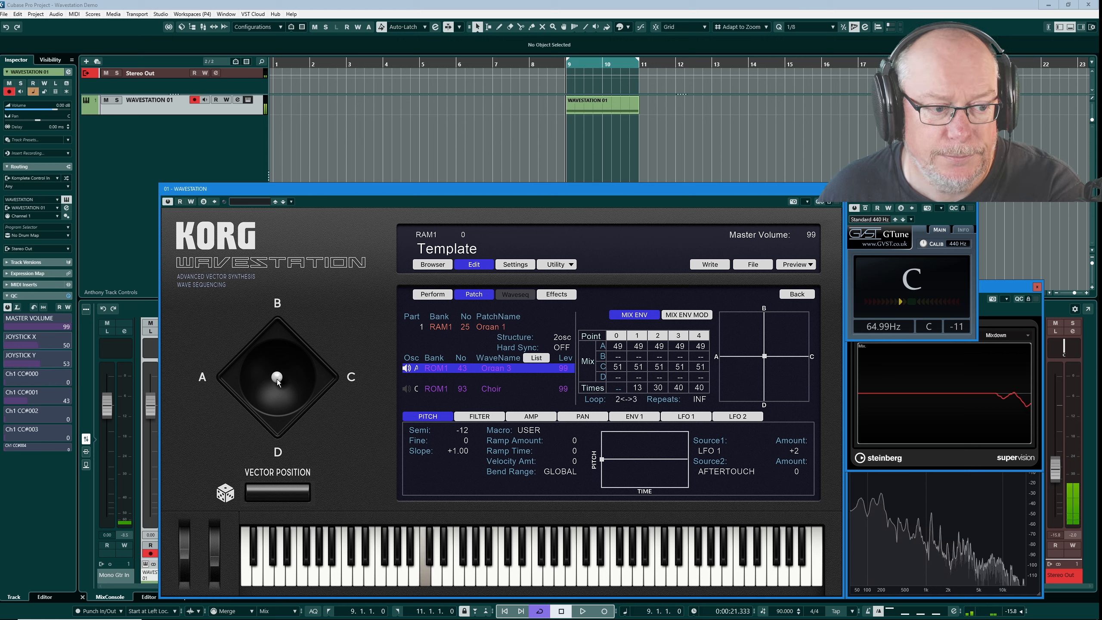
Audition the Organ 3/Choir blend by sweeping the vector joystick across the A–B axis.
{"action": "left_click_drag", "start_coordinate": [277, 376], "coordinate": [245, 377]}
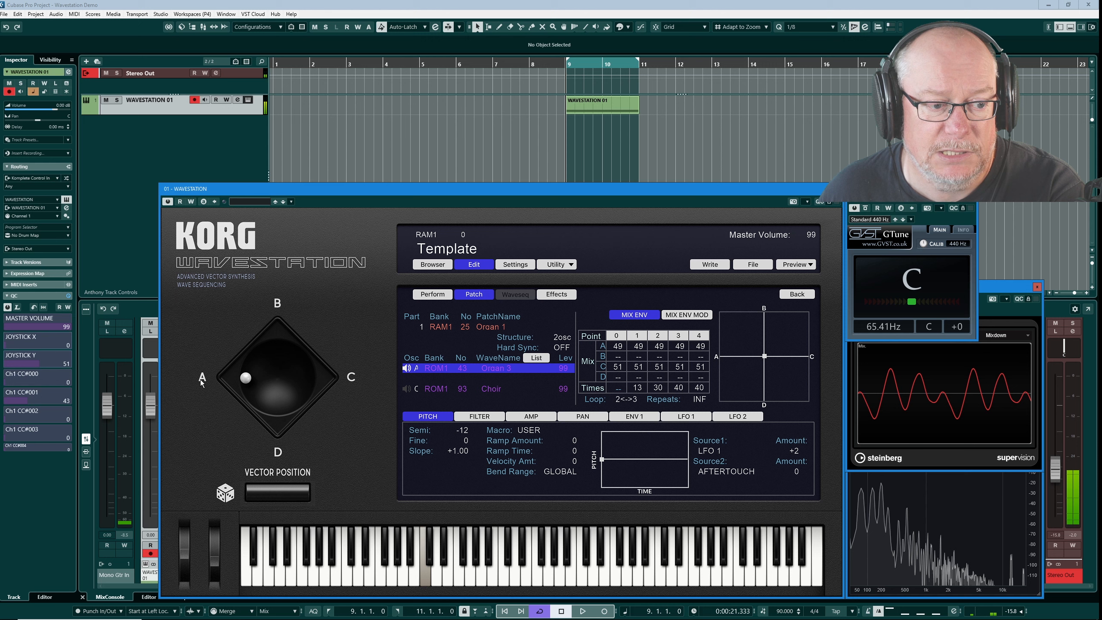
{"action": "left_click_drag", "start_coordinate": [244, 377], "coordinate": [308, 380]}
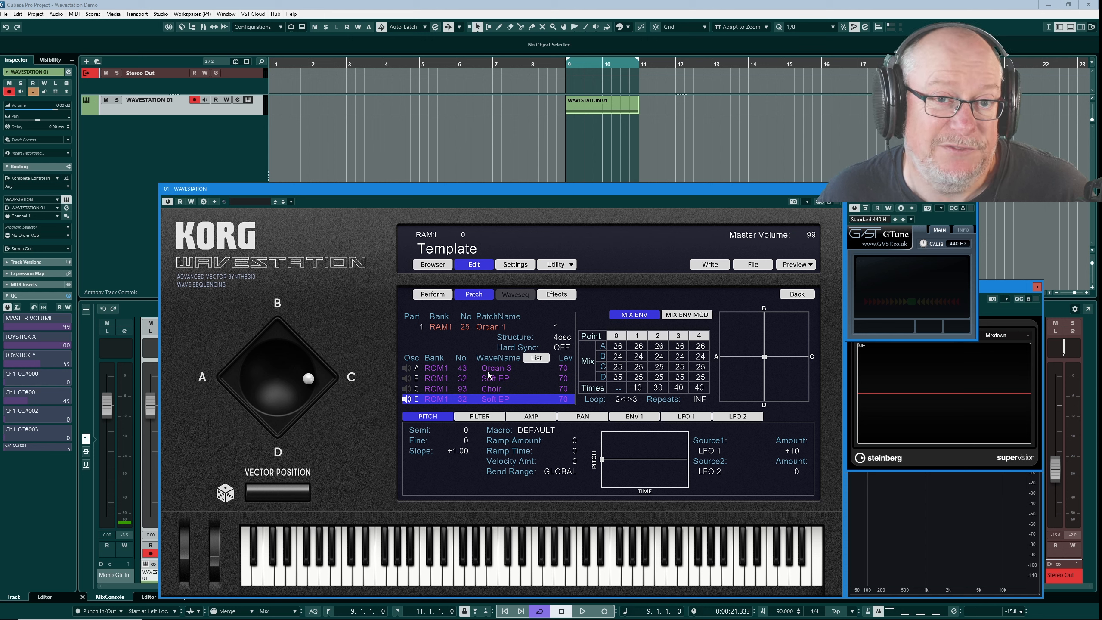
{"action": "mouse_move", "coordinate": [491, 379]}
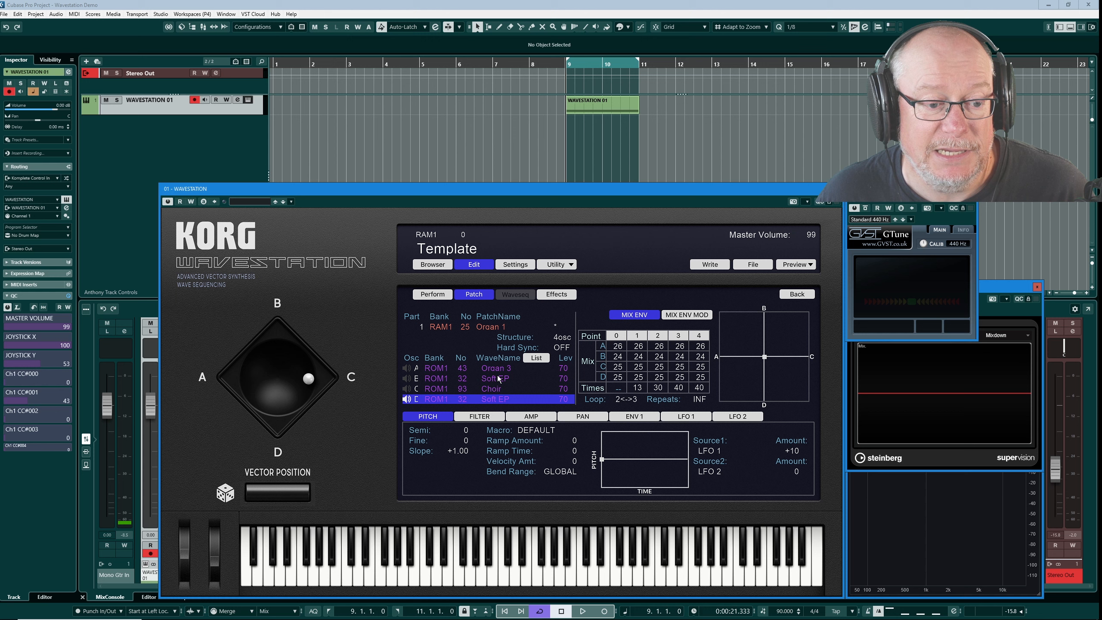
Assign Flute to oscillator D and audition the blend toward Soft EP, Choir and Flute corners.
{"action": "left_click", "coordinate": [537, 359]}
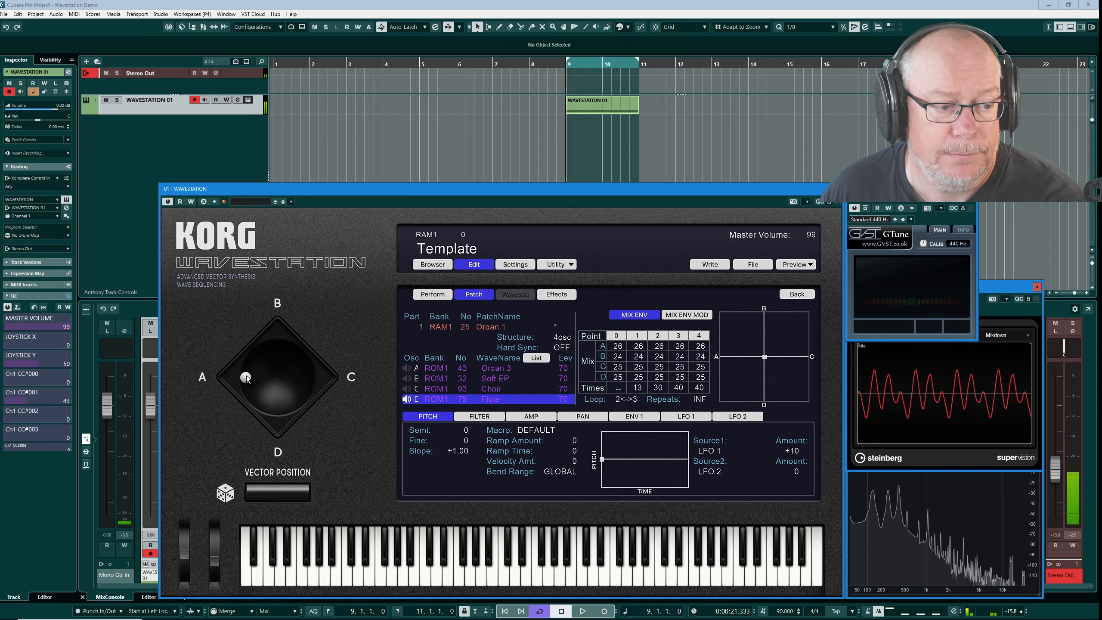
{"action": "left_click_drag", "start_coordinate": [246, 376], "coordinate": [277, 345]}
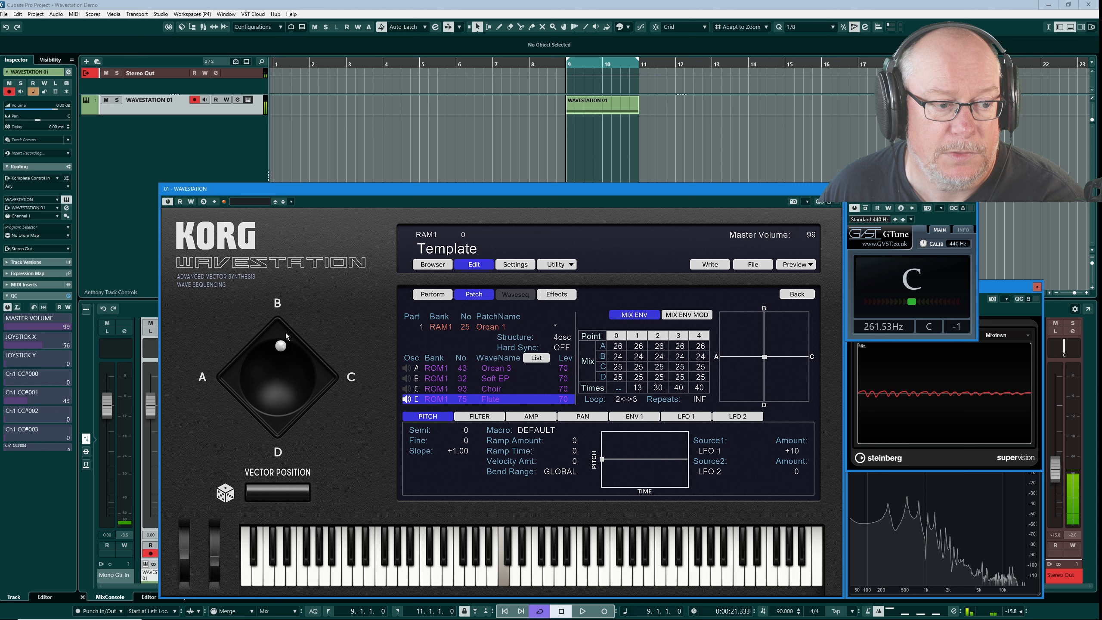
{"action": "left_click_drag", "start_coordinate": [277, 344], "coordinate": [308, 375]}
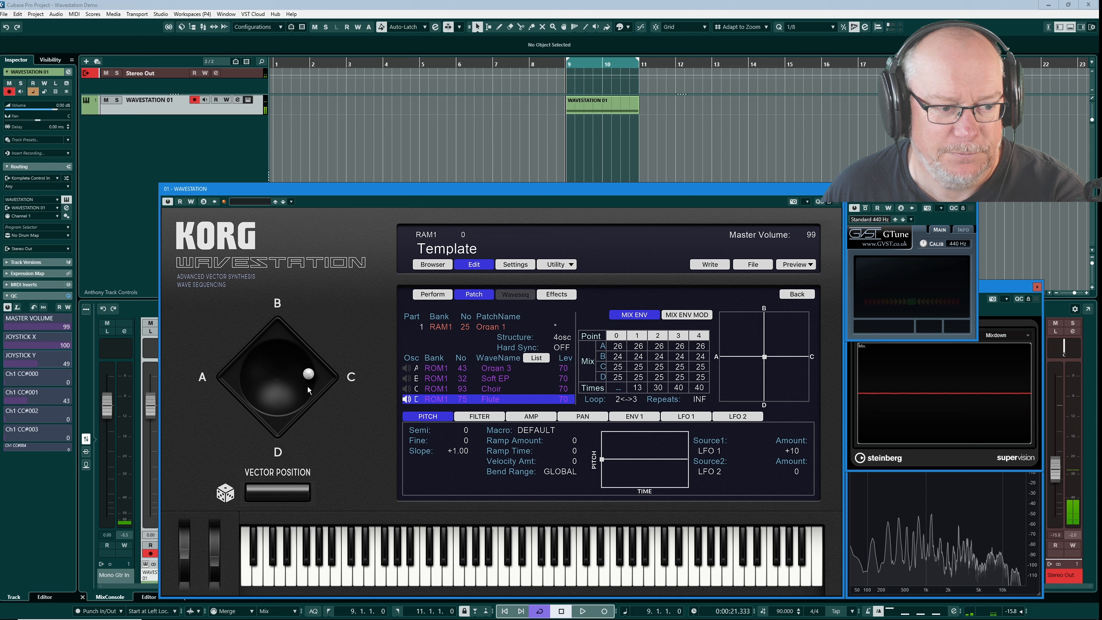
{"action": "left_click_drag", "start_coordinate": [309, 373], "coordinate": [273, 409]}
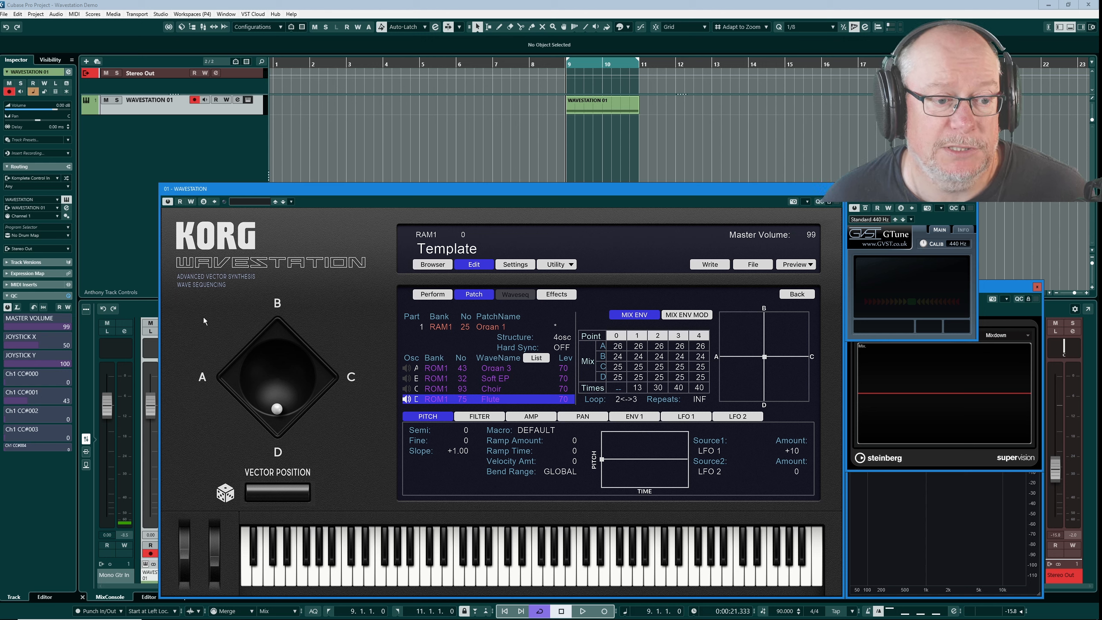
{"action": "left_click", "coordinate": [431, 293]}
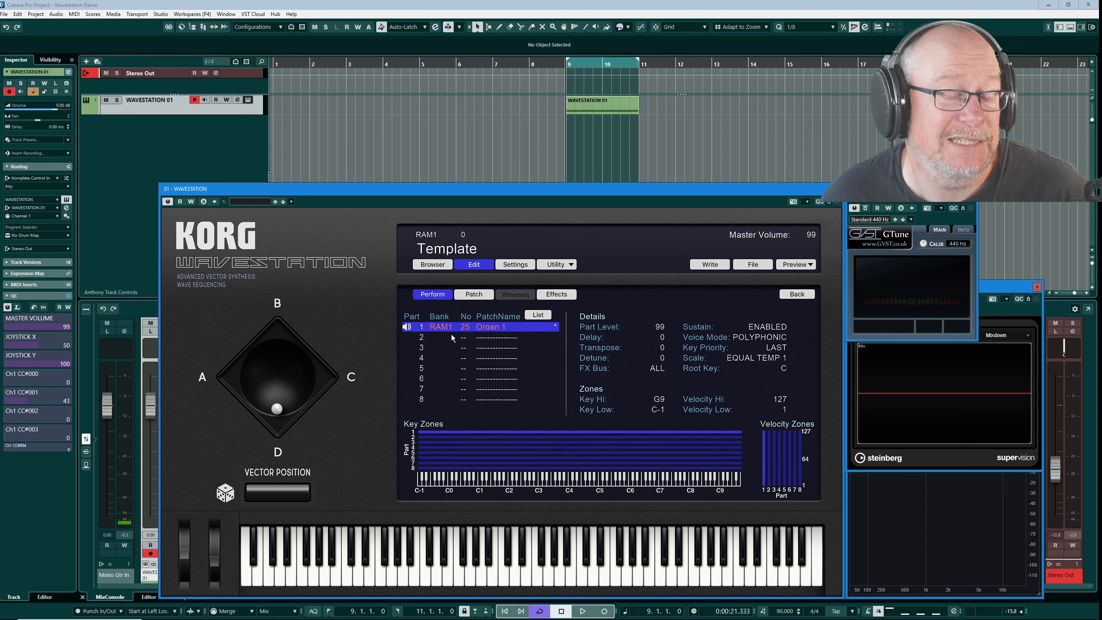
{"action": "mouse_move", "coordinate": [445, 449]}
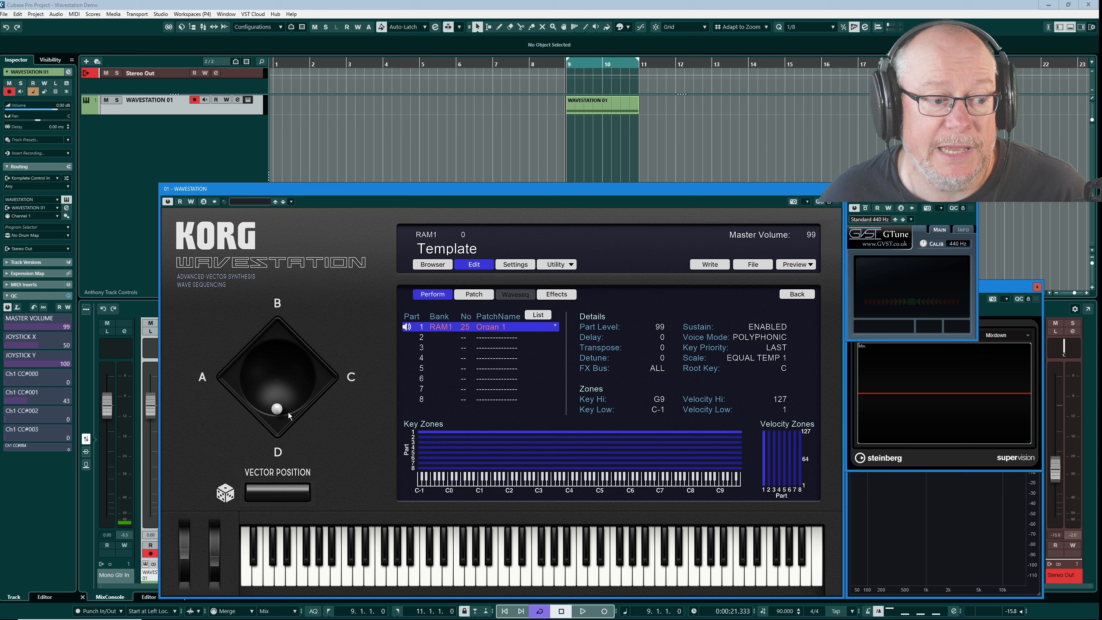
{"action": "left_click_drag", "start_coordinate": [276, 409], "coordinate": [309, 383]}
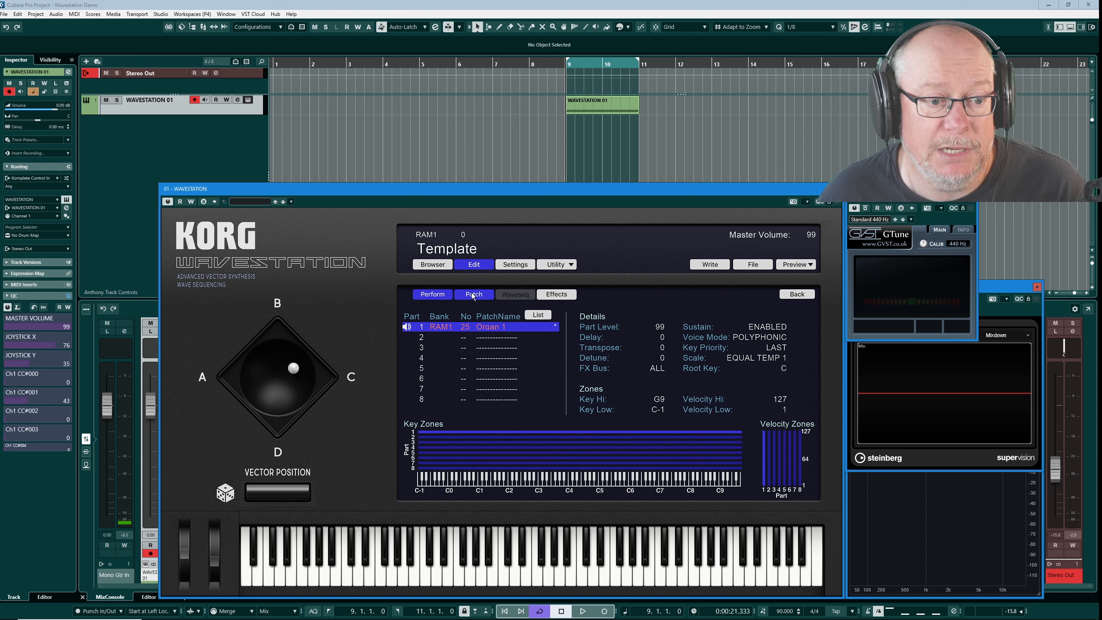
{"action": "left_click", "coordinate": [473, 293]}
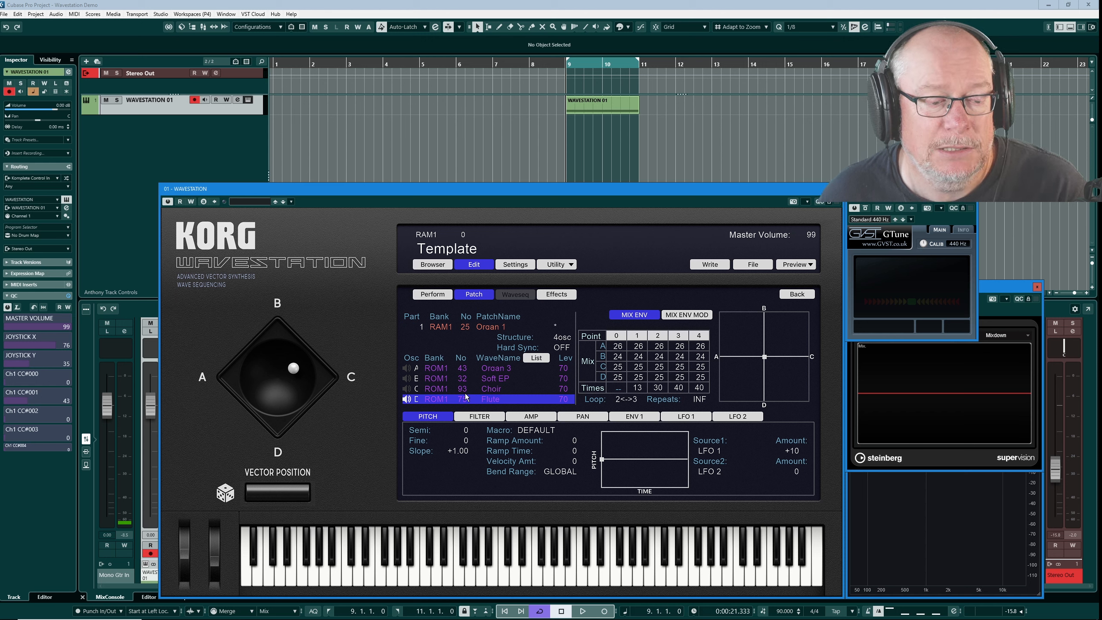
{"action": "left_click_drag", "start_coordinate": [293, 368], "coordinate": [274, 372]}
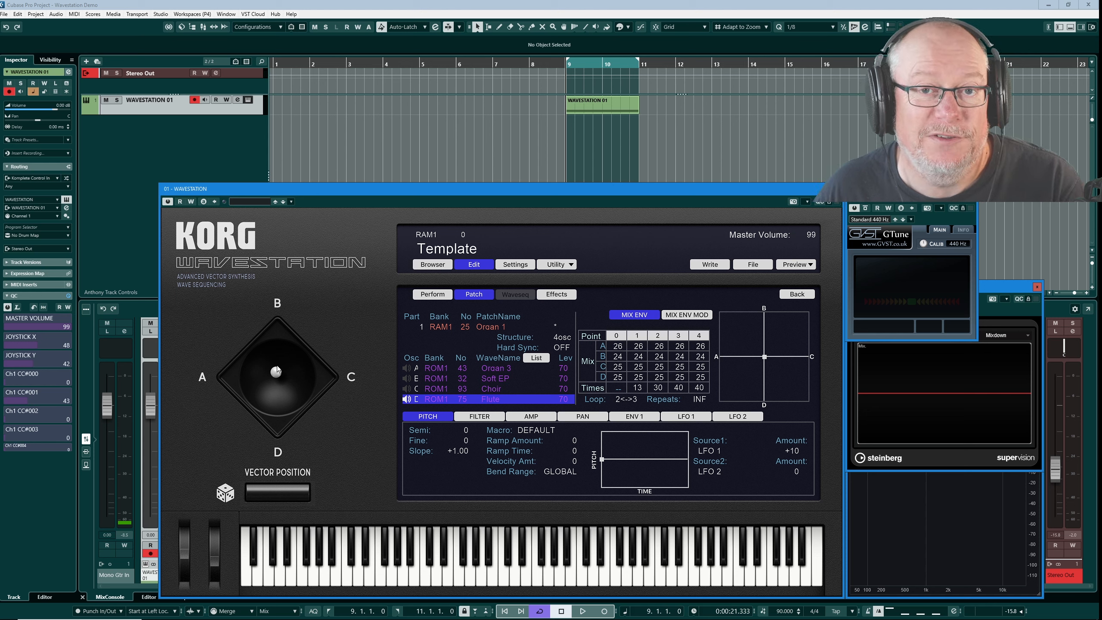
{"action": "left_click_drag", "start_coordinate": [277, 371], "coordinate": [308, 381]}
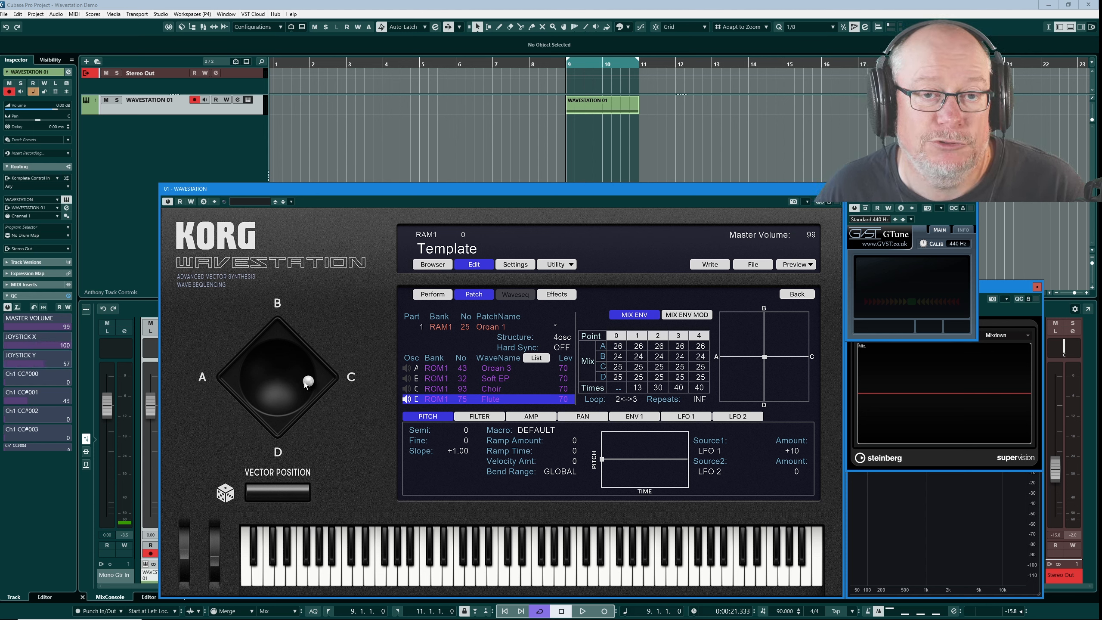
{"action": "left_click_drag", "start_coordinate": [307, 382], "coordinate": [278, 373]}
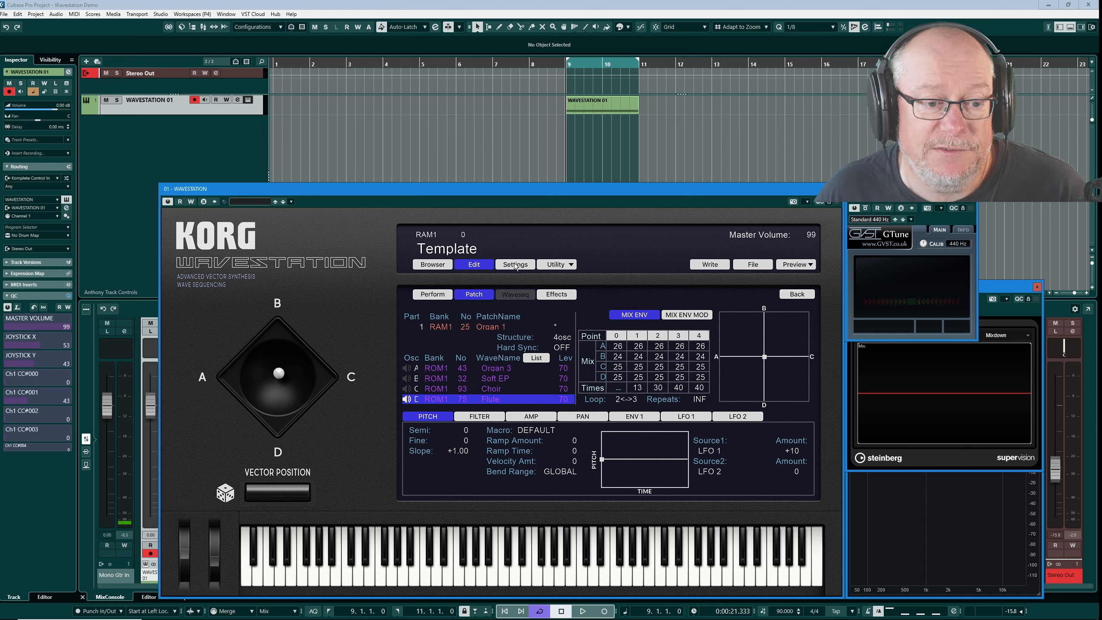
{"action": "left_click", "coordinate": [515, 263]}
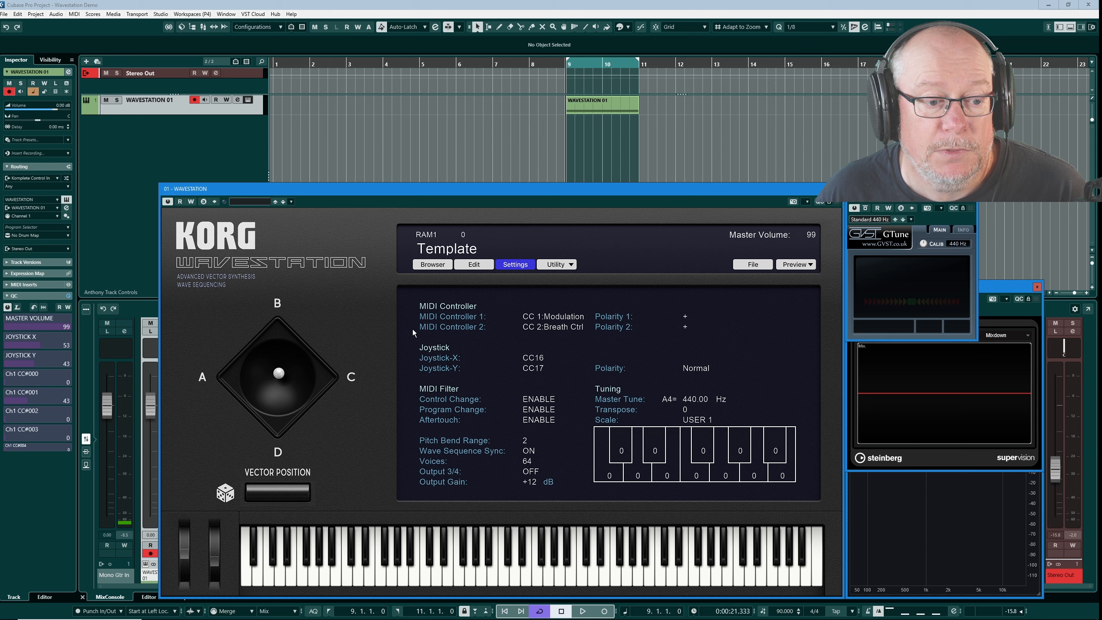
{"action": "mouse_move", "coordinate": [509, 374]}
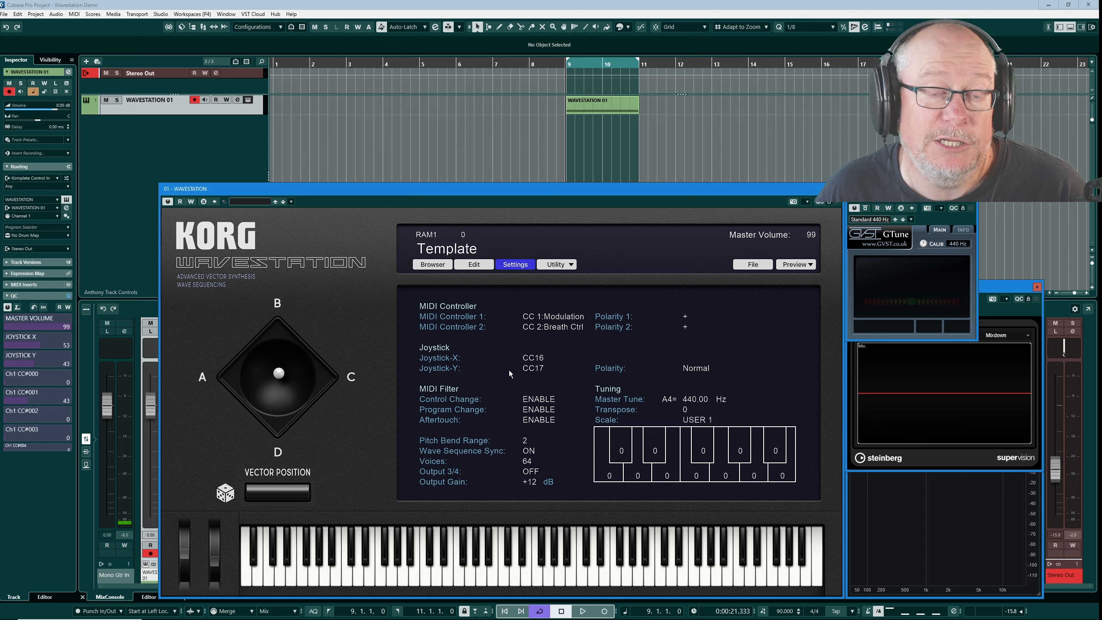
{"action": "mouse_move", "coordinate": [553, 383]}
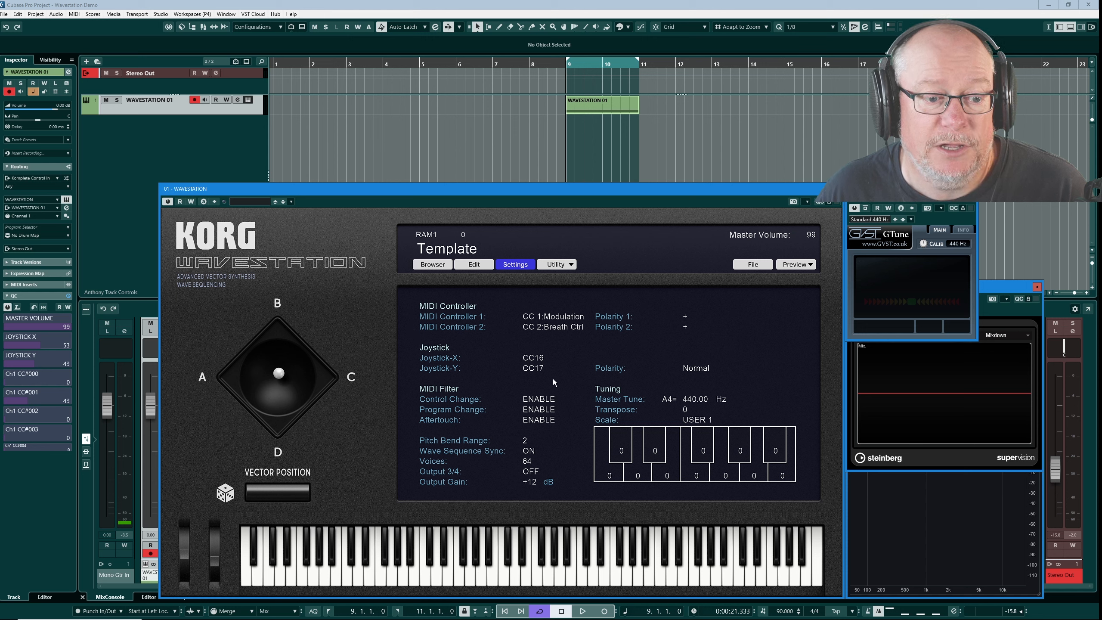
{"action": "mouse_move", "coordinate": [555, 380]}
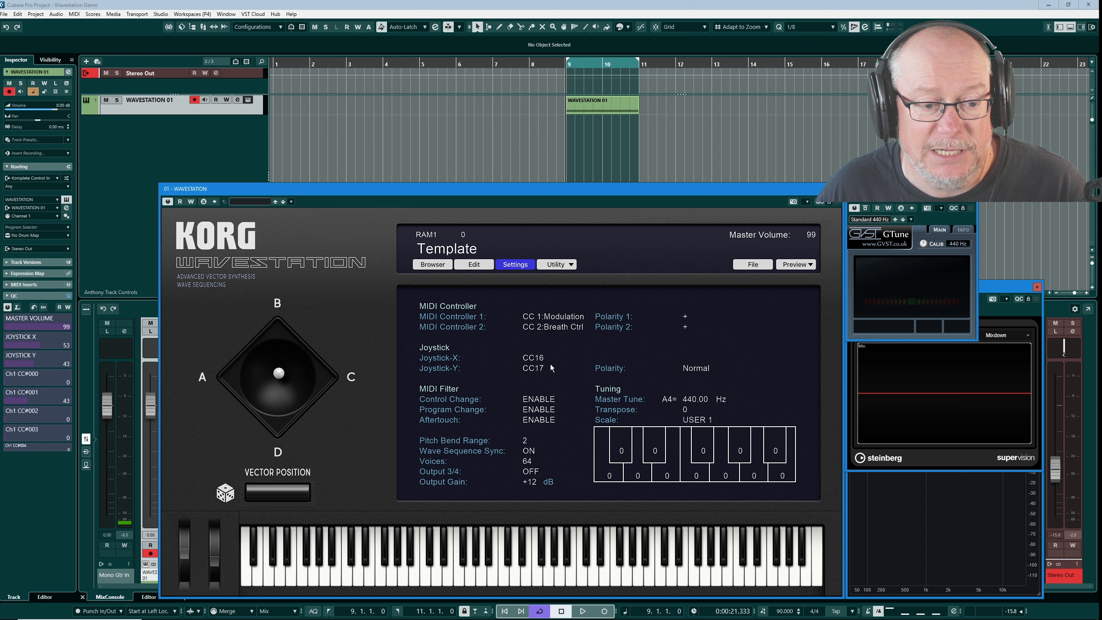
{"action": "mouse_move", "coordinate": [459, 300]}
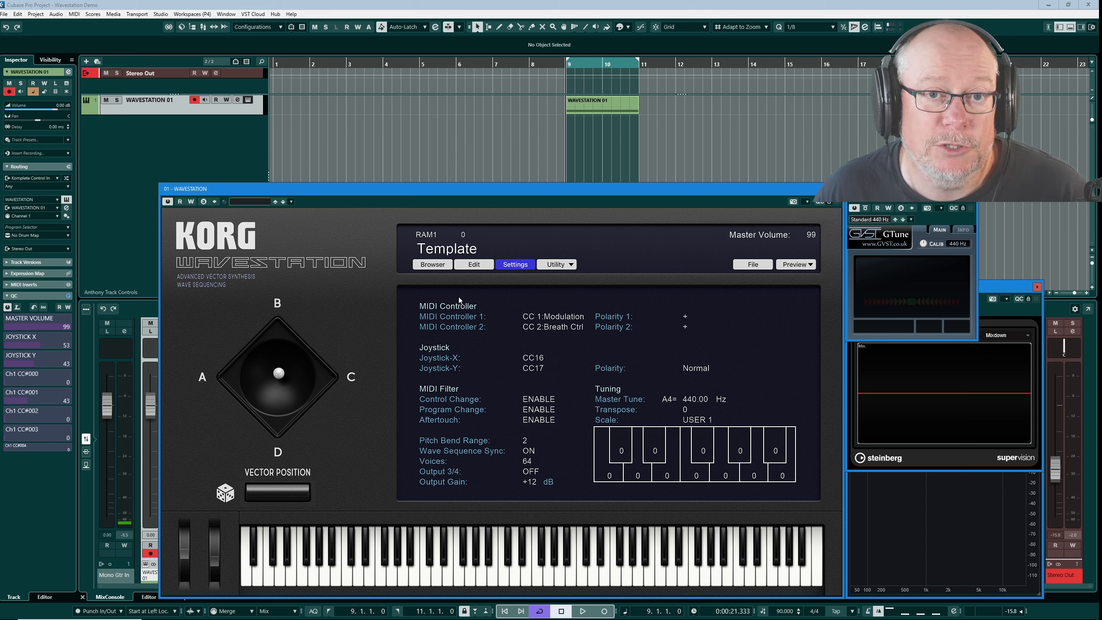
{"action": "mouse_move", "coordinate": [457, 321]}
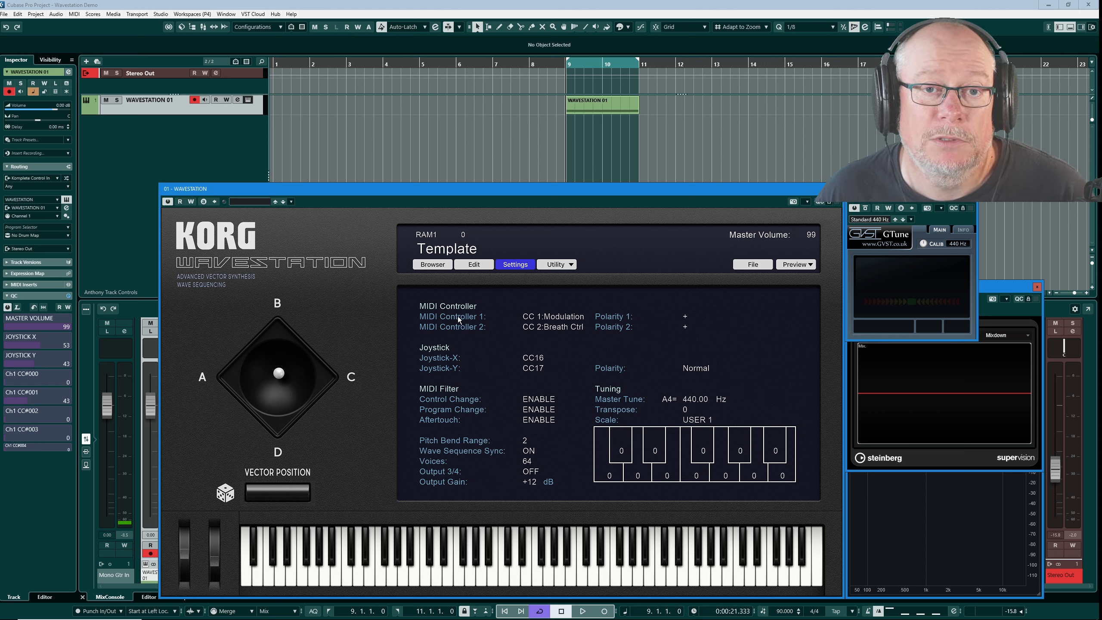
{"action": "left_click", "coordinate": [473, 265]}
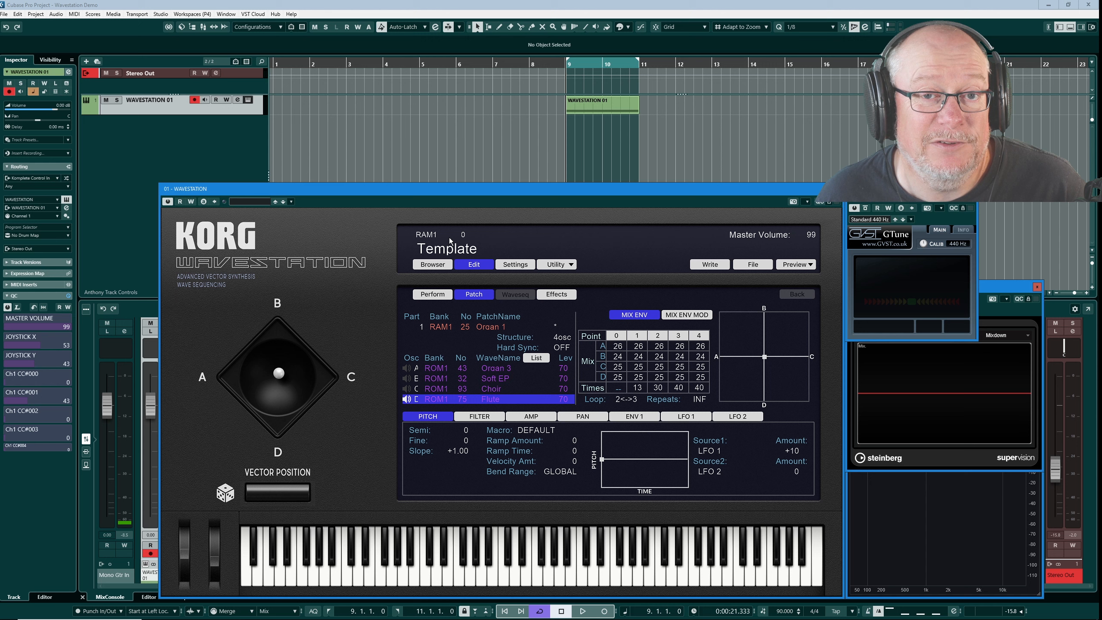
{"action": "mouse_move", "coordinate": [176, 137]}
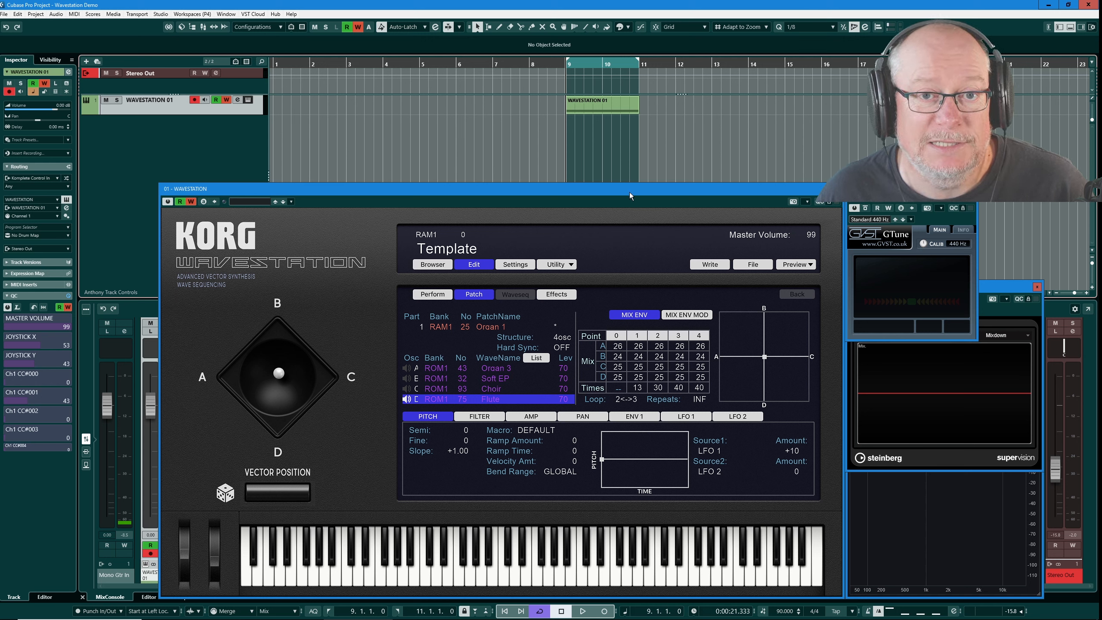
{"action": "mouse_move", "coordinate": [566, 147]}
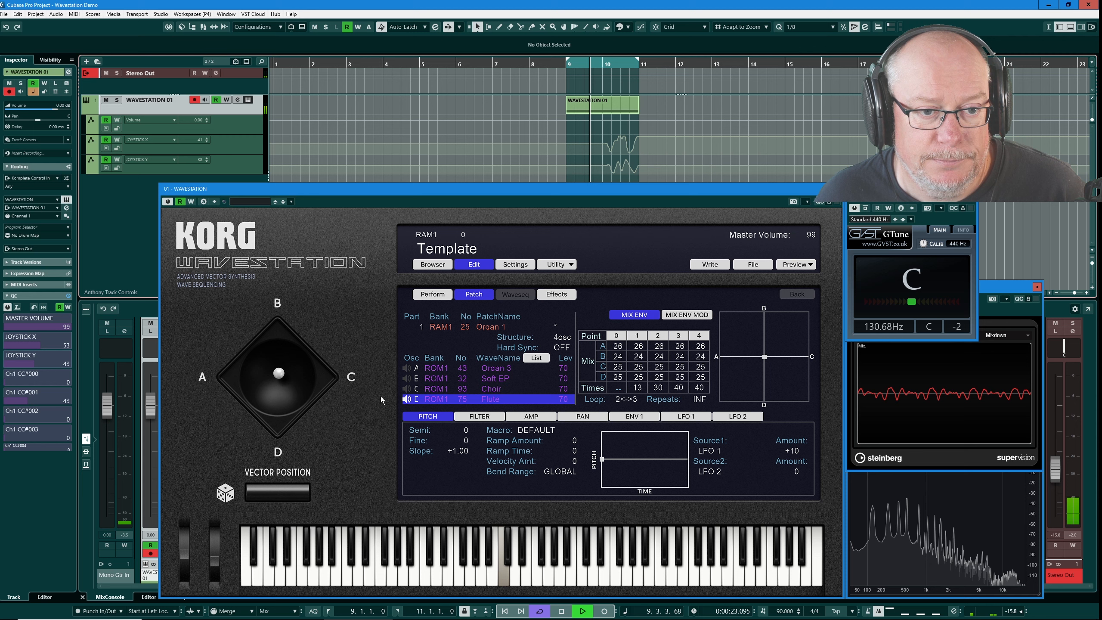
Nudge the vector joystick while the Joystick X/Y automation plays through.
{"action": "left_click_drag", "start_coordinate": [277, 373], "coordinate": [293, 383]}
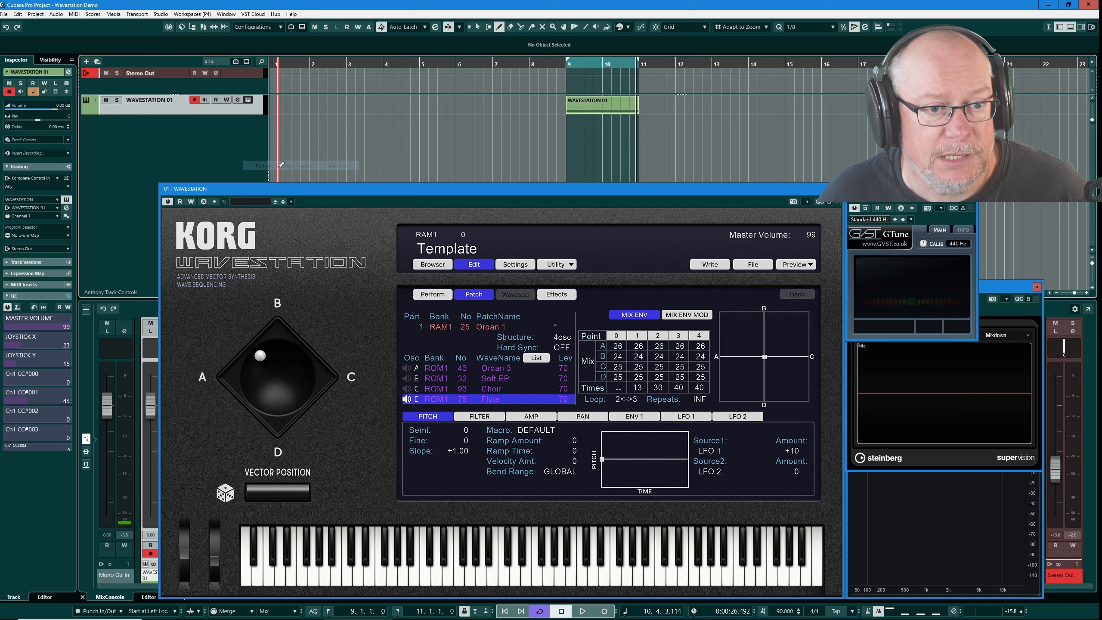
Return the vector joystick to the centre of the A/B/C/D diamond.
{"action": "left_click_drag", "start_coordinate": [258, 354], "coordinate": [270, 371]}
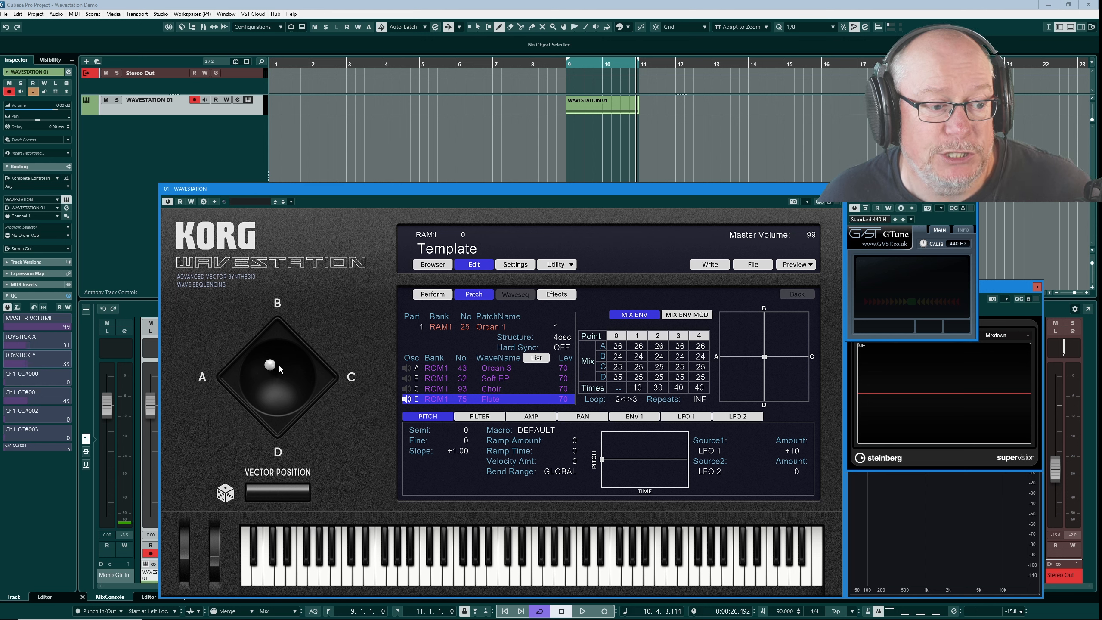
{"action": "left_click_drag", "start_coordinate": [270, 364], "coordinate": [270, 386]}
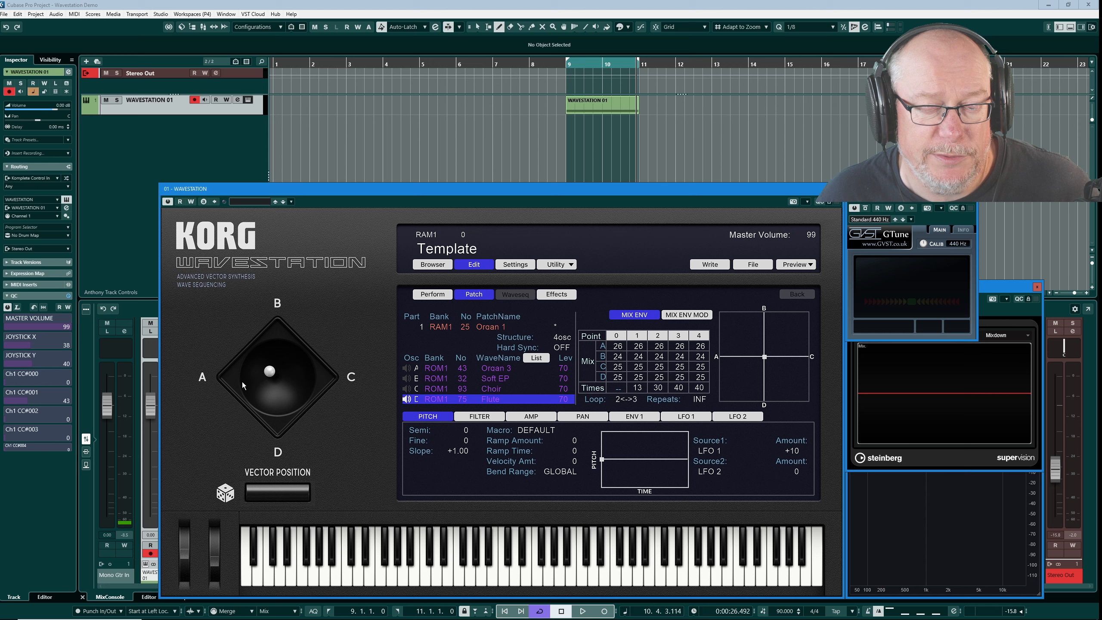
{"action": "mouse_move", "coordinate": [818, 307]}
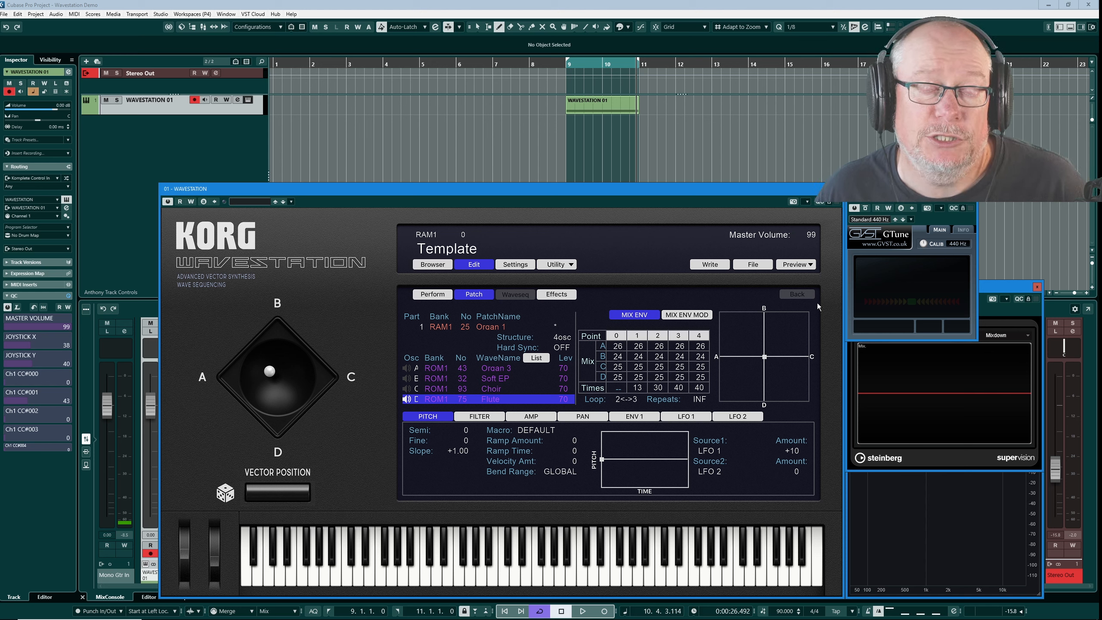
{"action": "mouse_move", "coordinate": [730, 289]}
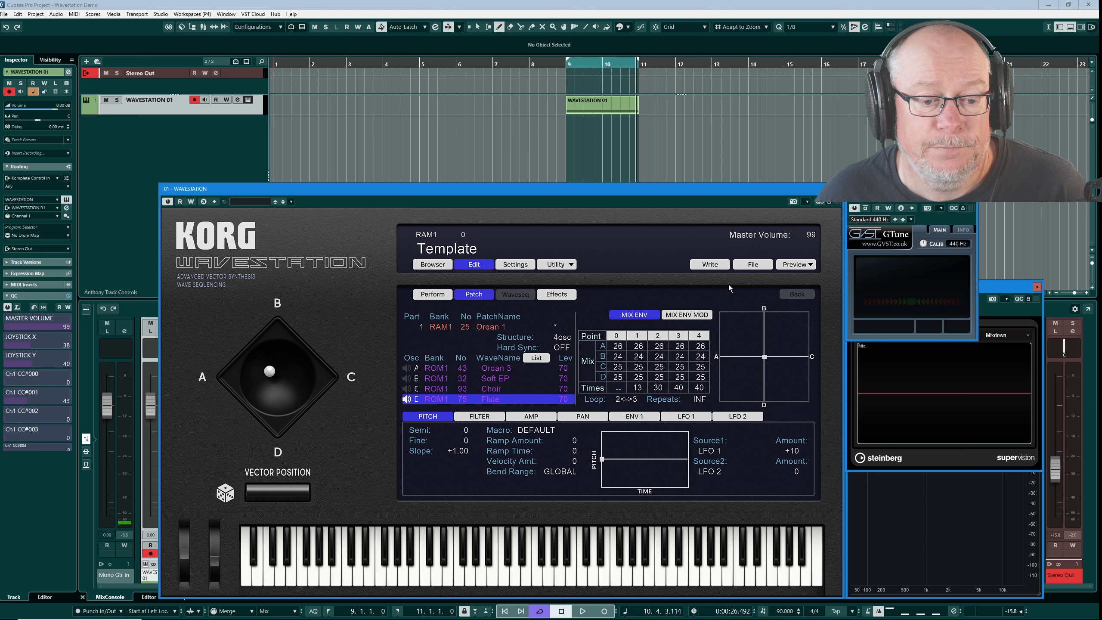
{"action": "mouse_move", "coordinate": [733, 368]}
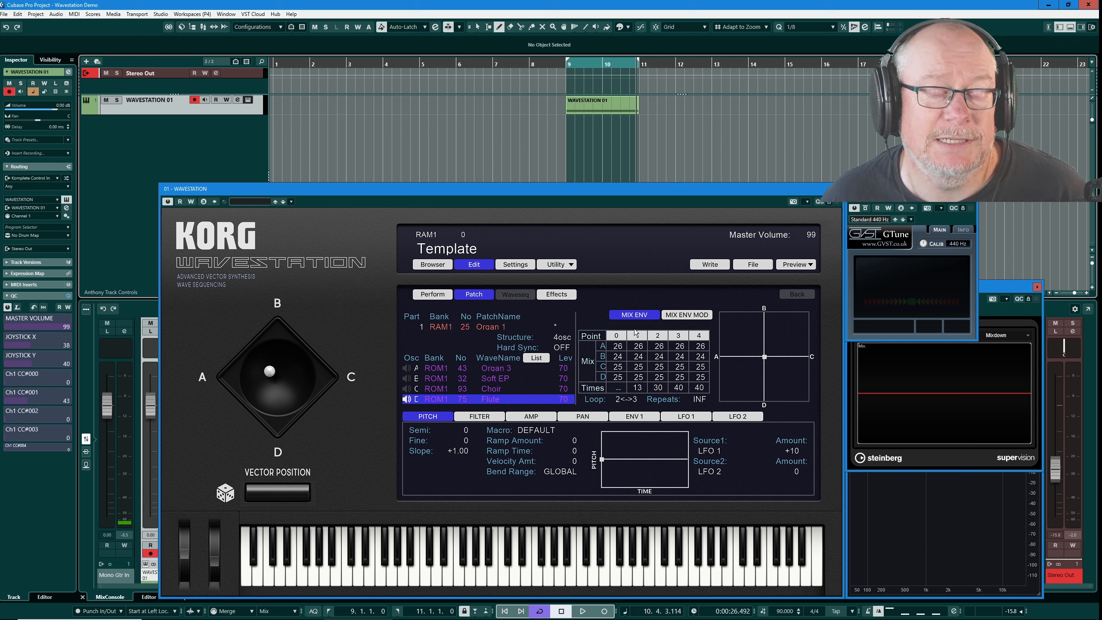
{"action": "mouse_move", "coordinate": [685, 296]}
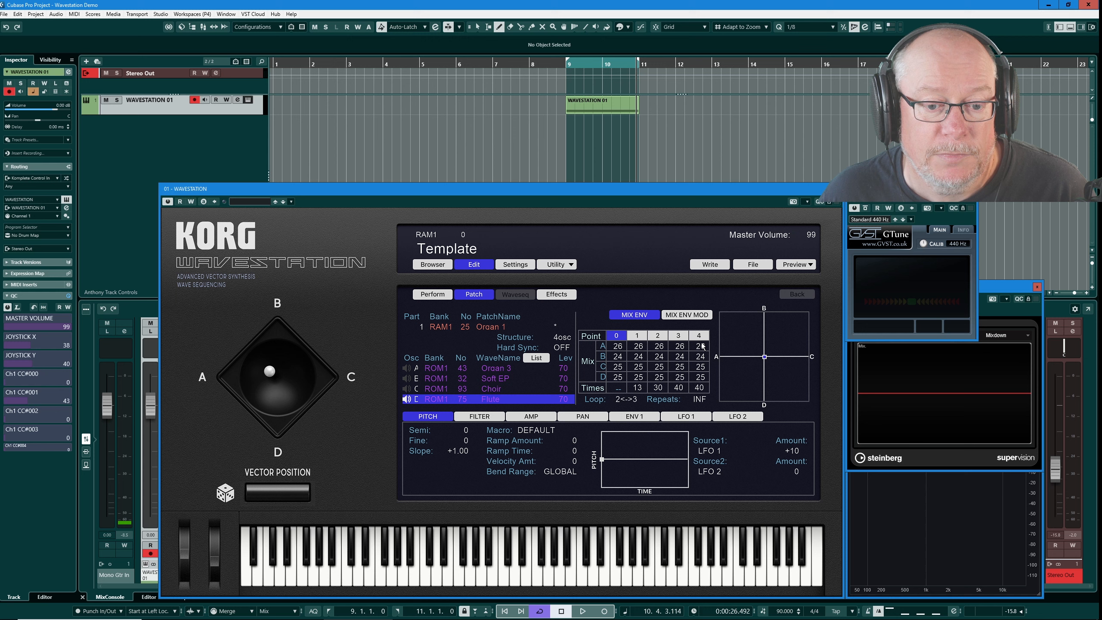
Review mix envelope points 0–2 and set point 0 fully to A.
{"action": "left_click", "coordinate": [637, 334]}
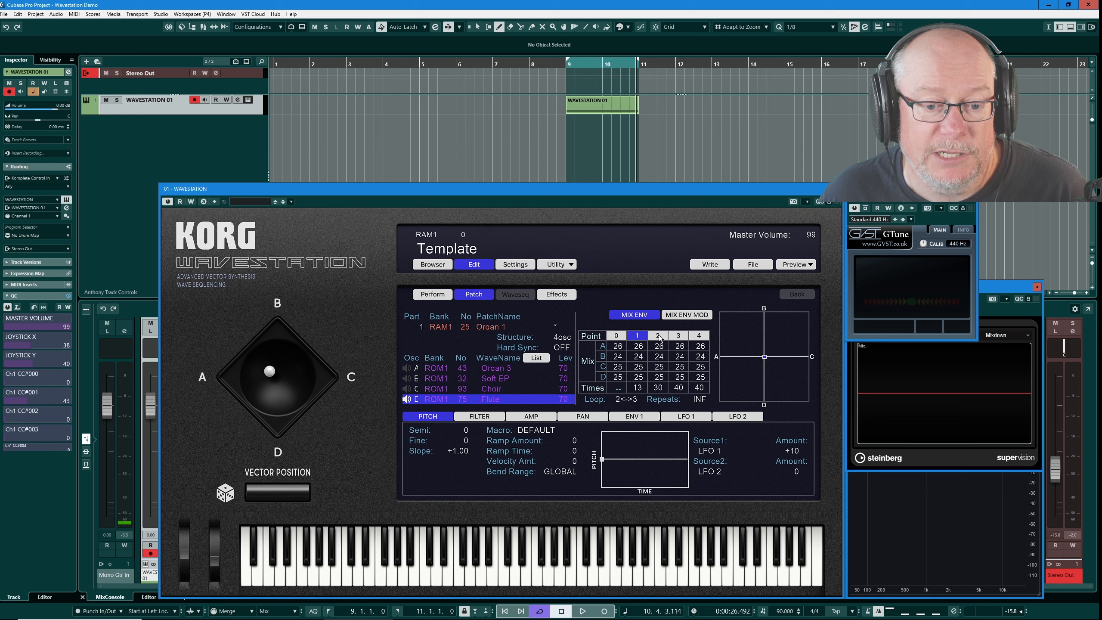
{"action": "left_click", "coordinate": [656, 335]}
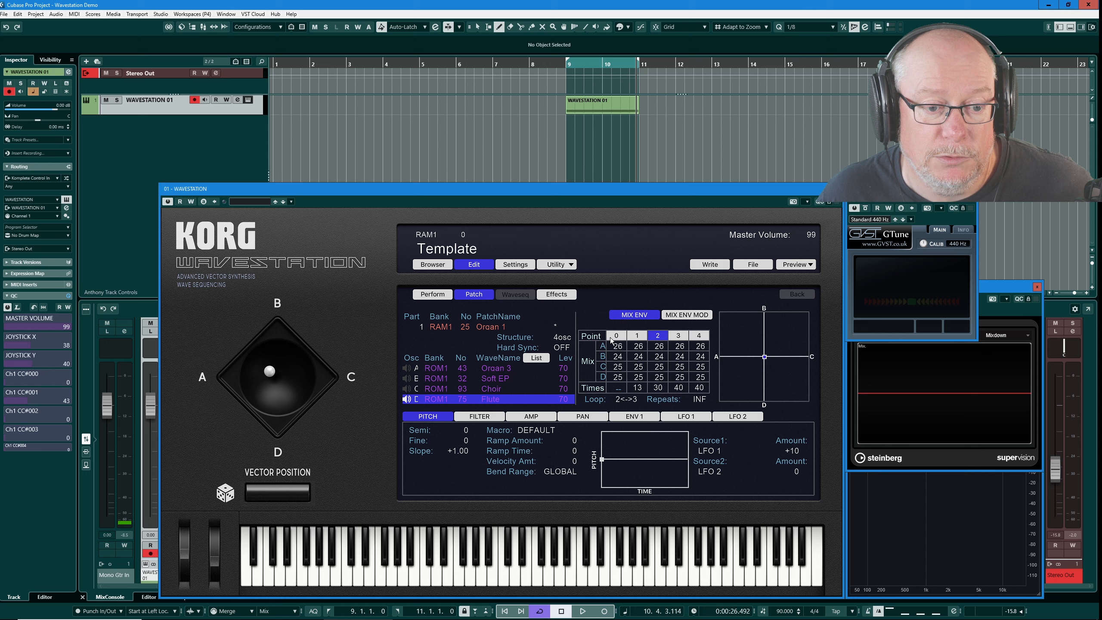
{"action": "mouse_move", "coordinate": [633, 287]}
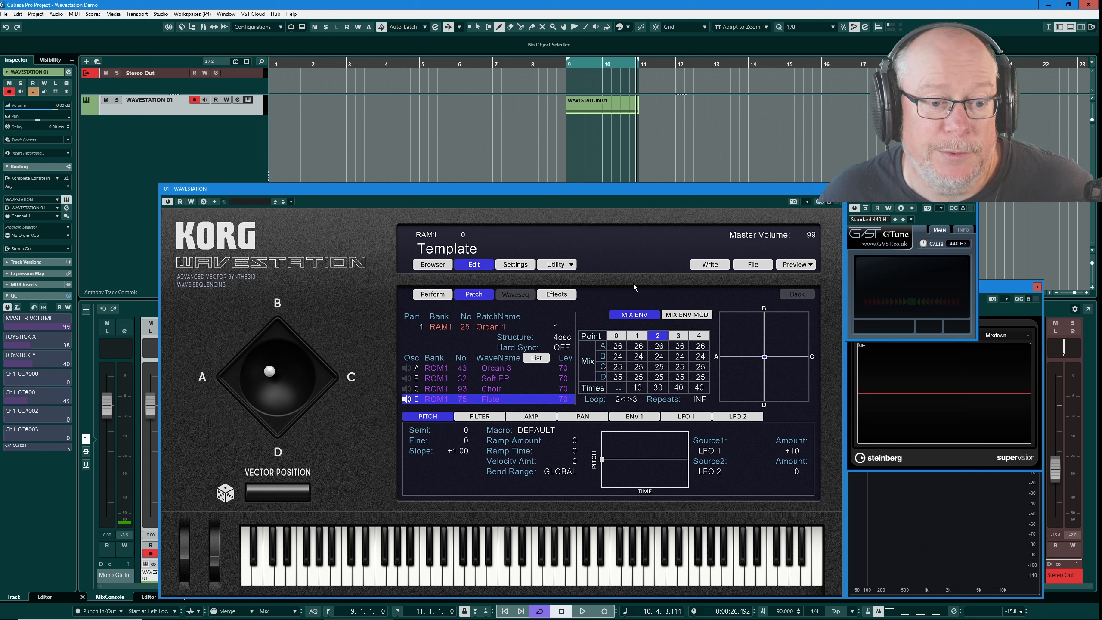
{"action": "left_click", "coordinate": [617, 335]}
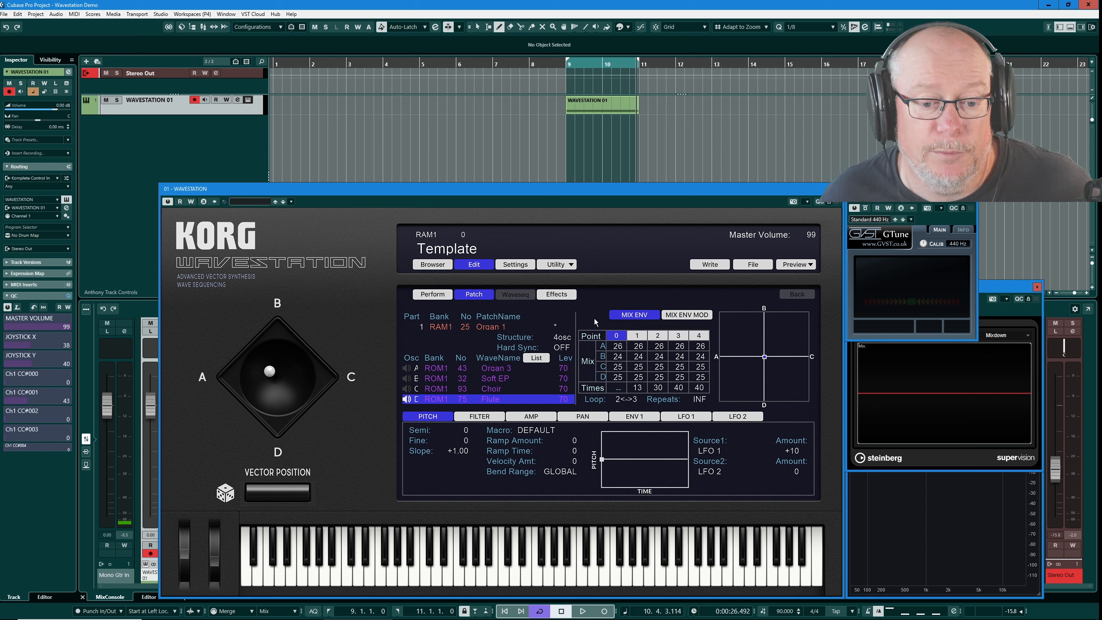
{"action": "mouse_move", "coordinate": [766, 361]}
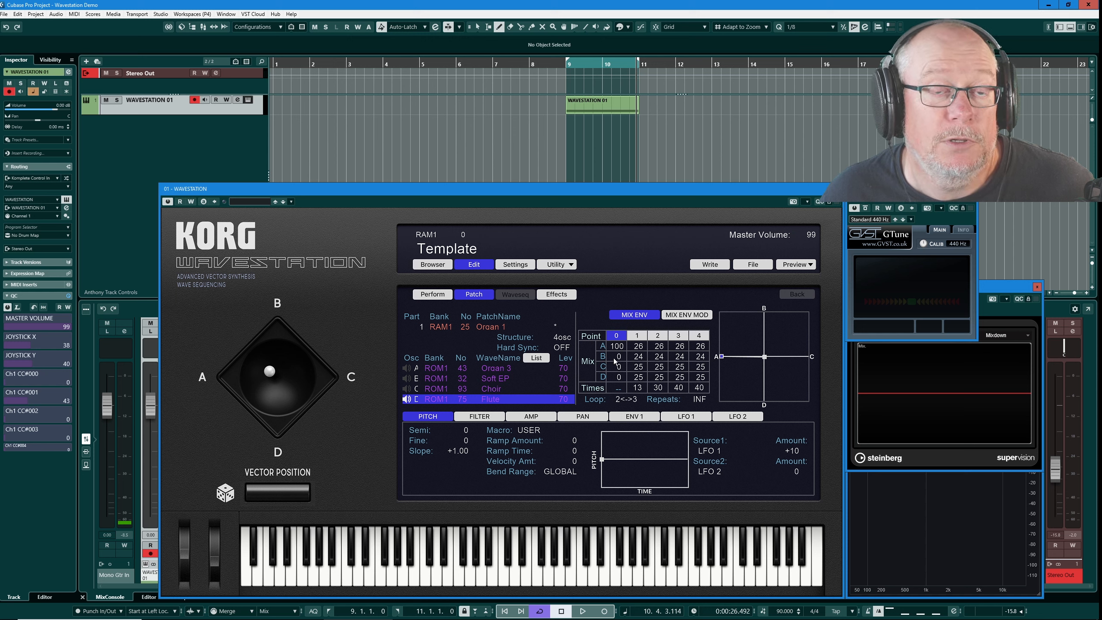
{"action": "left_click_drag", "start_coordinate": [763, 357], "coordinate": [741, 345]}
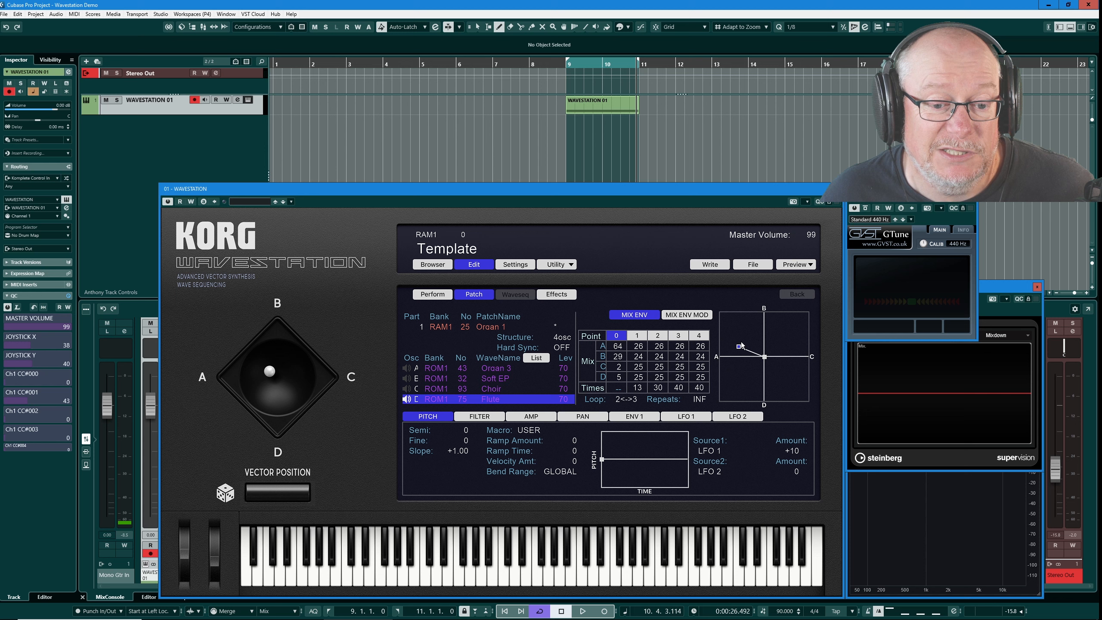
{"action": "left_click_drag", "start_coordinate": [741, 345], "coordinate": [729, 351]}
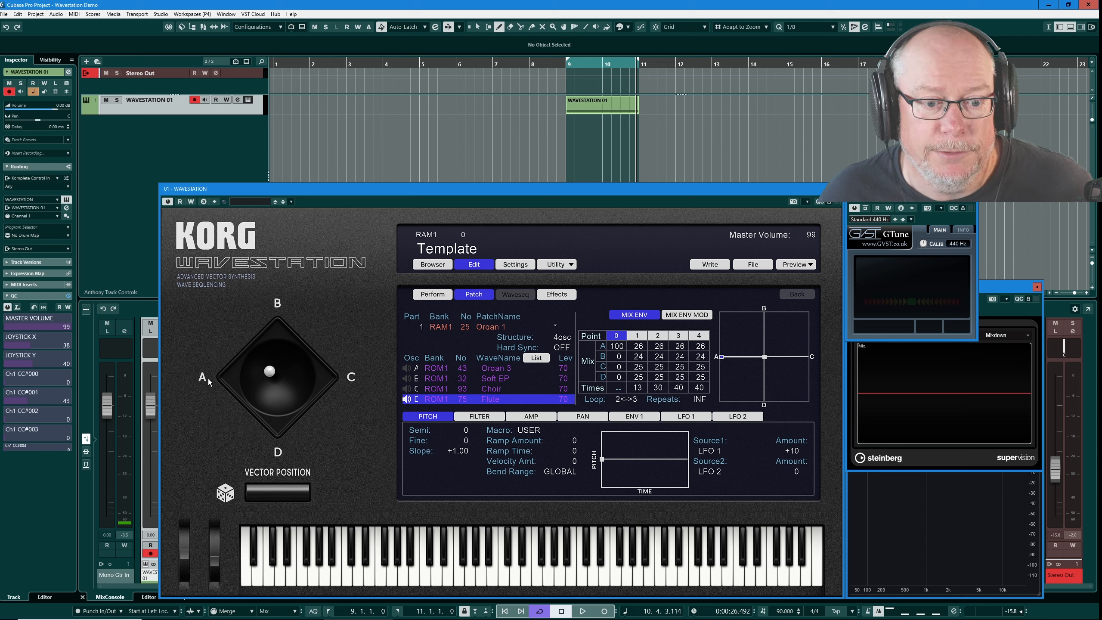
Set mix envelope point 1 fully to B and point 3 fully to D.
{"action": "left_click", "coordinate": [637, 335]}
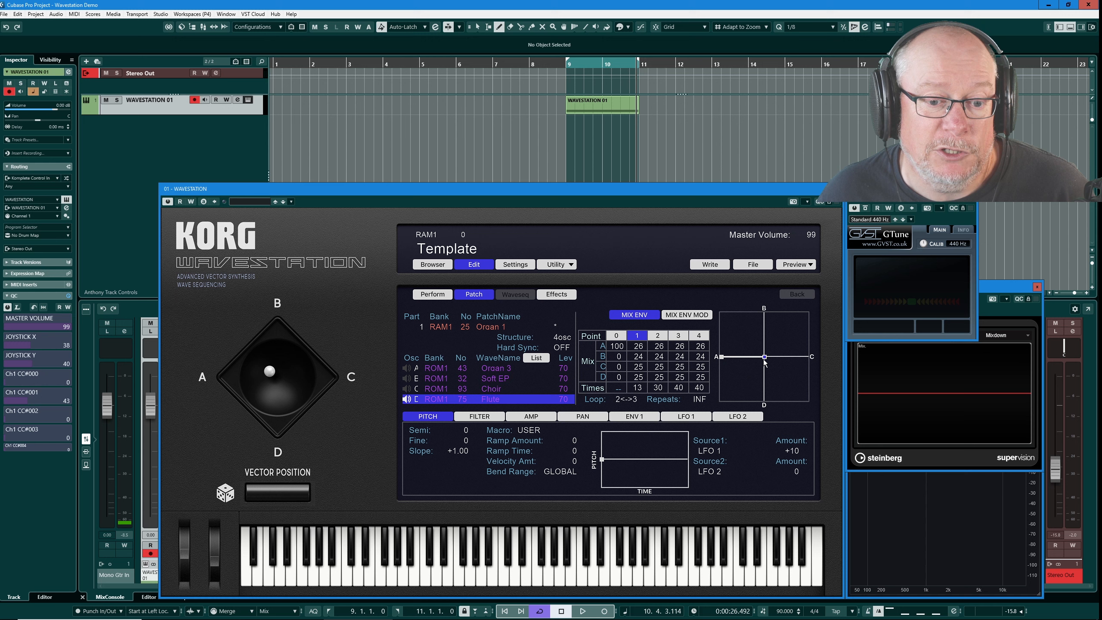
{"action": "mouse_move", "coordinate": [747, 369]}
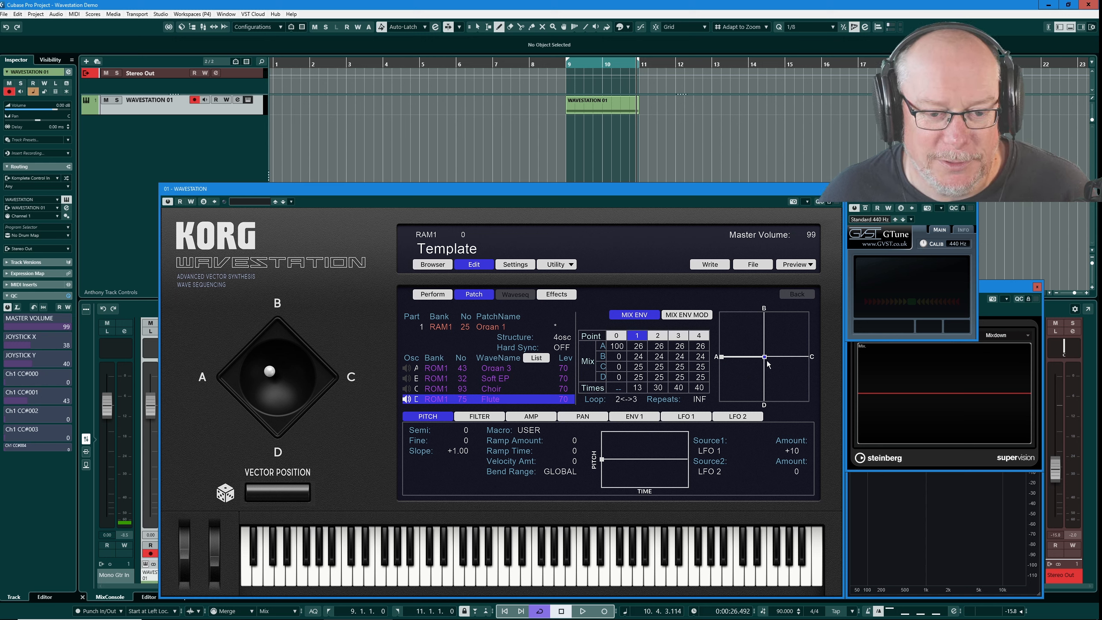
{"action": "left_click_drag", "start_coordinate": [764, 358], "coordinate": [763, 312]}
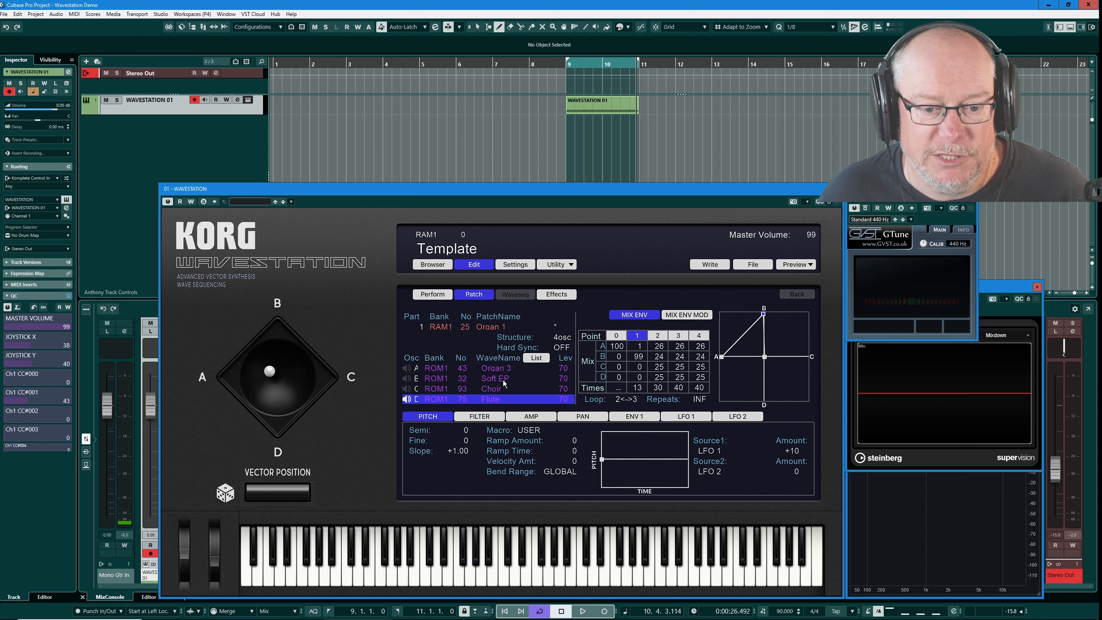
{"action": "left_click", "coordinate": [657, 335]}
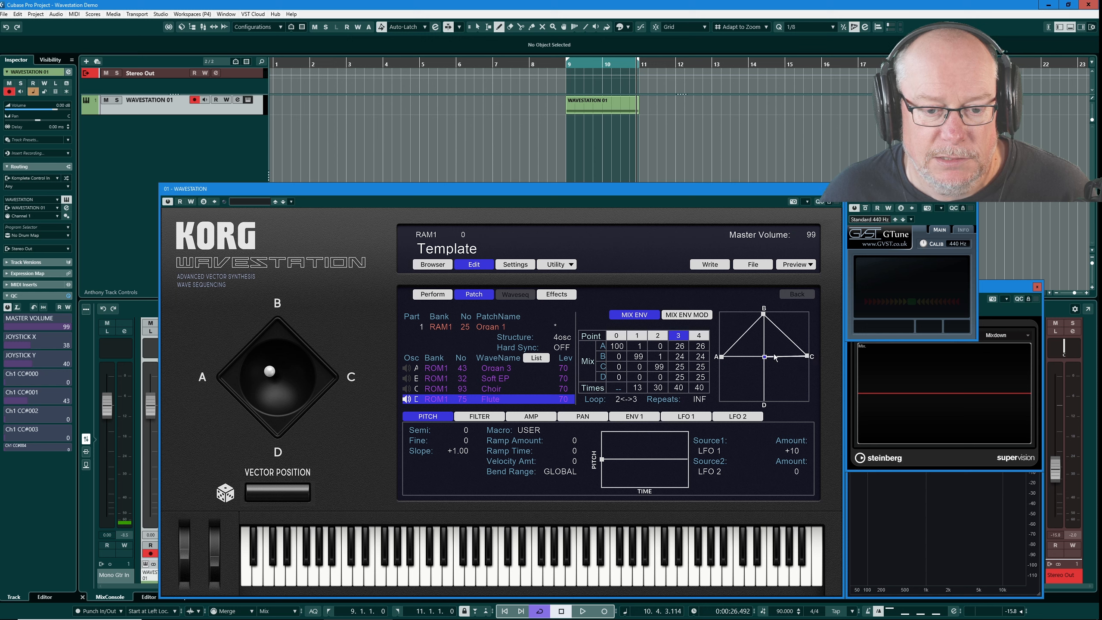
{"action": "left_click_drag", "start_coordinate": [769, 356], "coordinate": [763, 404]}
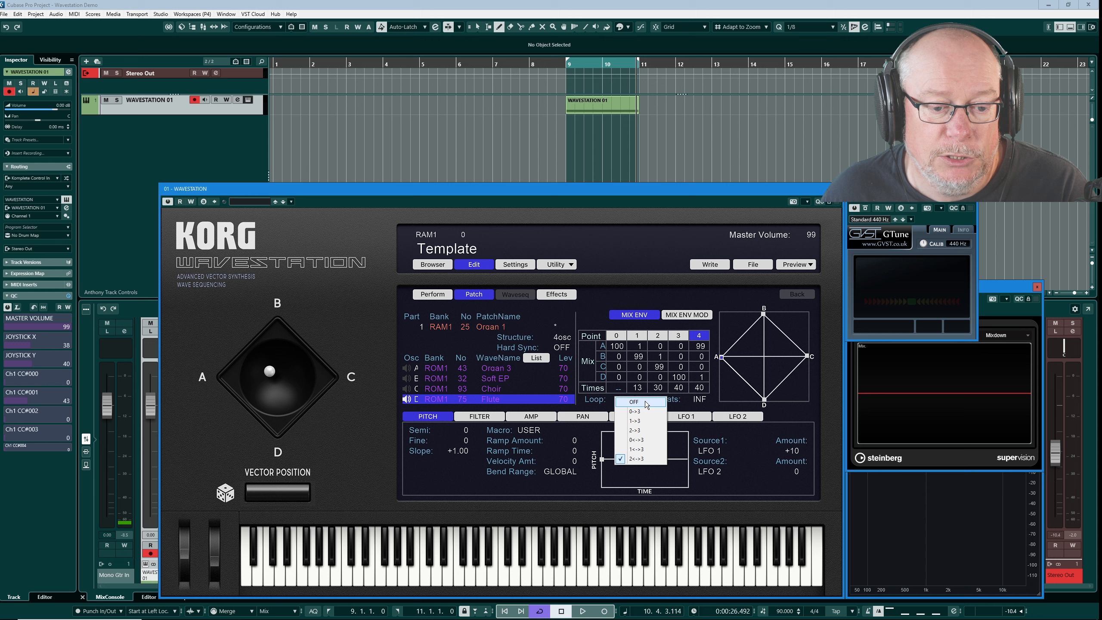
{"action": "left_click", "coordinate": [634, 401]}
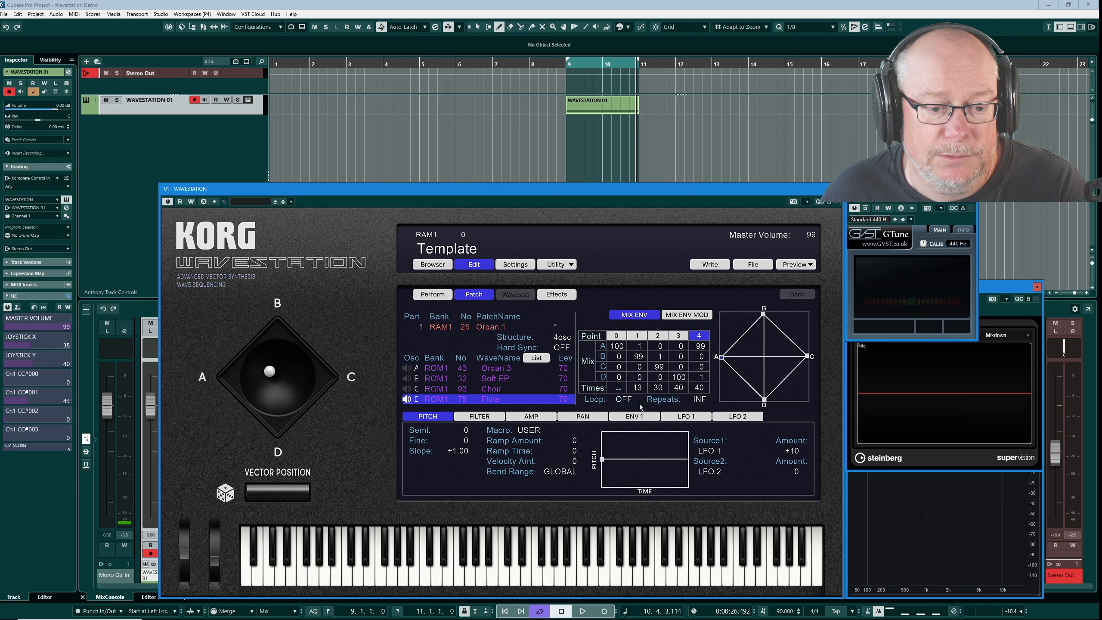
{"action": "mouse_move", "coordinate": [710, 393]}
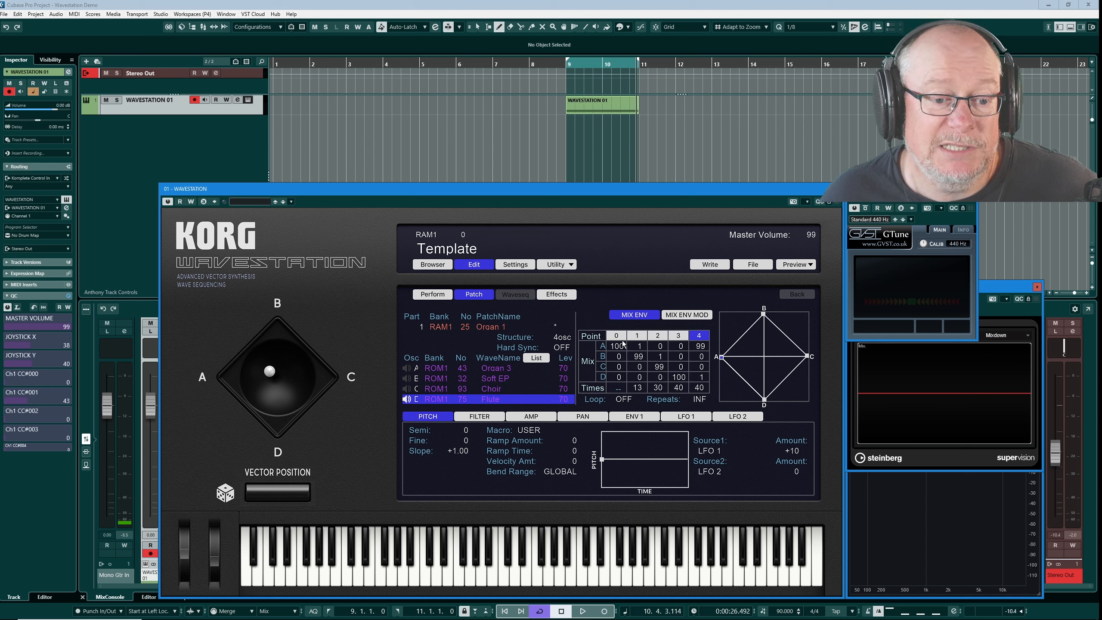
{"action": "mouse_move", "coordinate": [618, 385]}
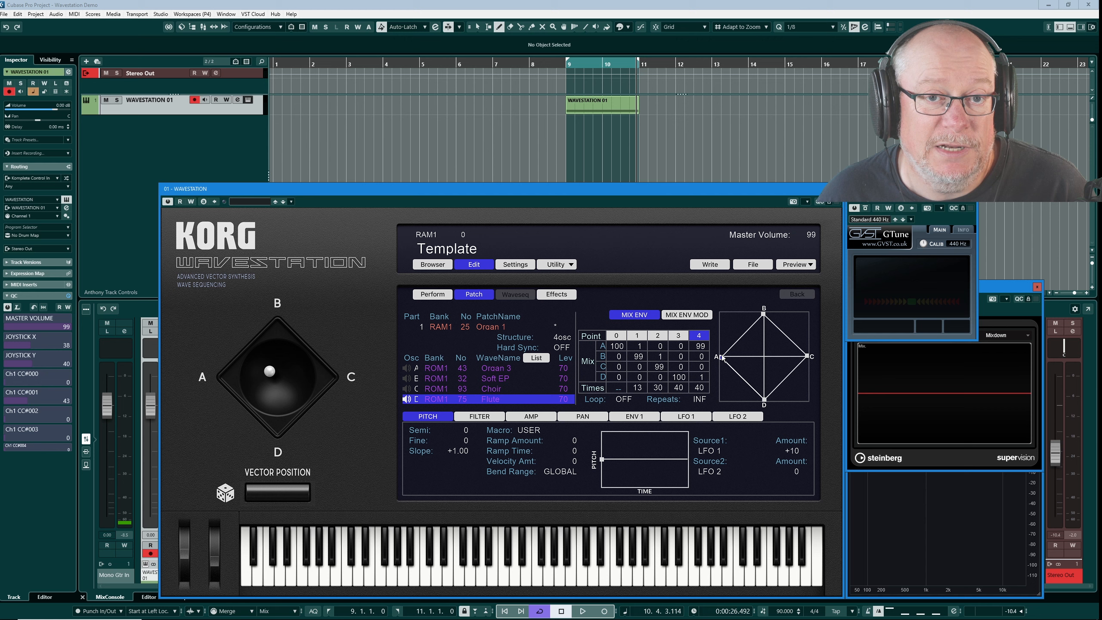
{"action": "mouse_move", "coordinate": [722, 390]}
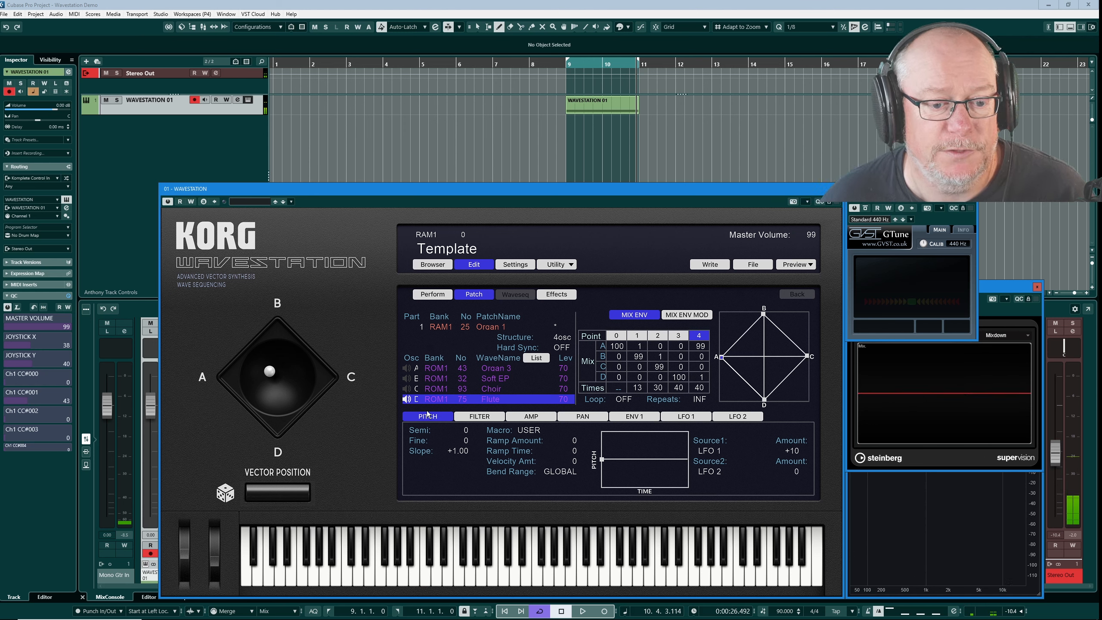
{"action": "mouse_move", "coordinate": [763, 407]}
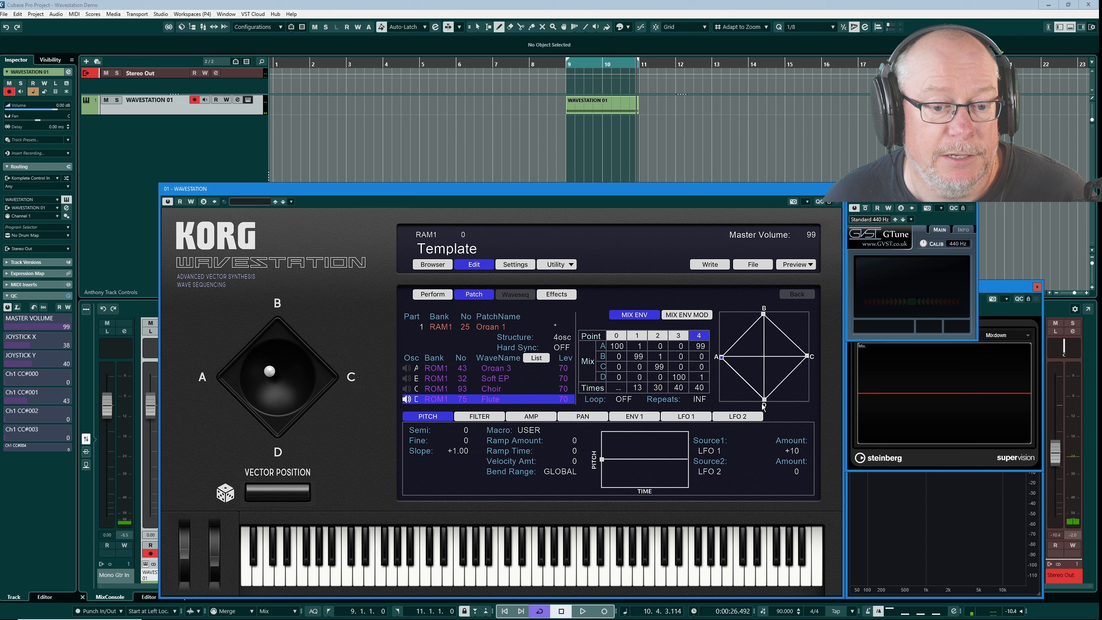
{"action": "mouse_move", "coordinate": [751, 400]}
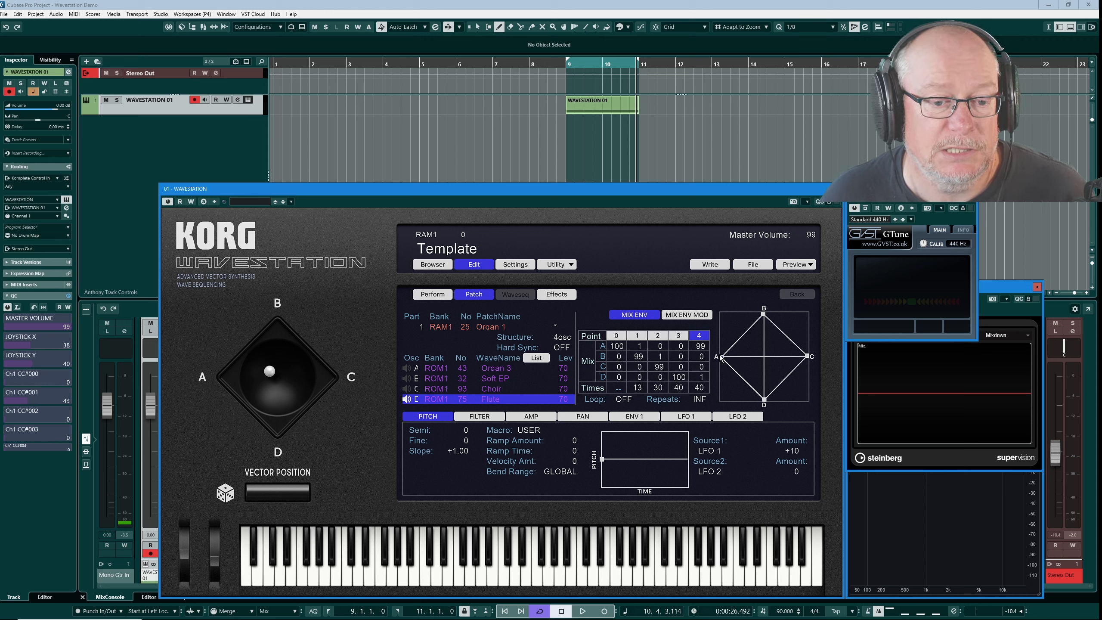
{"action": "mouse_move", "coordinate": [717, 407]}
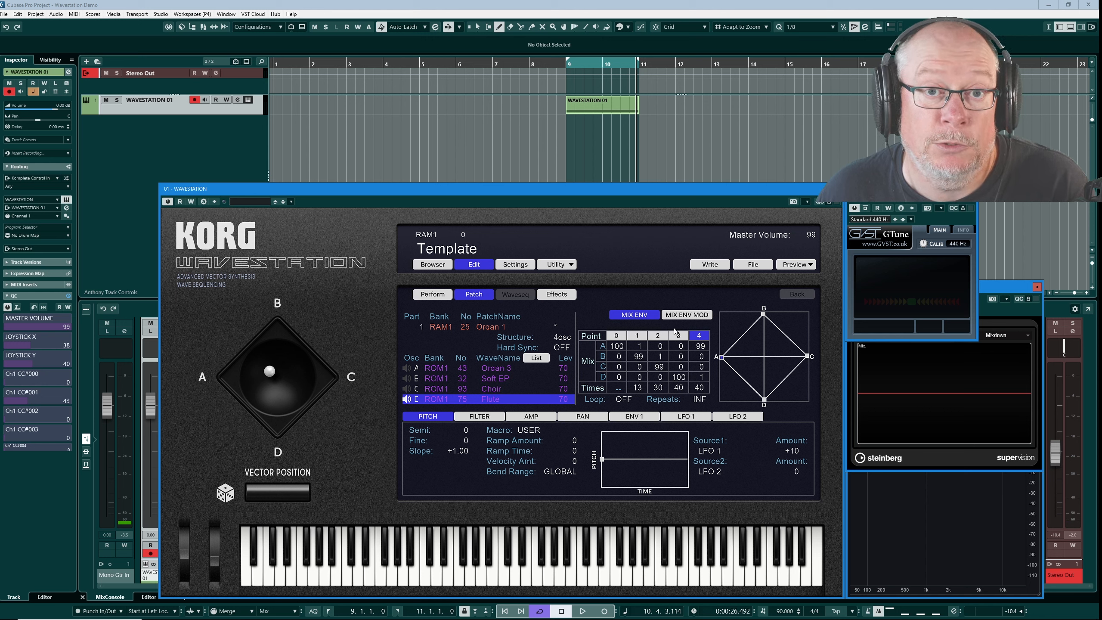
{"action": "mouse_move", "coordinate": [635, 402]}
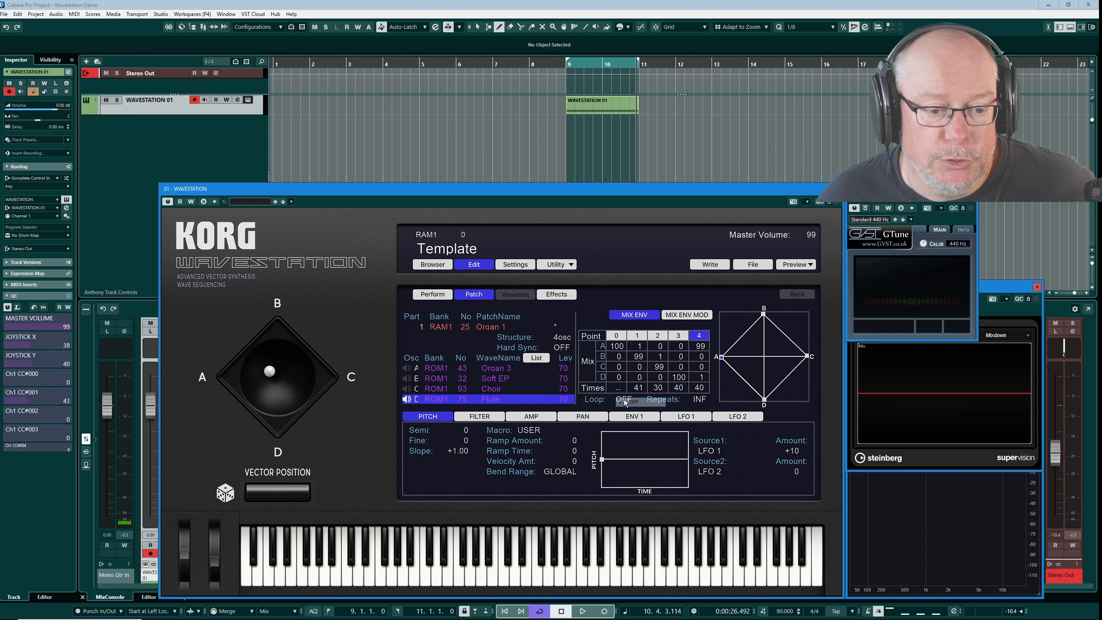
Set the mix envelope Loop to 1<->3.
{"action": "left_click", "coordinate": [627, 399]}
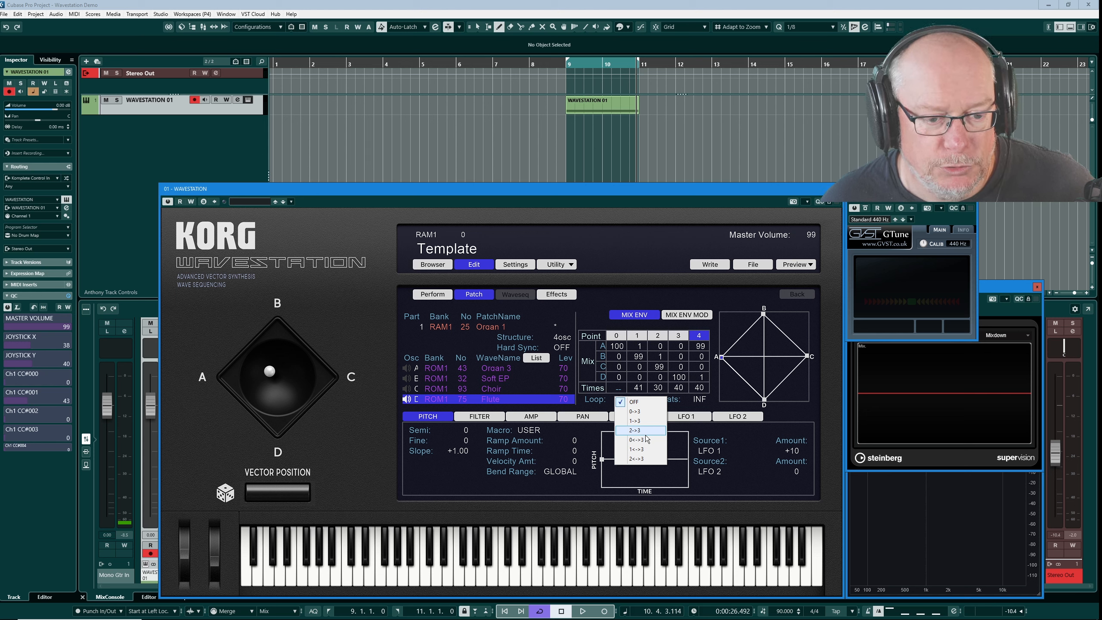
{"action": "mouse_move", "coordinate": [634, 411]}
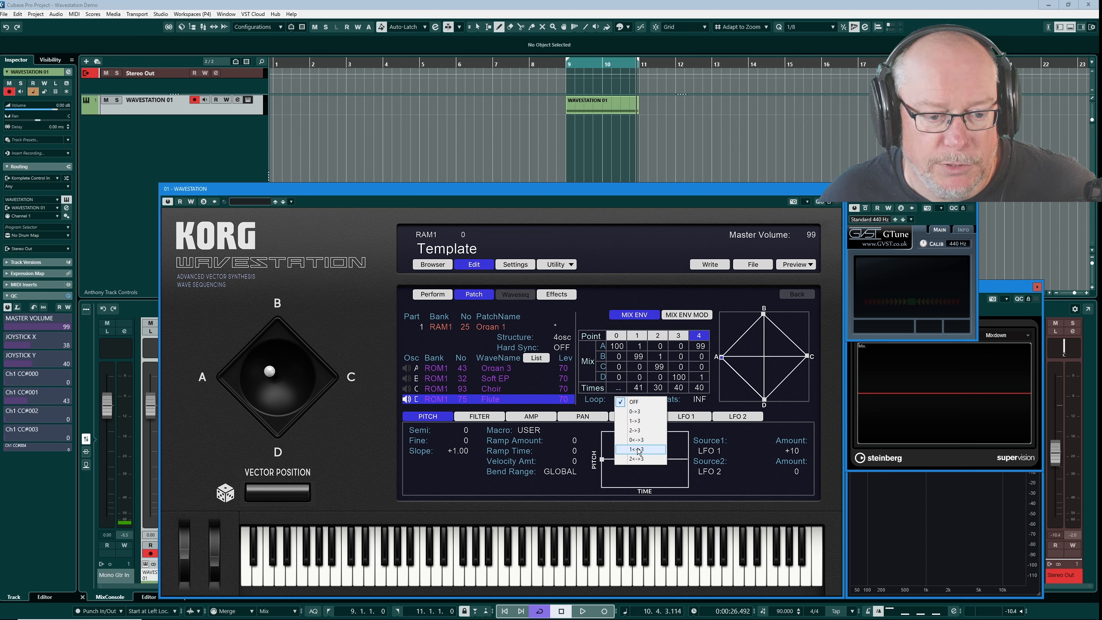
{"action": "left_click", "coordinate": [637, 449]}
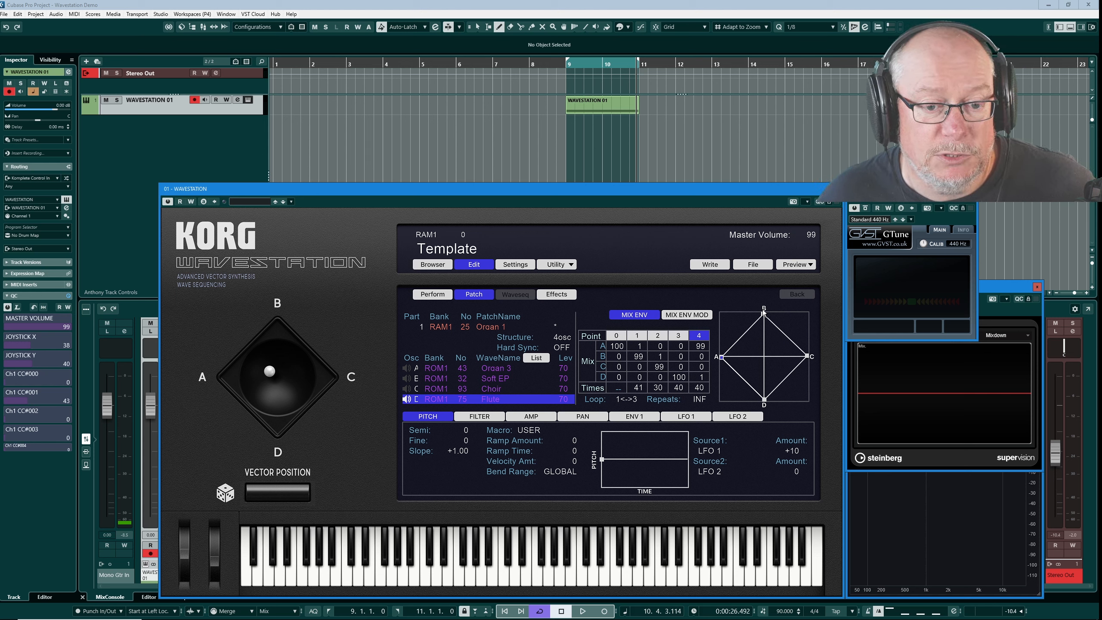
{"action": "mouse_move", "coordinate": [763, 407]}
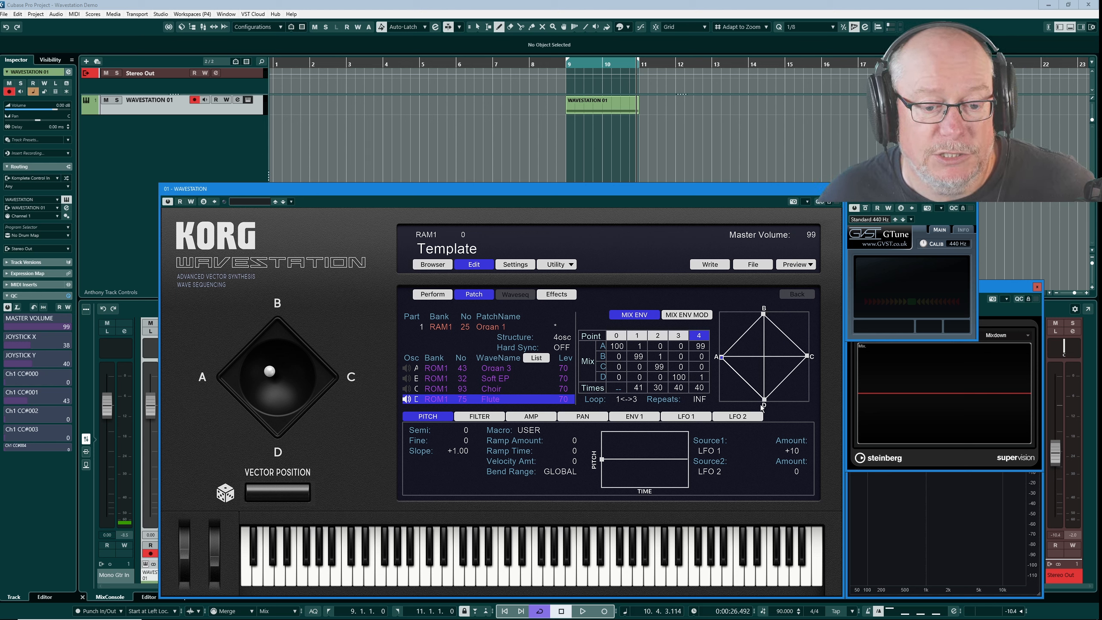
{"action": "mouse_move", "coordinate": [808, 373]}
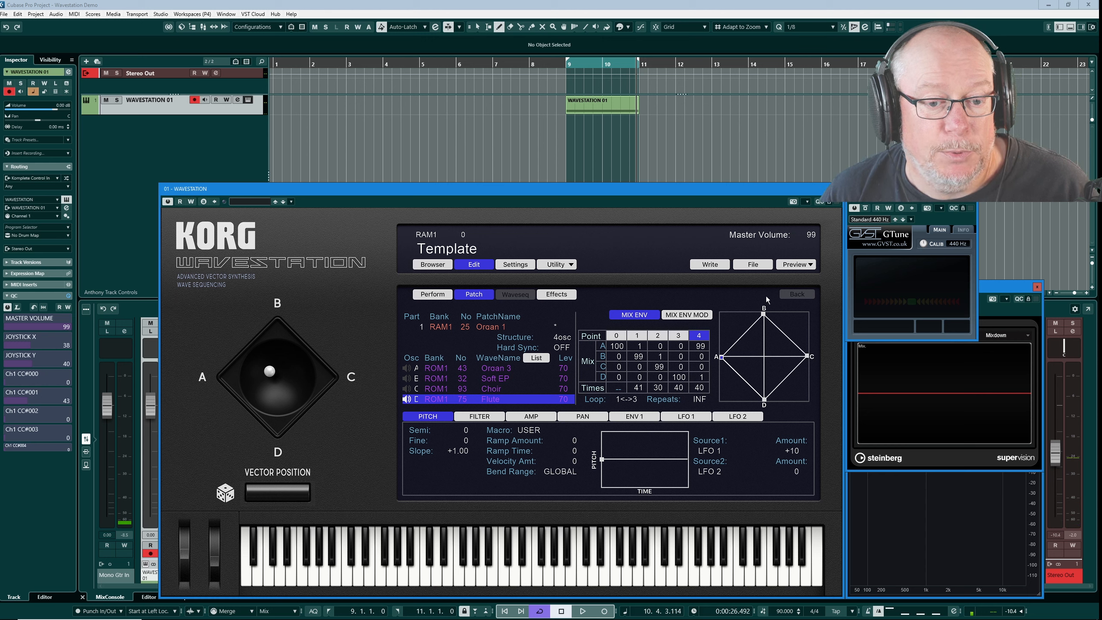
{"action": "mouse_move", "coordinate": [763, 404]}
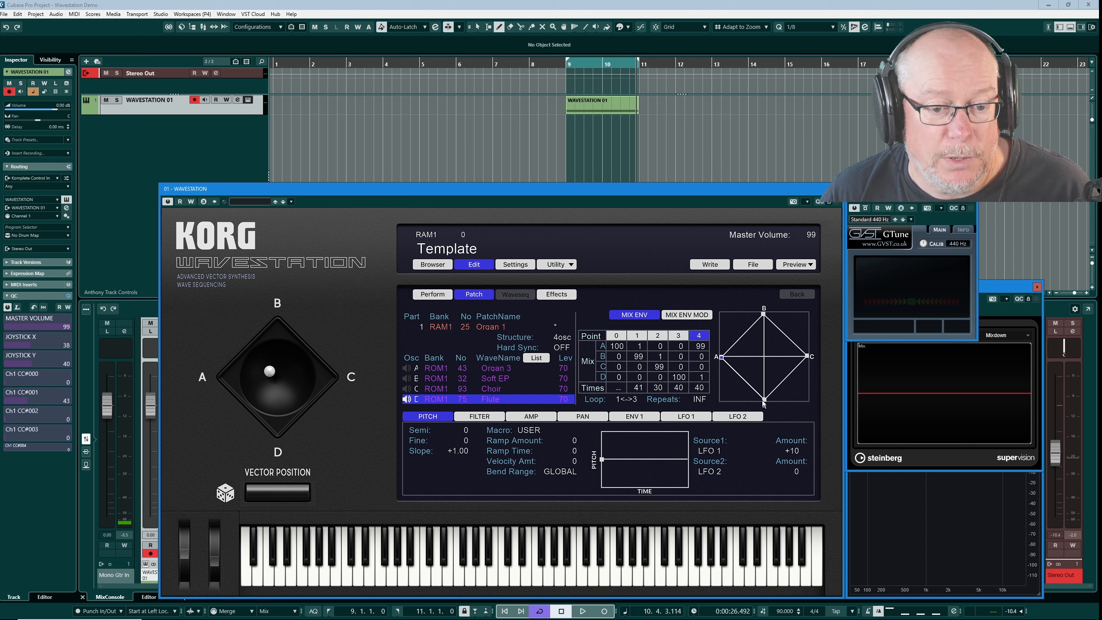
{"action": "mouse_move", "coordinate": [823, 336]}
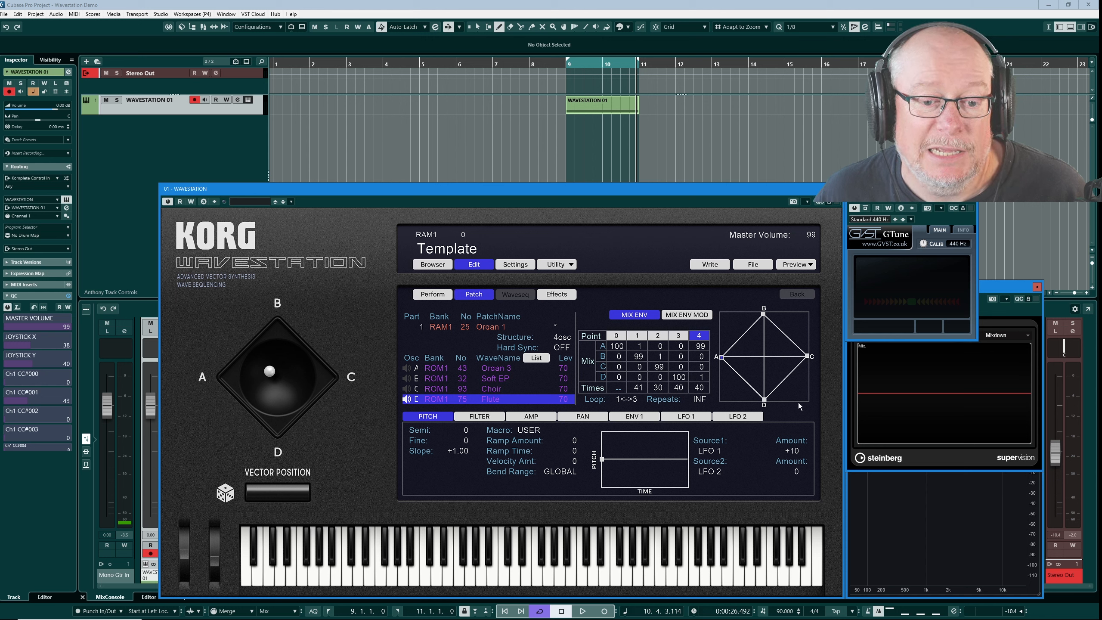
{"action": "mouse_move", "coordinate": [296, 404]}
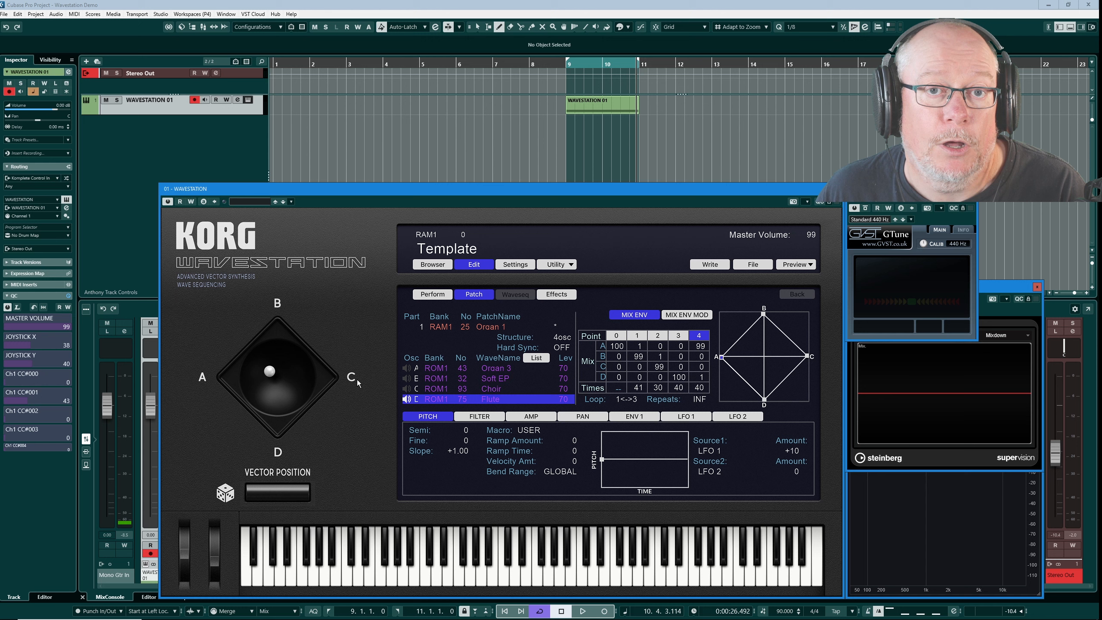
{"action": "mouse_move", "coordinate": [492, 309]}
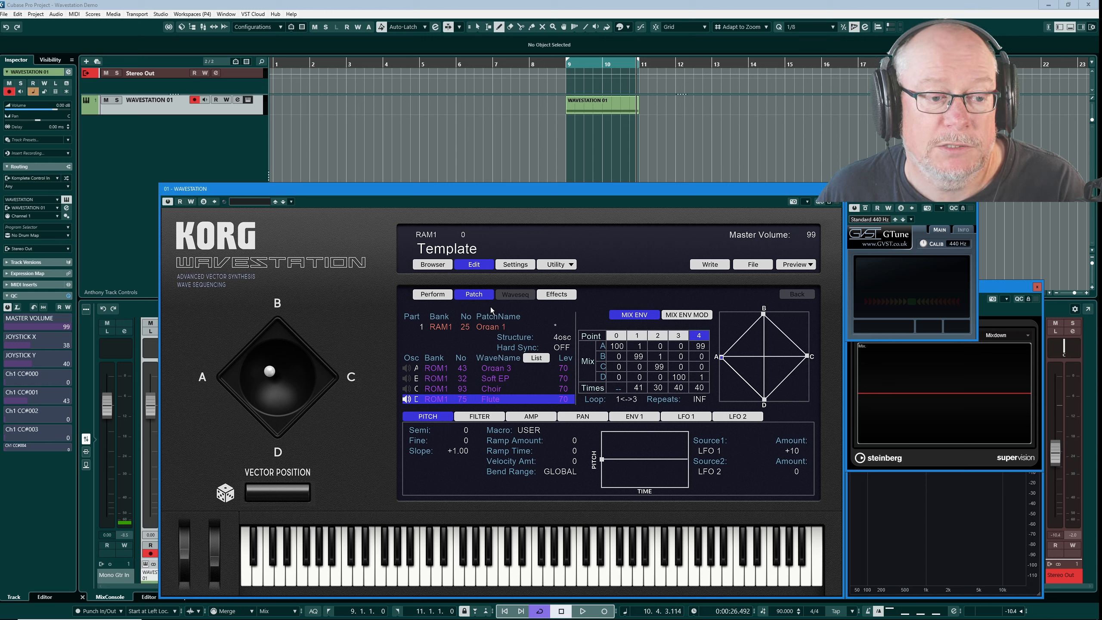
{"action": "mouse_move", "coordinate": [751, 363]}
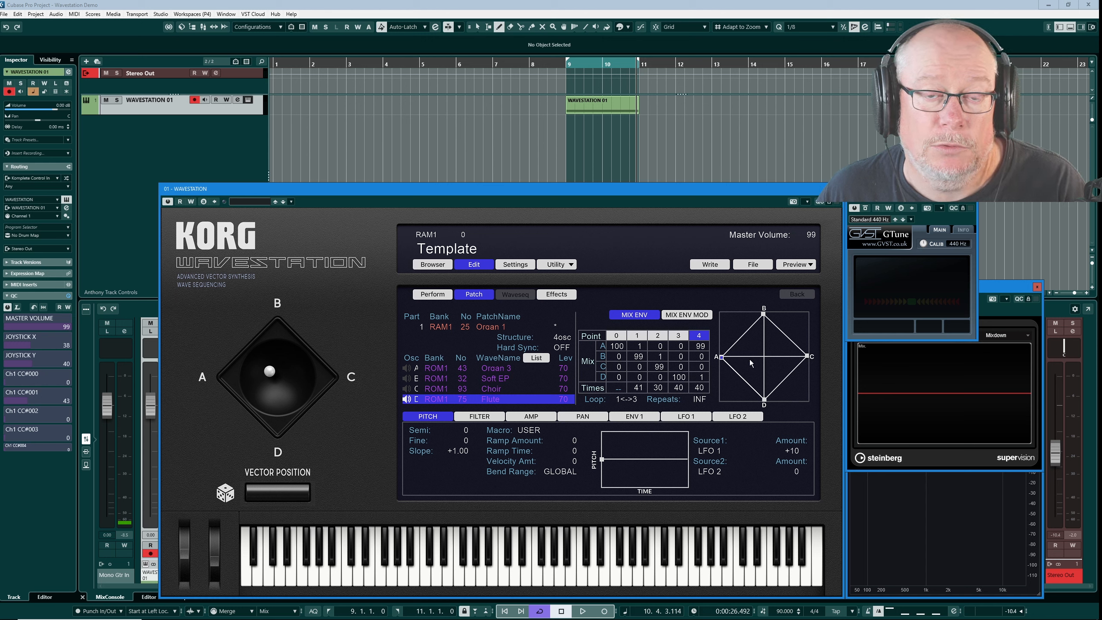
Select part 2, Vectorism, in the Perform list and show its patch settings.
{"action": "left_click", "coordinate": [432, 294]}
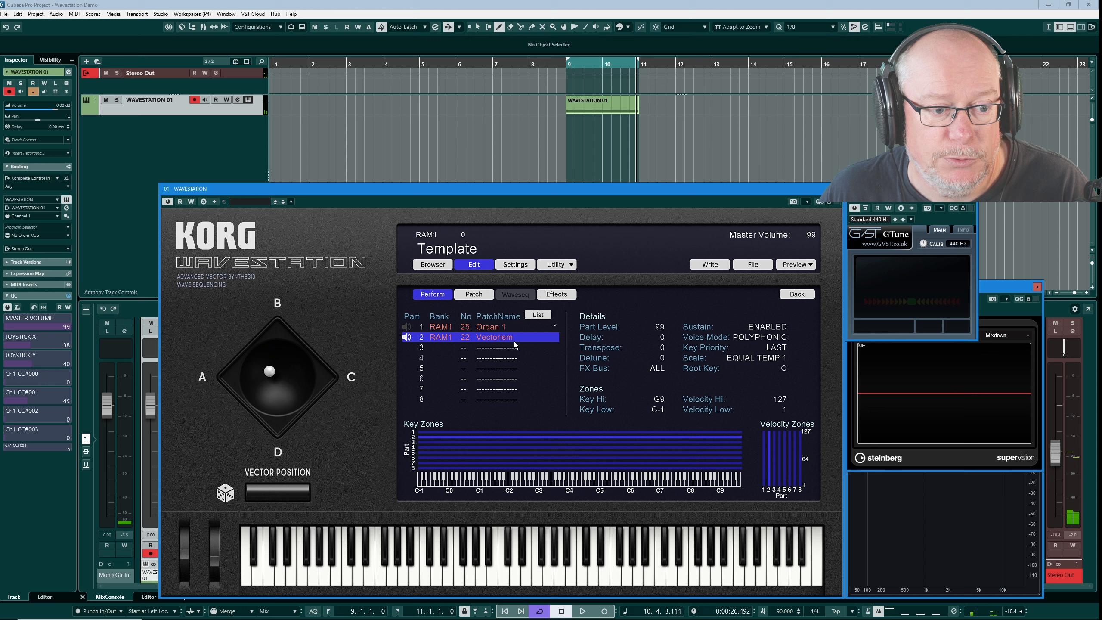
{"action": "left_click", "coordinate": [473, 293]}
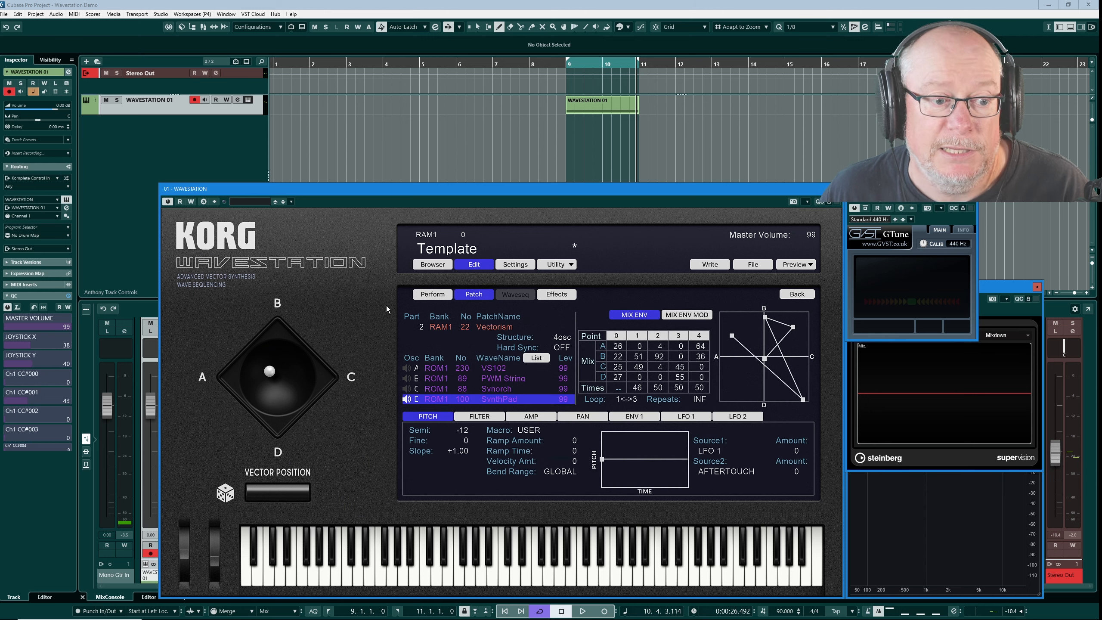
{"action": "left_click", "coordinate": [432, 294]}
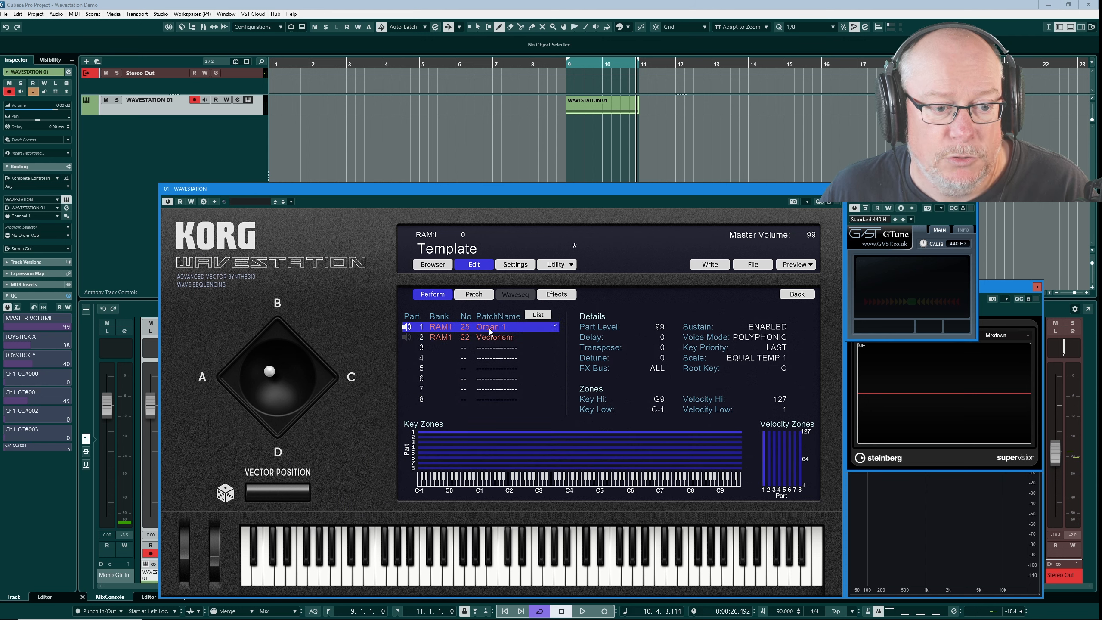
{"action": "left_click", "coordinate": [473, 294]}
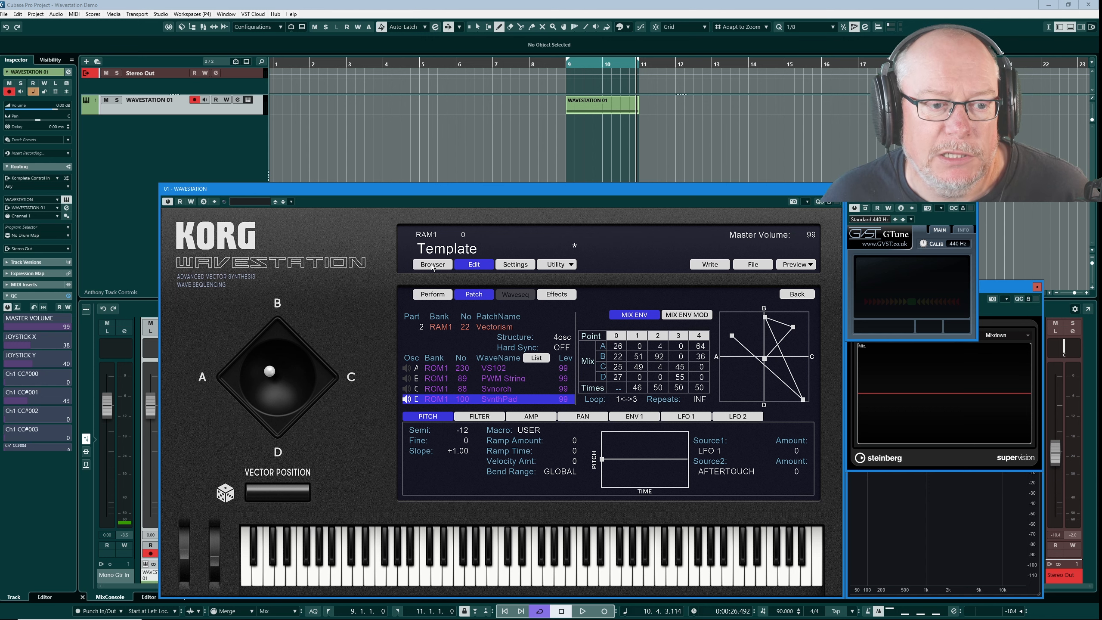
Load the Softwaves patch from RAM 1 in the Browser and bring it up for editing.
{"action": "left_click", "coordinate": [433, 264]}
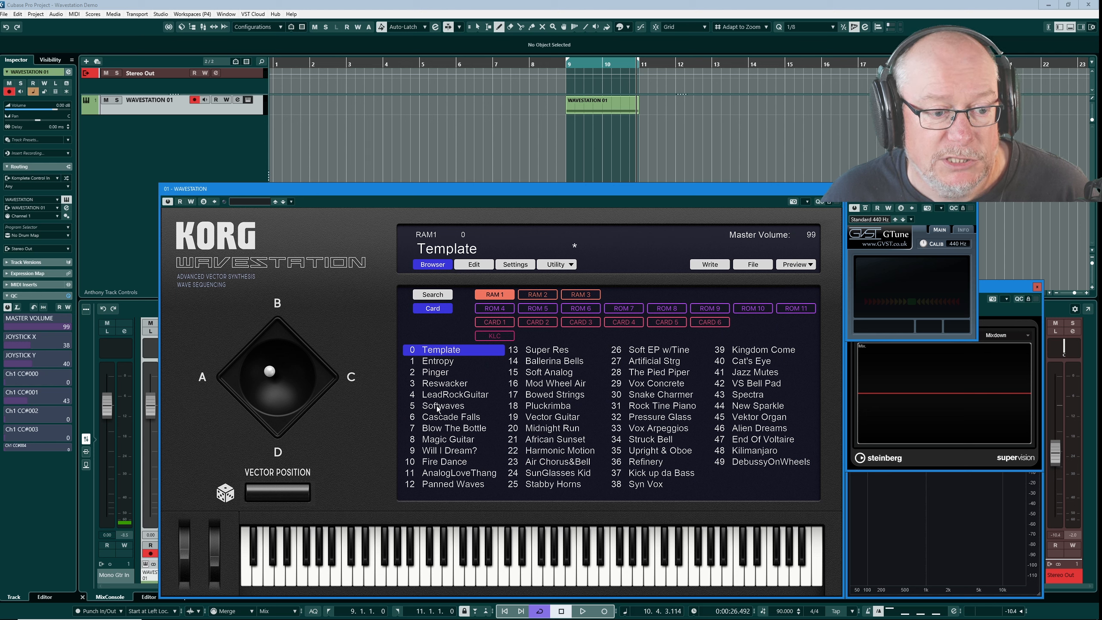
{"action": "left_click", "coordinate": [444, 405]}
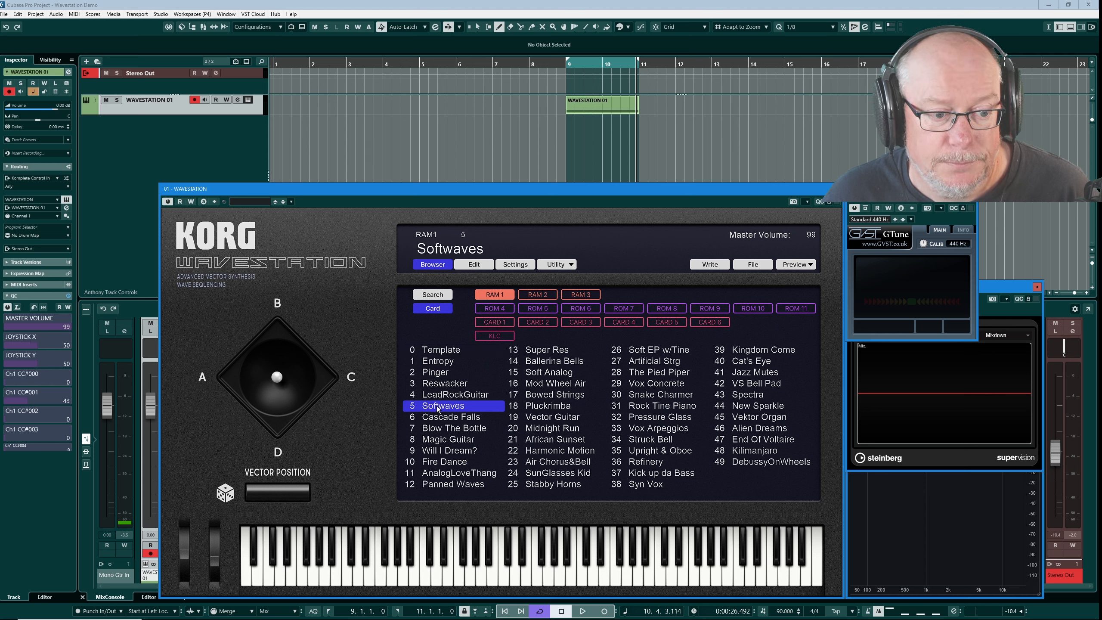
{"action": "left_click", "coordinate": [473, 264]}
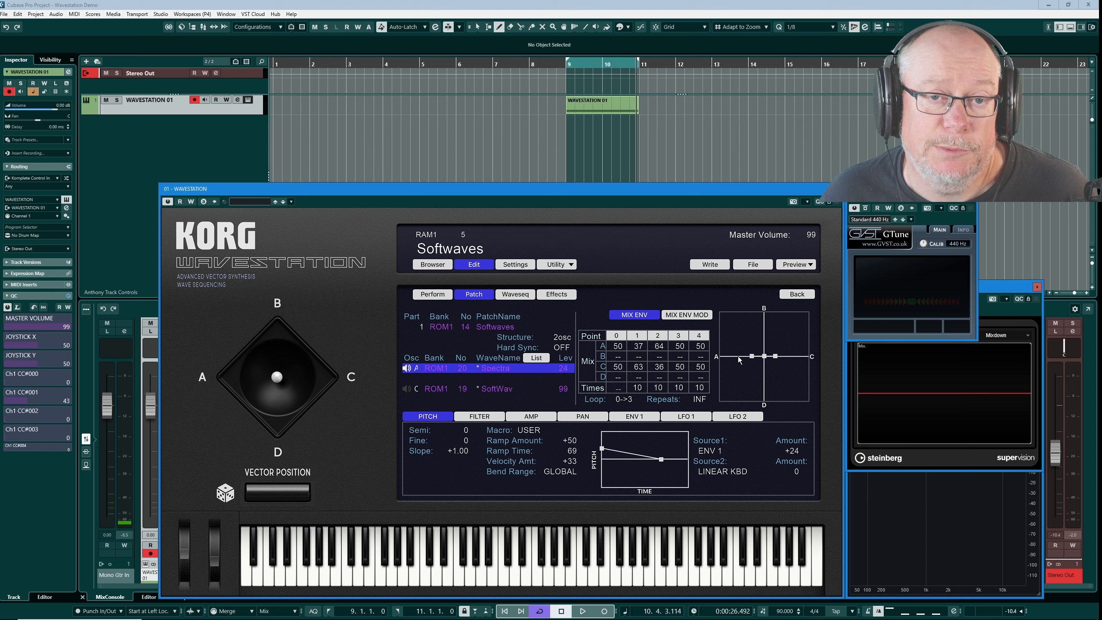
{"action": "mouse_move", "coordinate": [617, 348]}
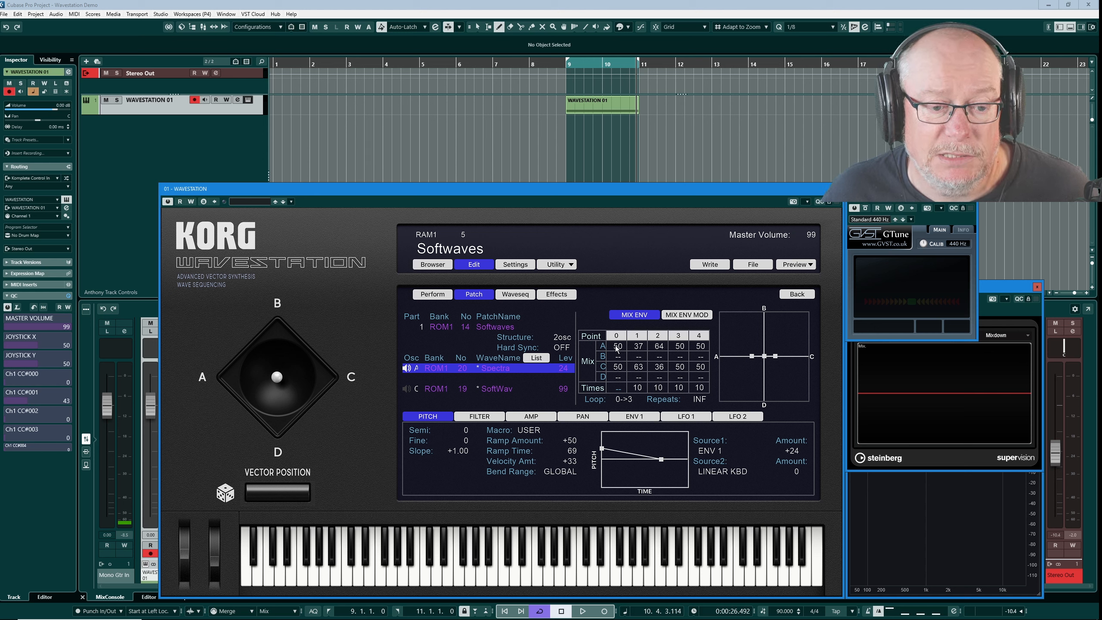
Inspect Softwaves mix envelope points 0, 2 and 3, then return to the patch library.
{"action": "left_click", "coordinate": [617, 335]}
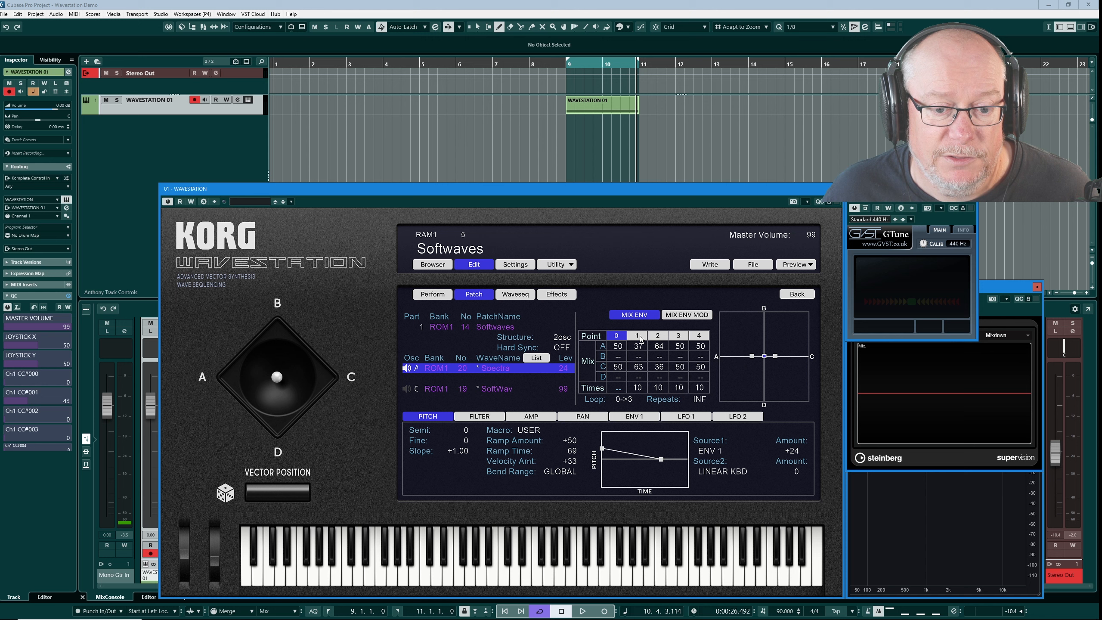
{"action": "left_click", "coordinate": [656, 335]}
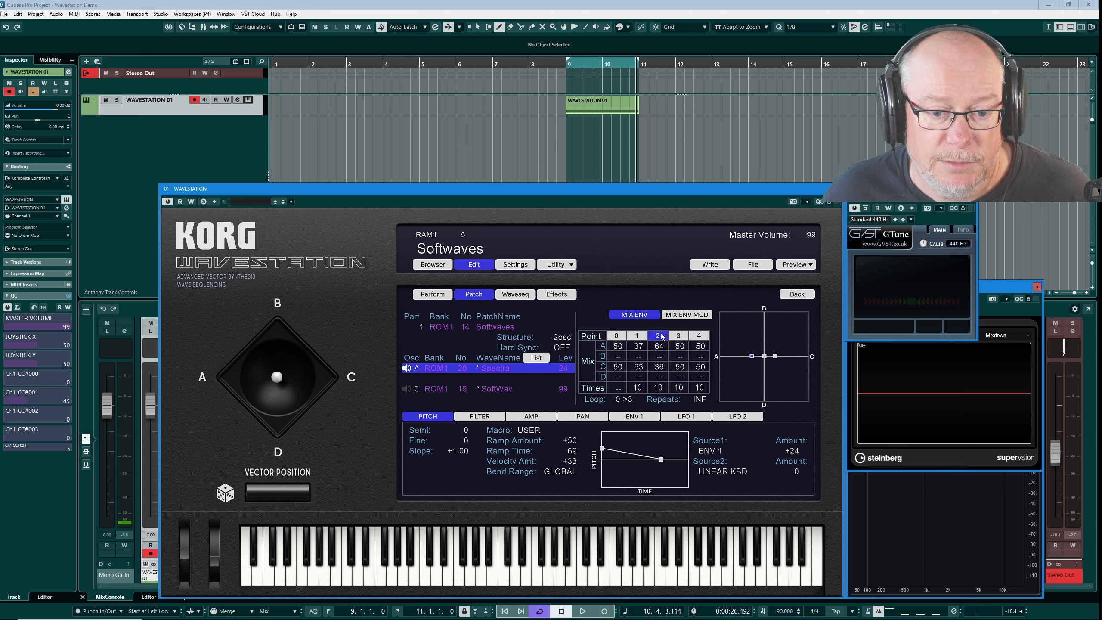
{"action": "left_click", "coordinate": [677, 335]}
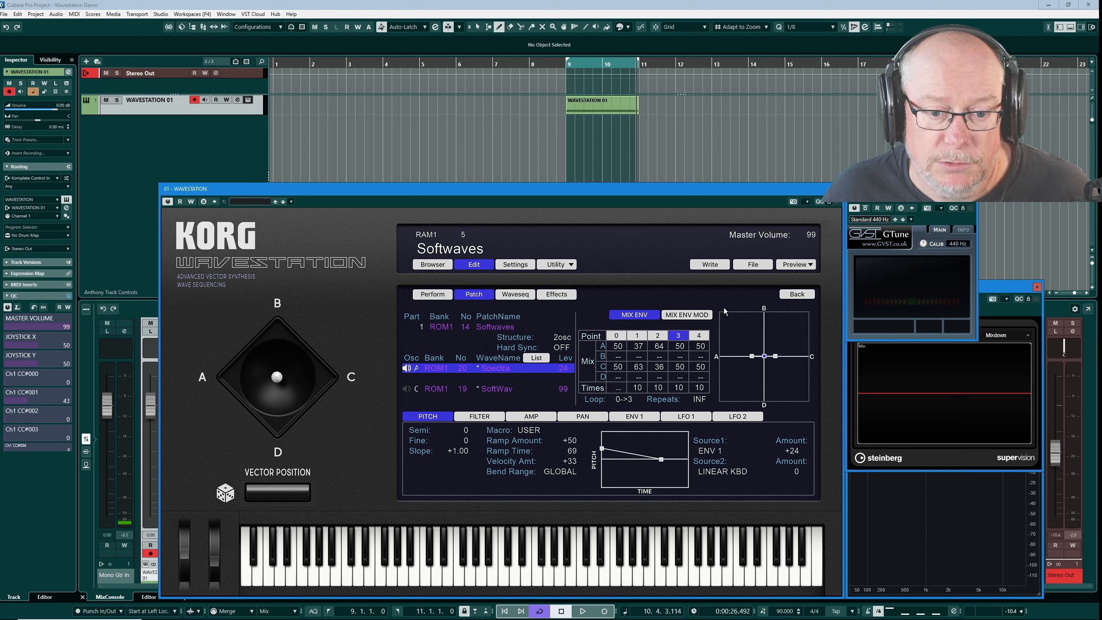
{"action": "mouse_move", "coordinate": [617, 385]}
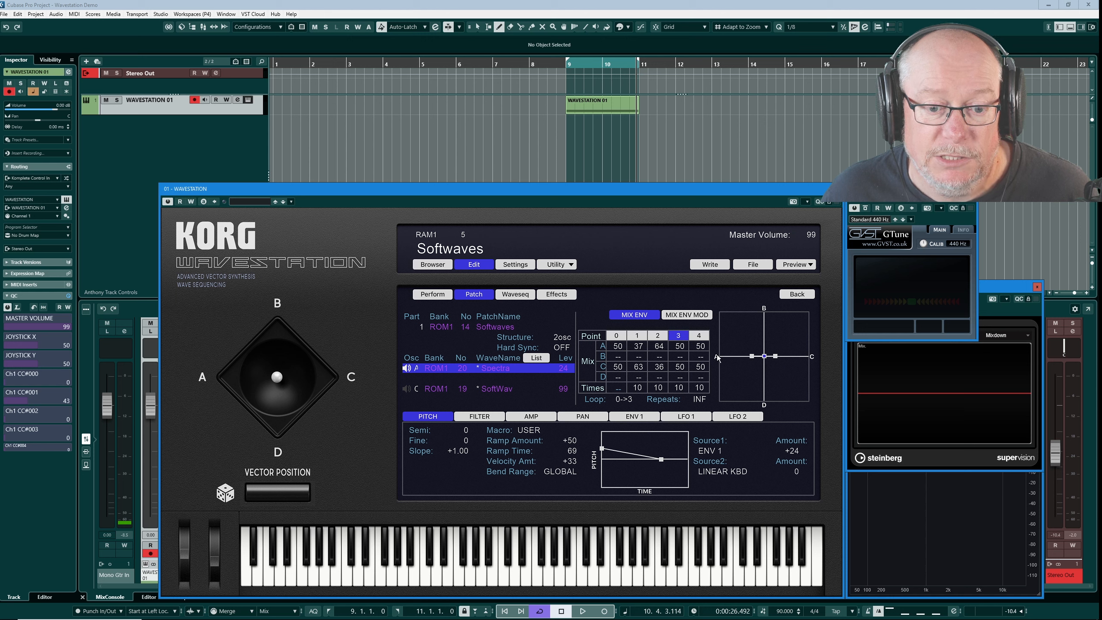
{"action": "mouse_move", "coordinate": [722, 376]}
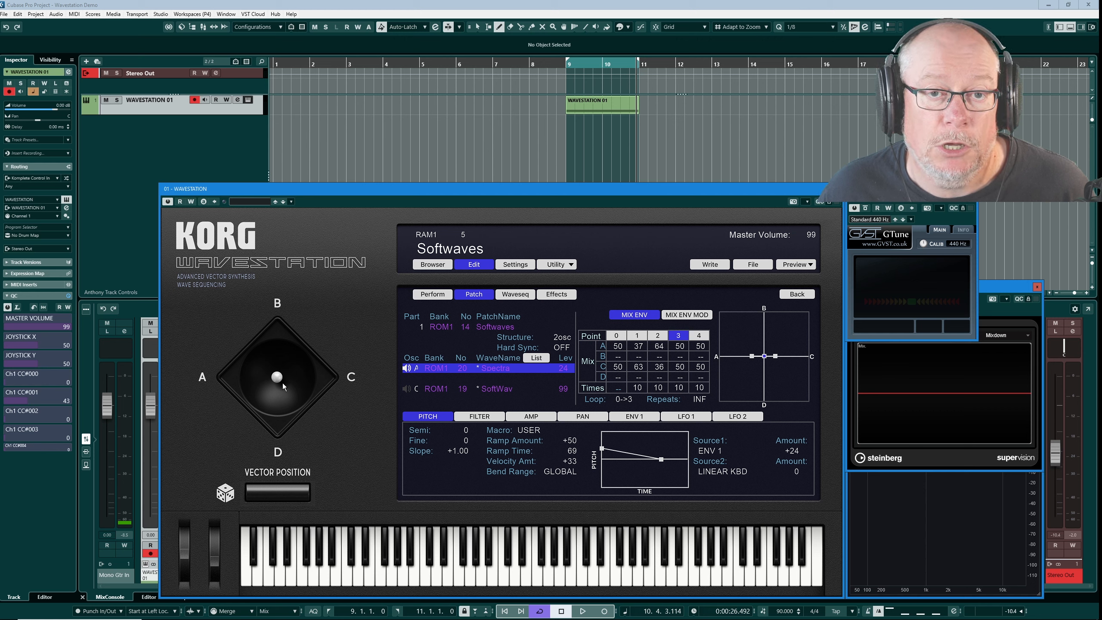
{"action": "mouse_move", "coordinate": [300, 381]}
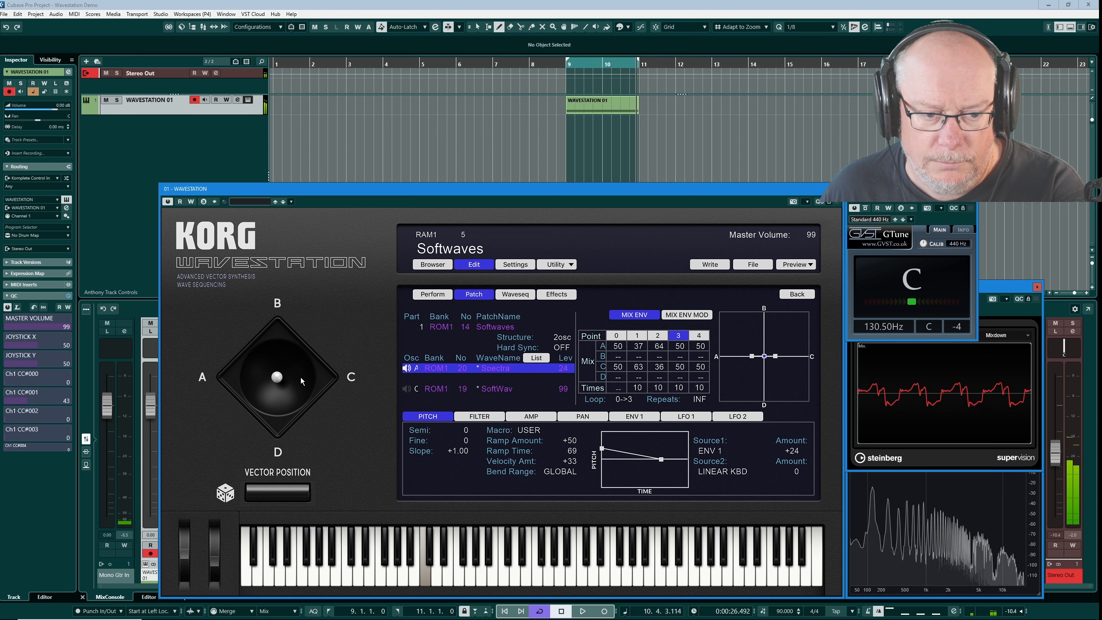
{"action": "left_click", "coordinate": [431, 264]}
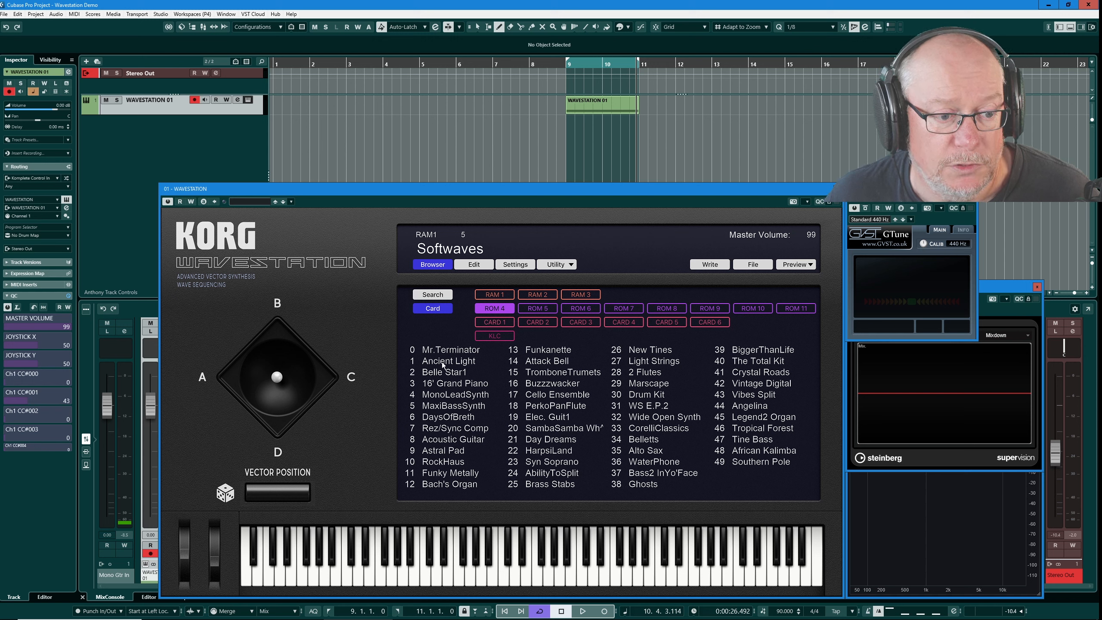
Show the Ancient Light patch editor with its four oscillators and MIX ENV table.
{"action": "left_click", "coordinate": [473, 265]}
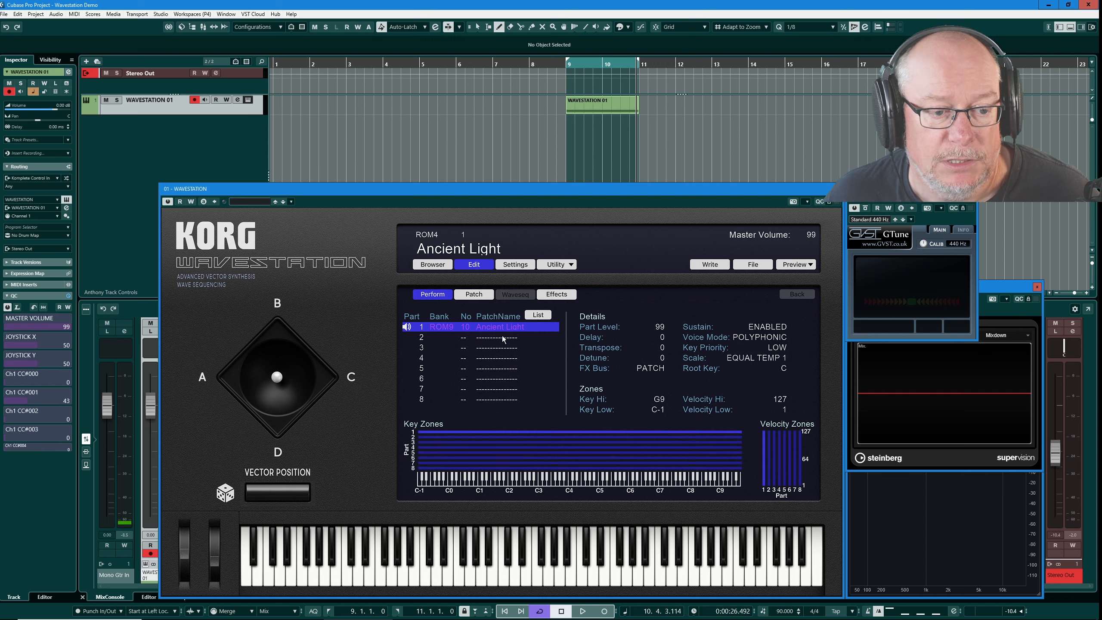
{"action": "left_click", "coordinate": [473, 294]}
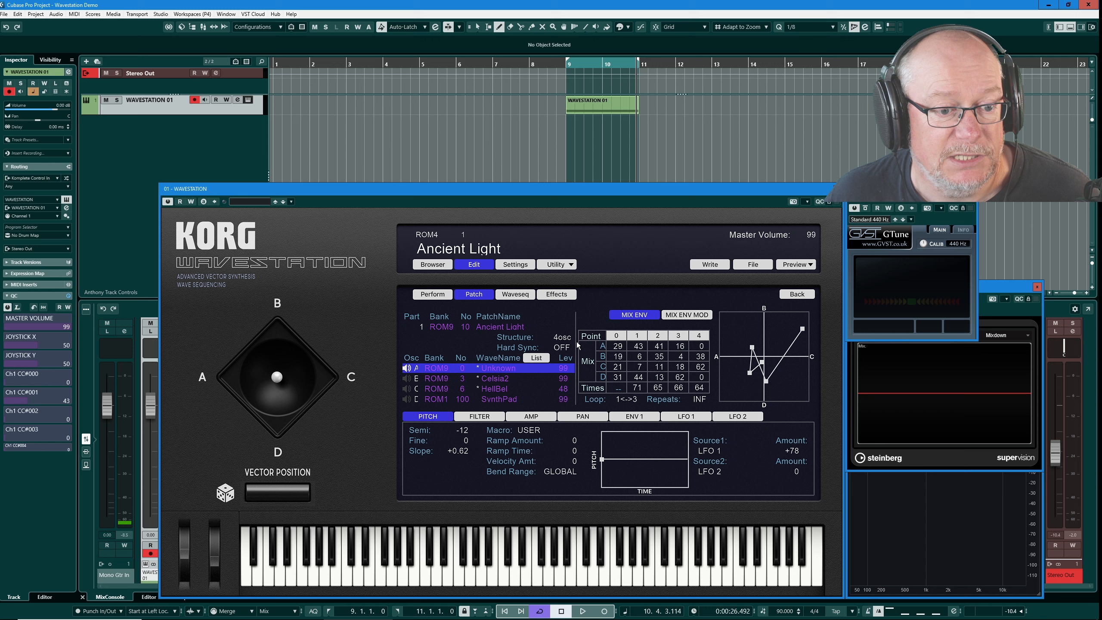
{"action": "mouse_move", "coordinate": [826, 416]}
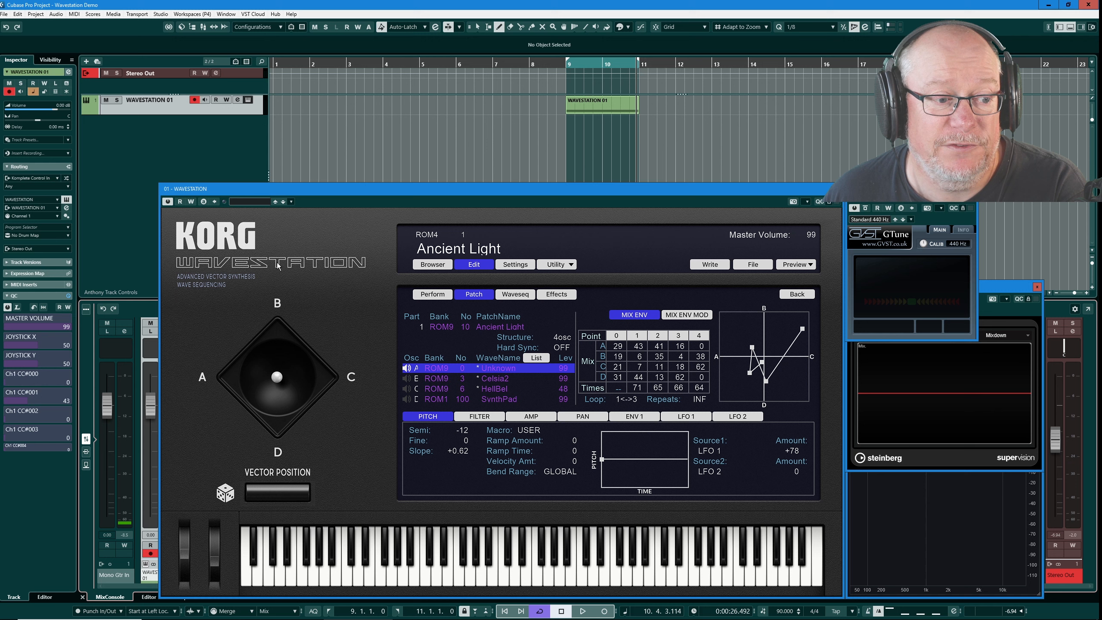
{"action": "mouse_move", "coordinate": [667, 340]}
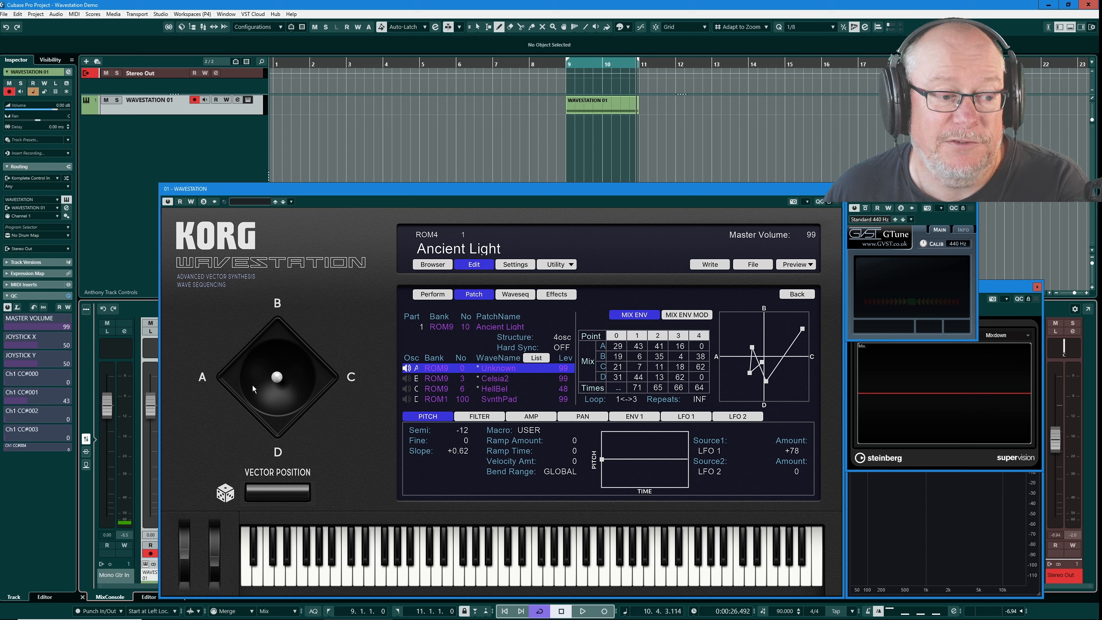
{"action": "mouse_move", "coordinate": [235, 361]}
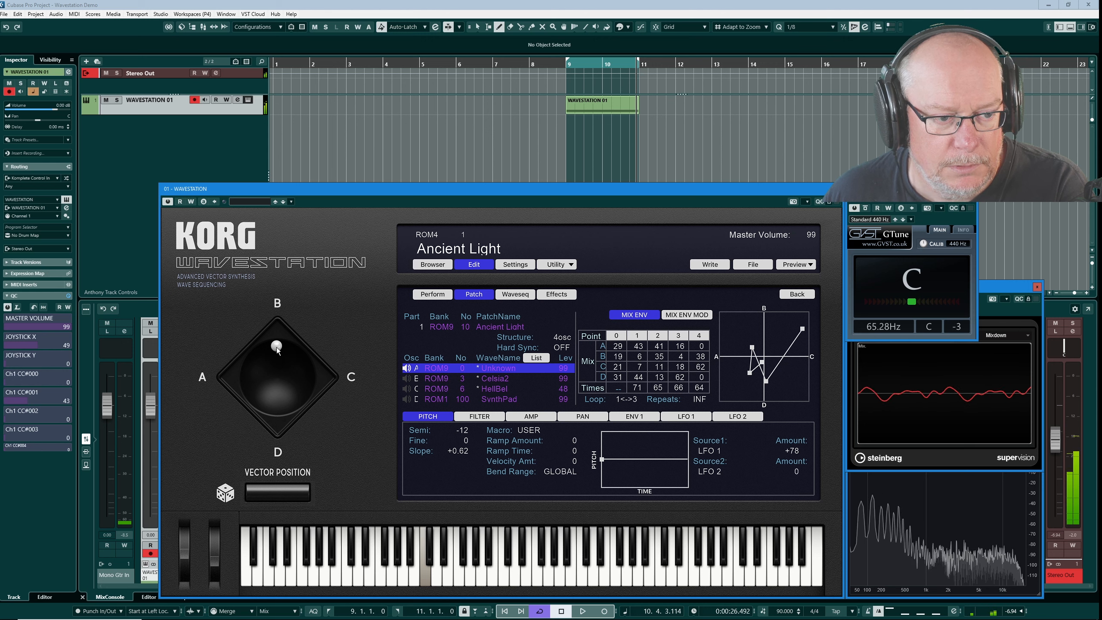
{"action": "left_click_drag", "start_coordinate": [276, 349], "coordinate": [308, 370]}
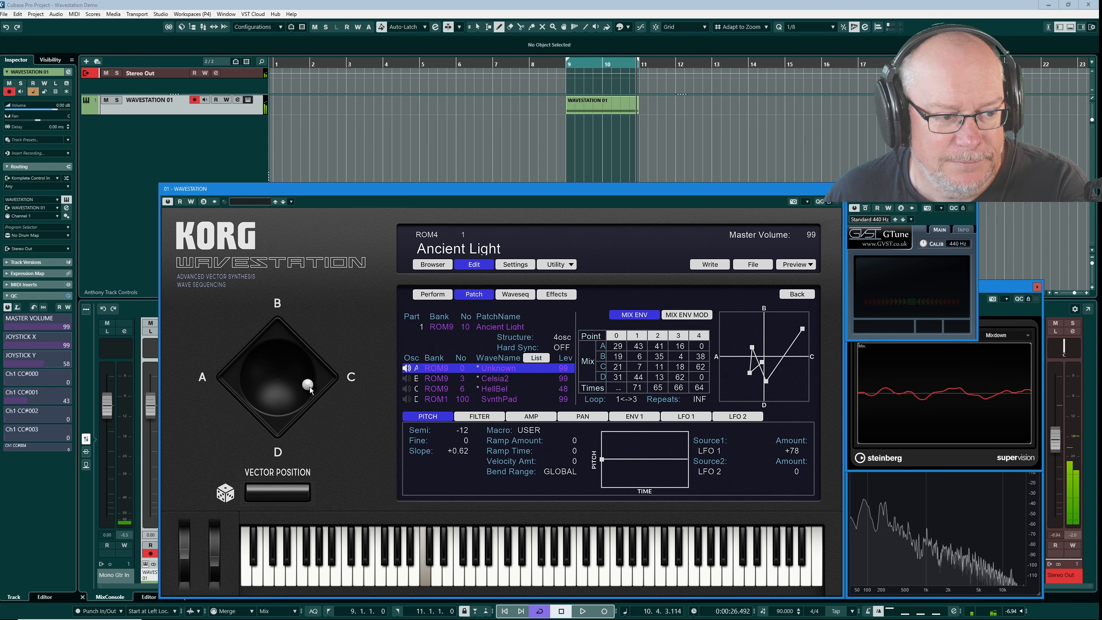
{"action": "left_click_drag", "start_coordinate": [309, 385], "coordinate": [277, 408]}
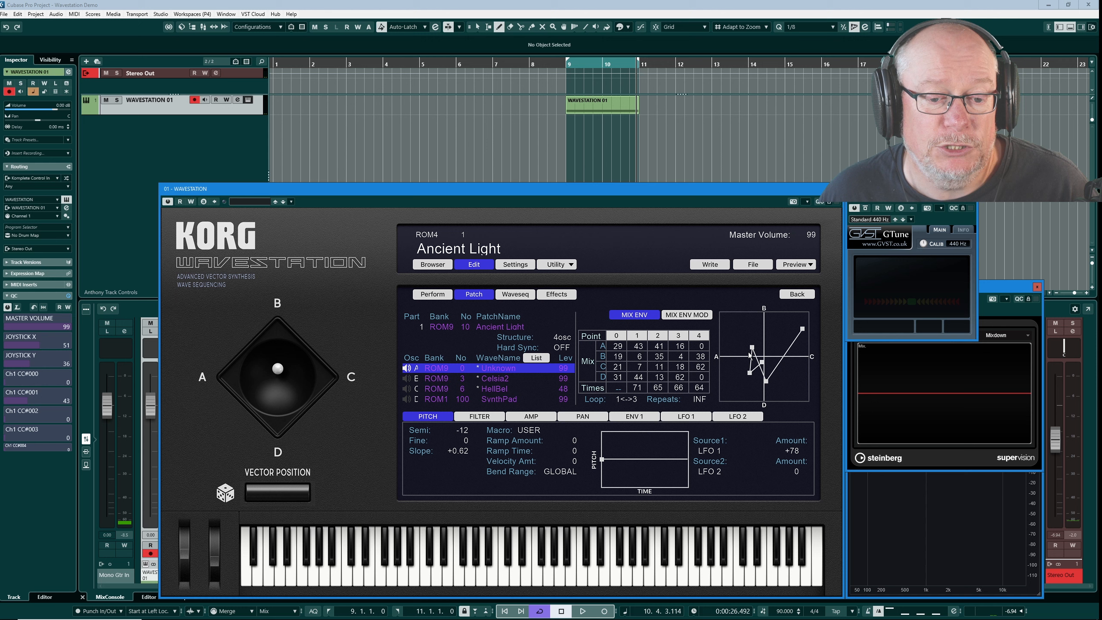
{"action": "mouse_move", "coordinate": [740, 380]}
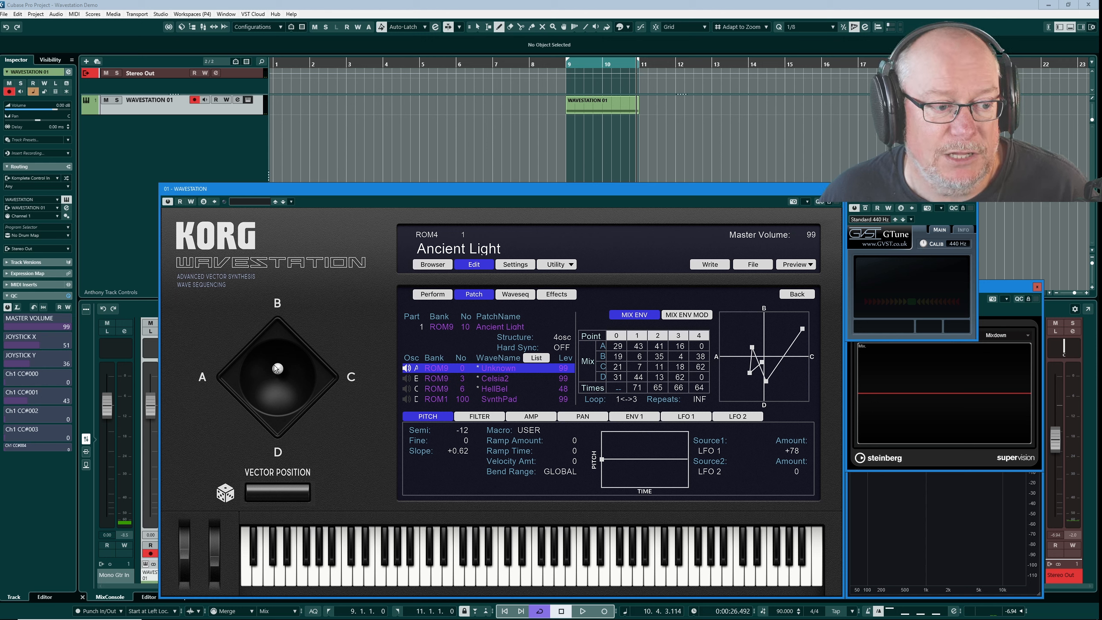
{"action": "left_click_drag", "start_coordinate": [277, 369], "coordinate": [260, 351]}
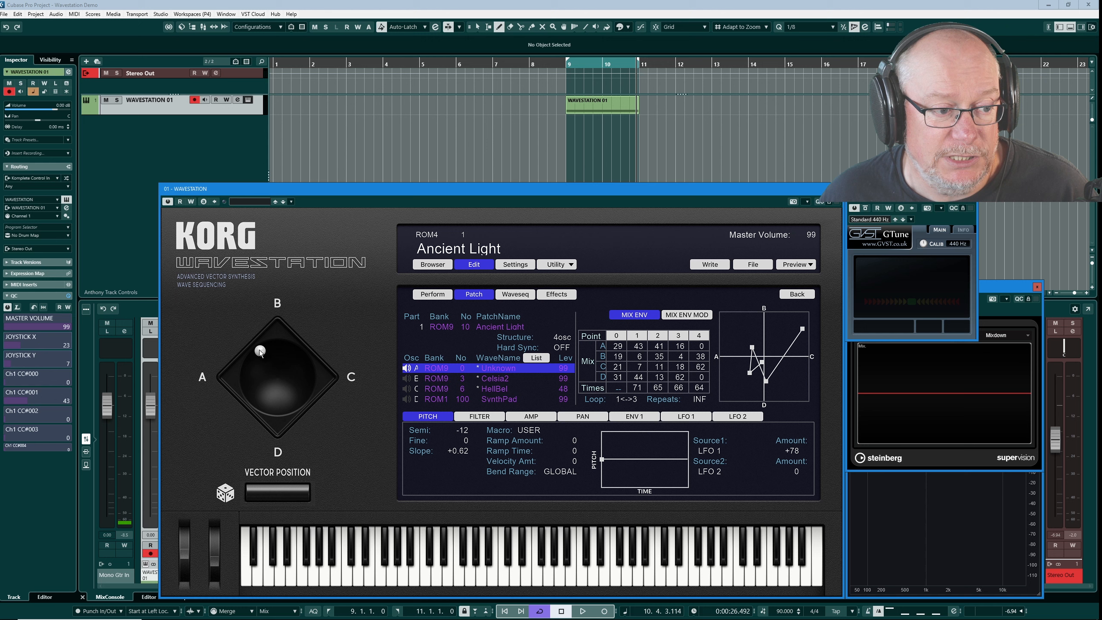
{"action": "left_click_drag", "start_coordinate": [260, 351], "coordinate": [256, 353]}
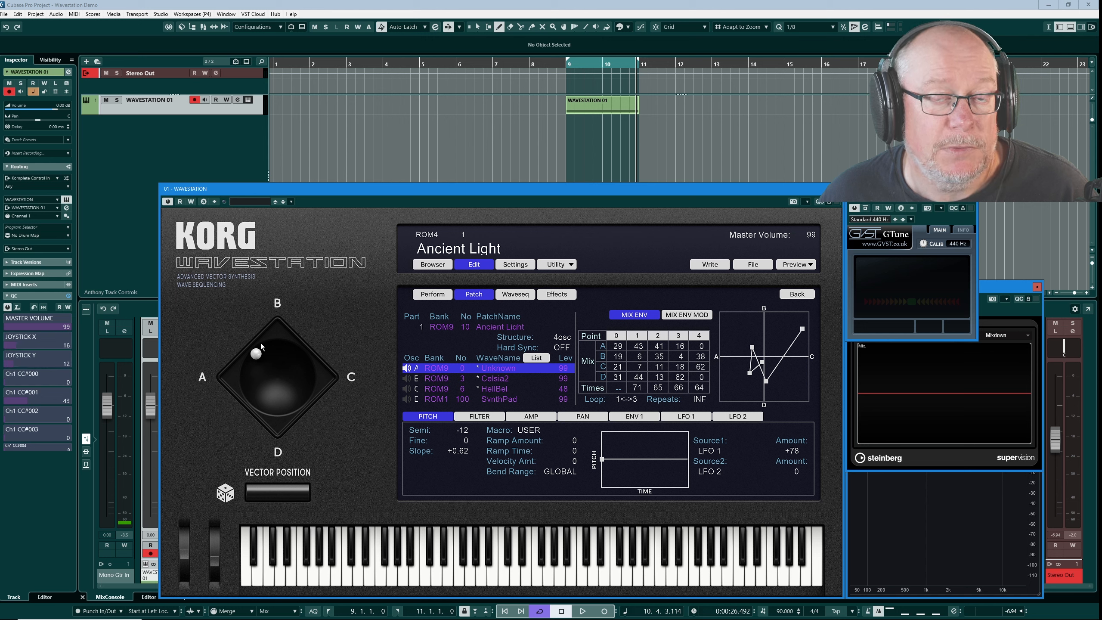
{"action": "mouse_move", "coordinate": [779, 367]}
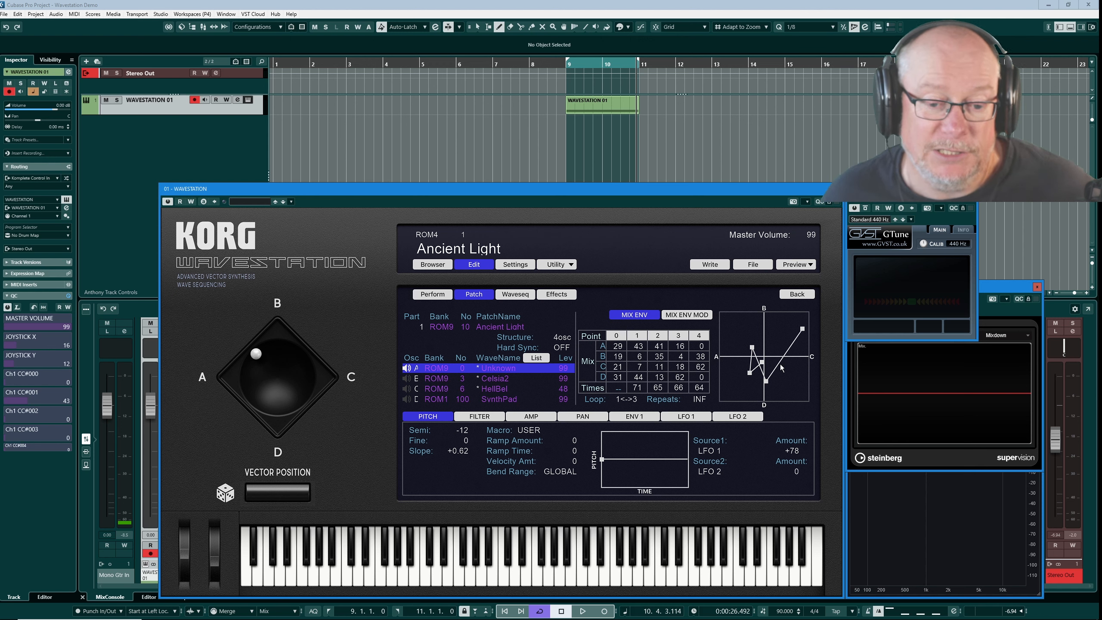
{"action": "mouse_move", "coordinate": [767, 385]}
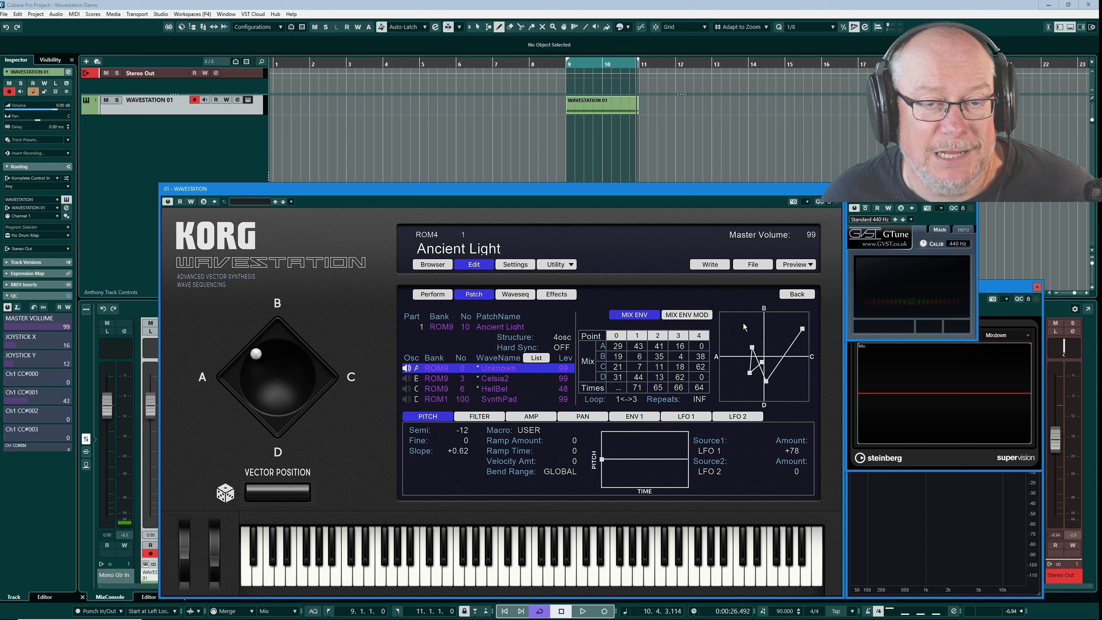
{"action": "mouse_move", "coordinate": [205, 99]}
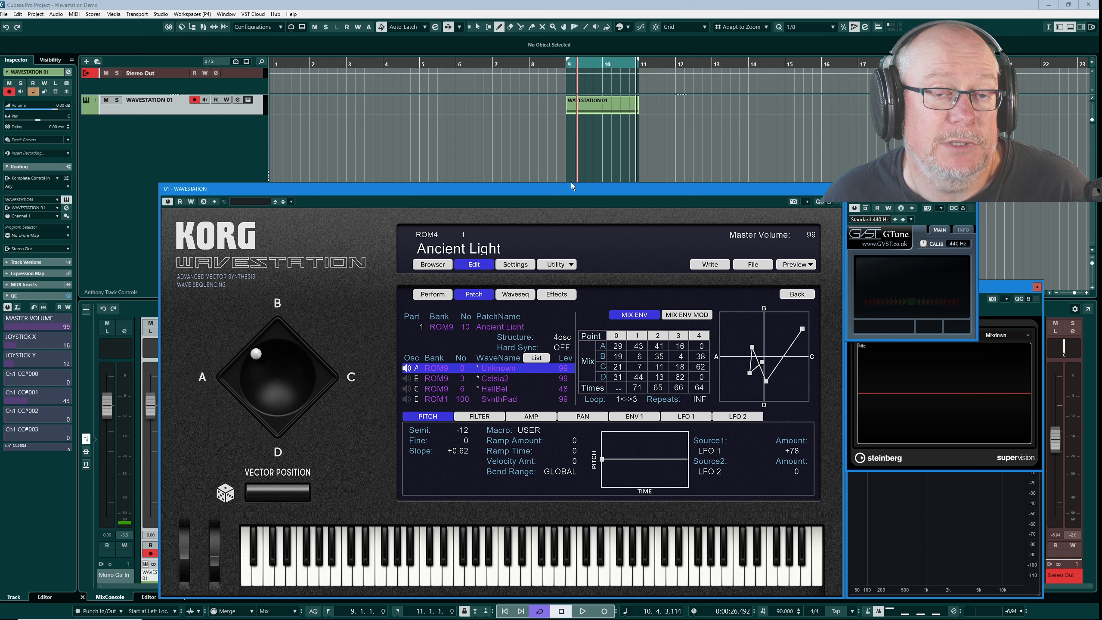
{"action": "left_click_drag", "start_coordinate": [255, 354], "coordinate": [261, 350]}
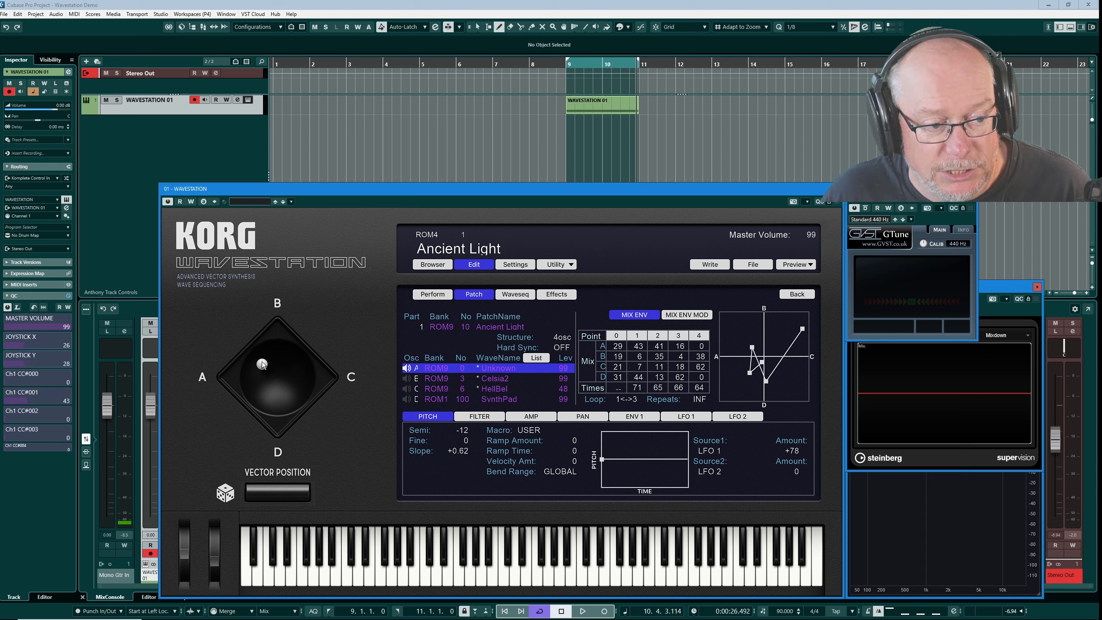
{"action": "left_click_drag", "start_coordinate": [261, 364], "coordinate": [269, 350]}
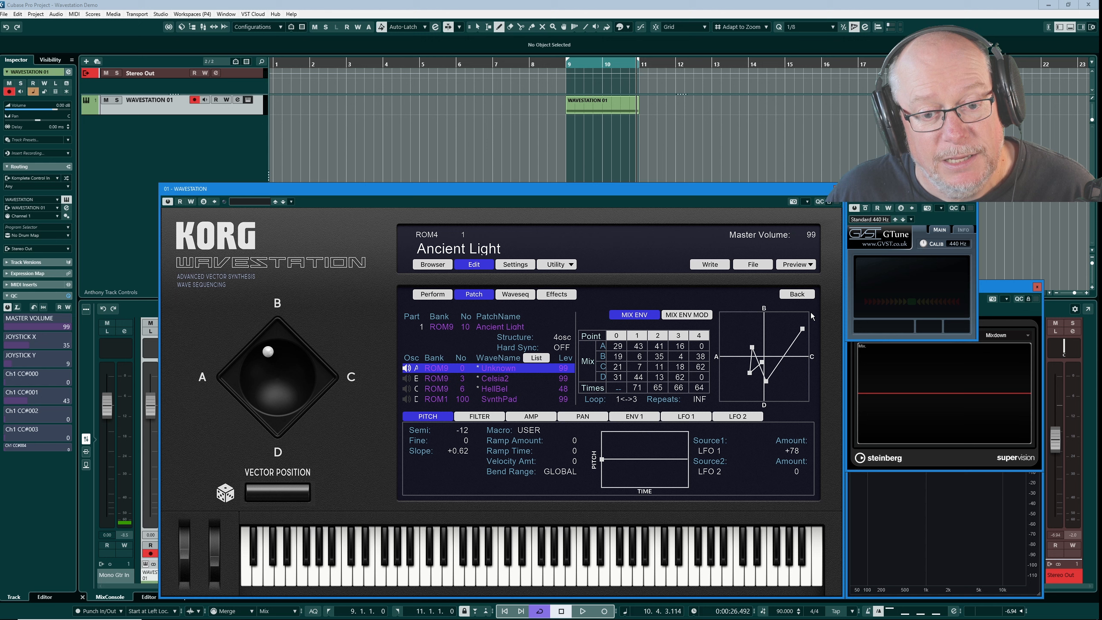
{"action": "mouse_move", "coordinate": [791, 397]}
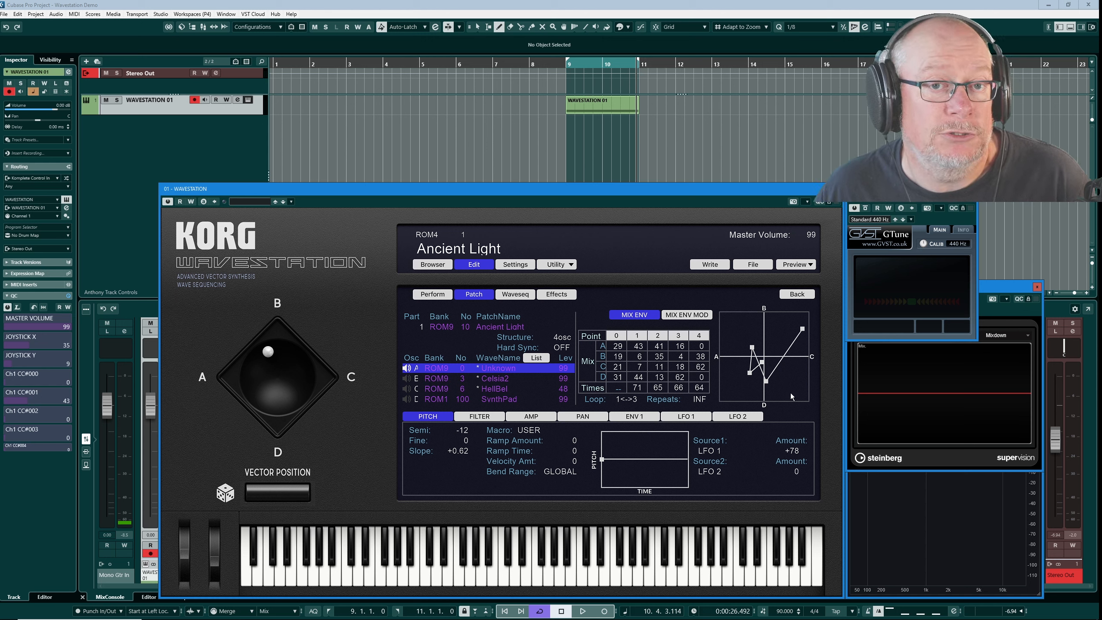
{"action": "left_click_drag", "start_coordinate": [269, 350], "coordinate": [277, 370]}
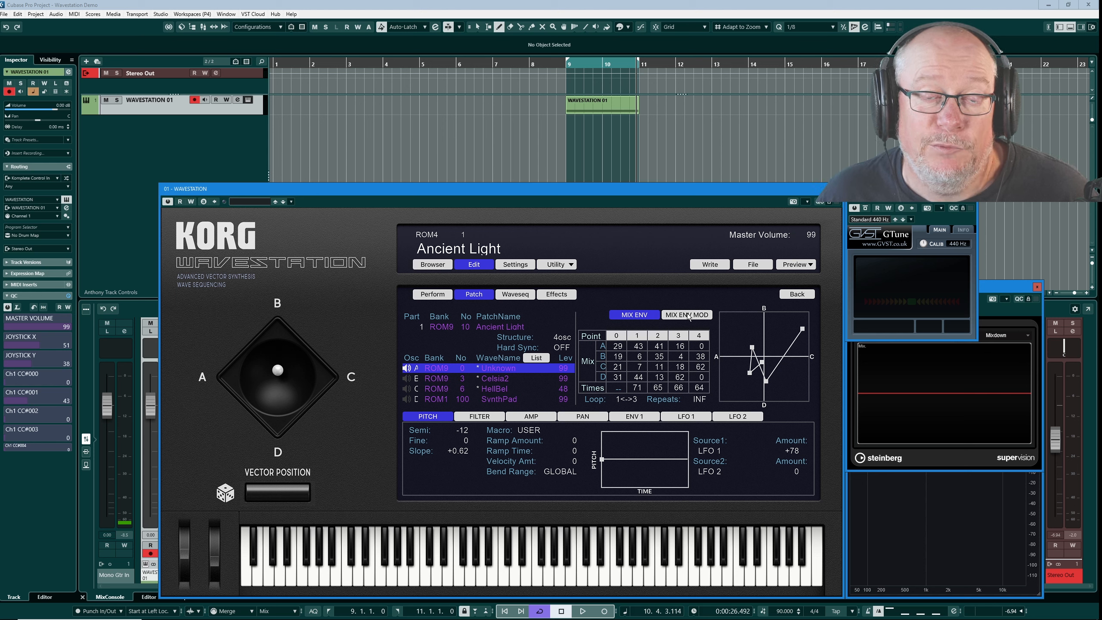
Set aftertouch to modulate the mix vector's X axis at +127, then show the mix envelope table.
{"action": "left_click", "coordinate": [686, 315]}
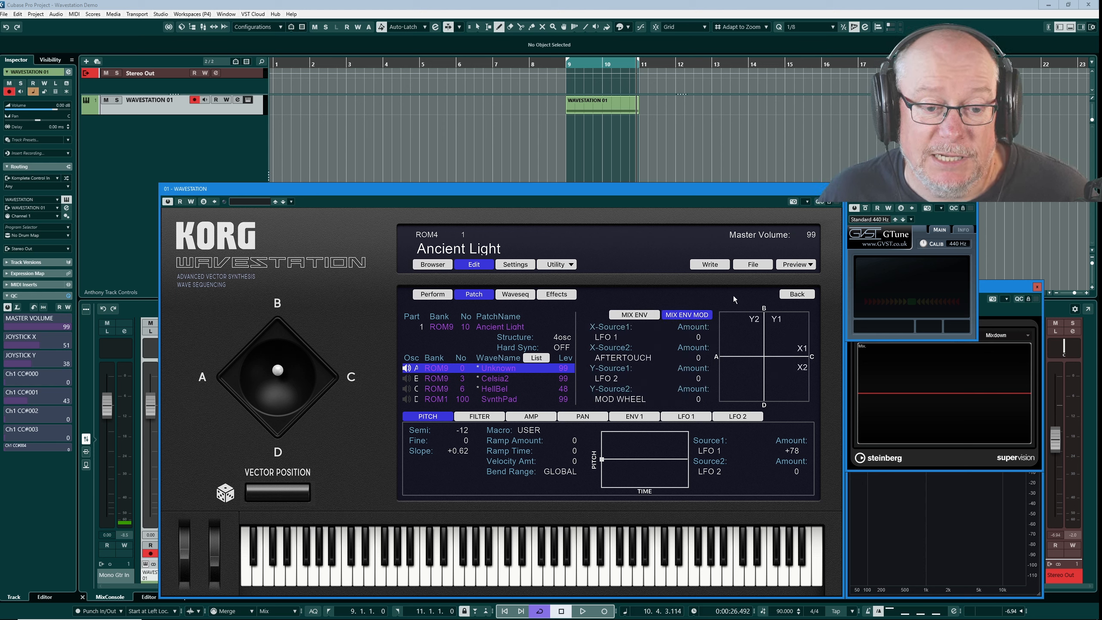
{"action": "mouse_move", "coordinate": [749, 342]}
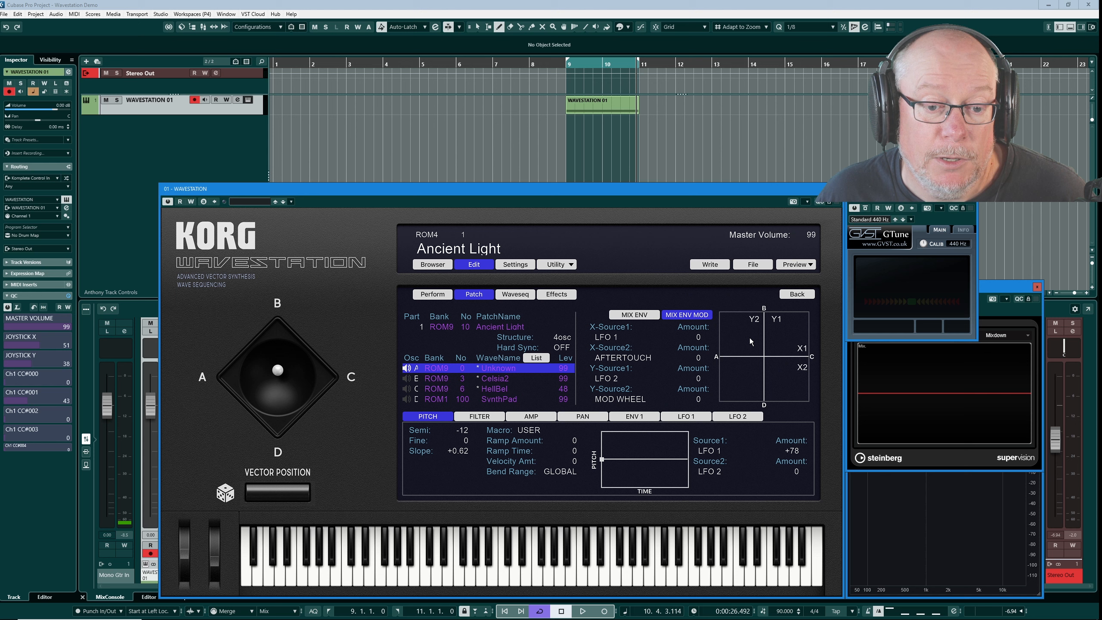
{"action": "mouse_move", "coordinate": [746, 345]}
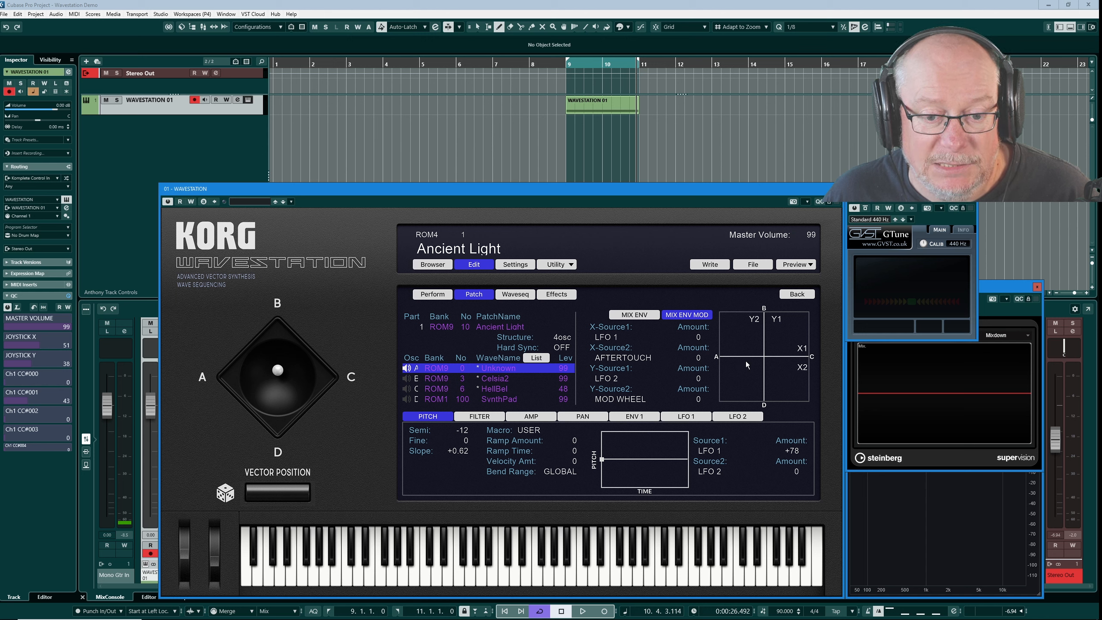
{"action": "mouse_move", "coordinate": [800, 394]}
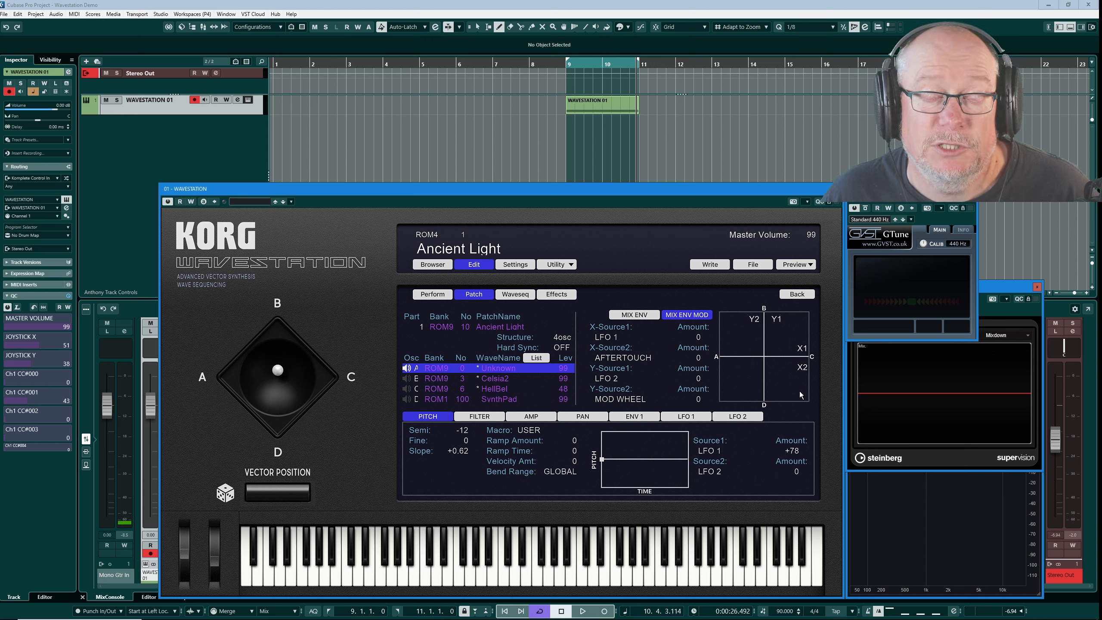
{"action": "mouse_move", "coordinate": [699, 361]}
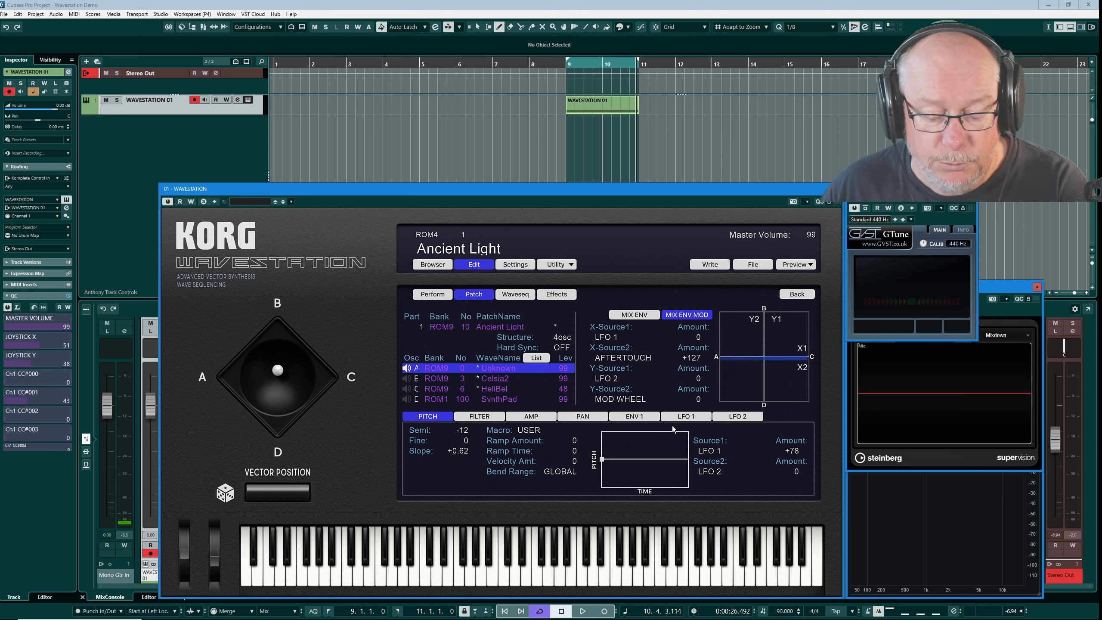
{"action": "left_click", "coordinate": [633, 314]}
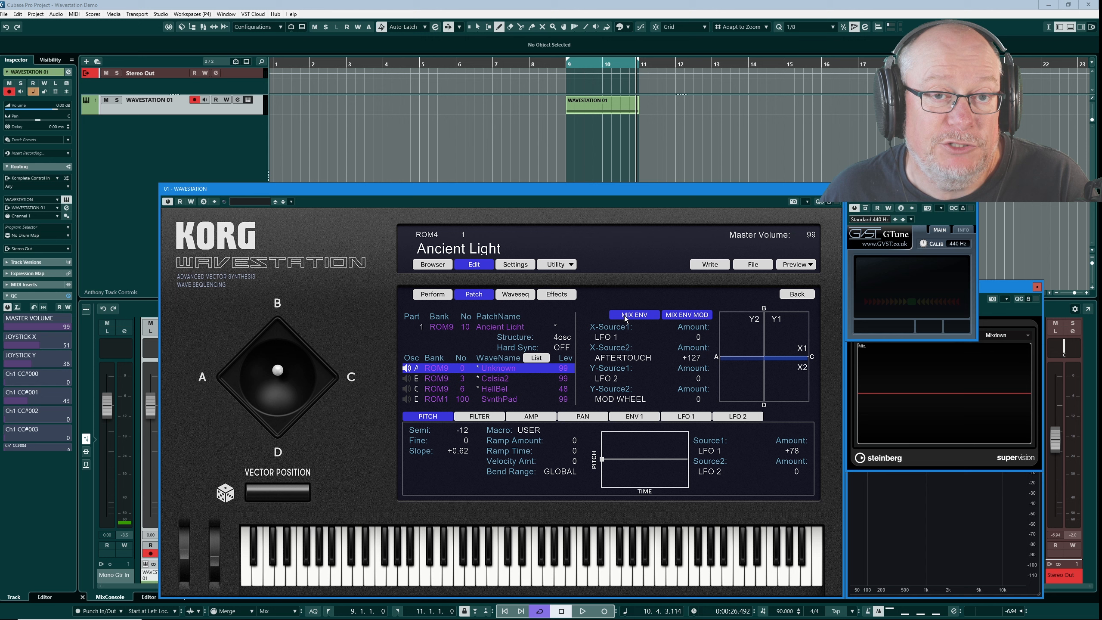
{"action": "left_click", "coordinate": [634, 315]}
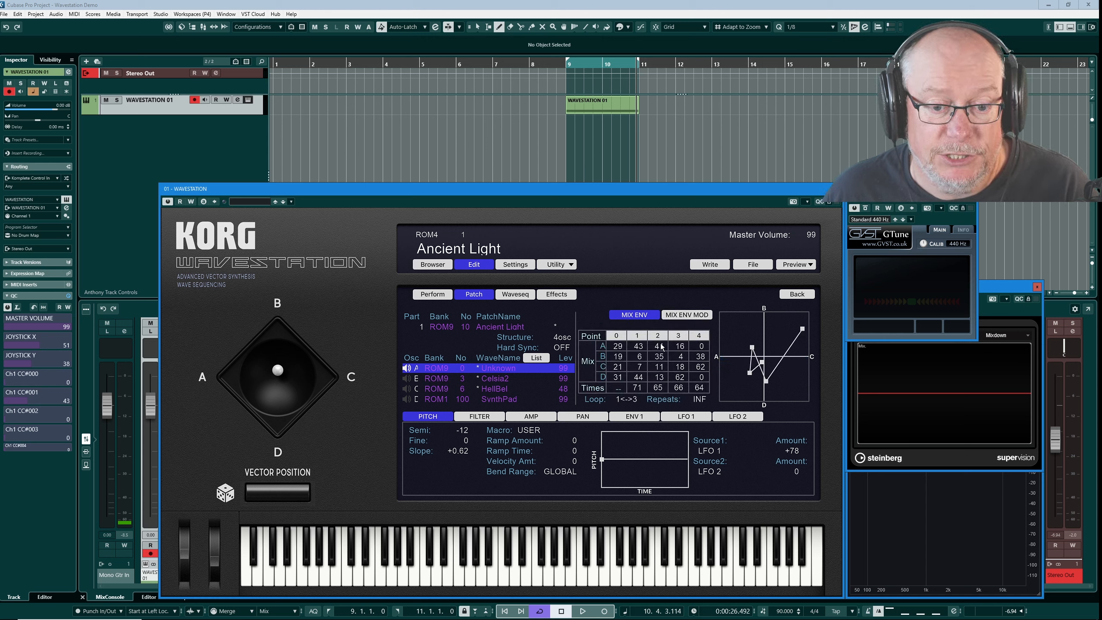
Set the mod wheel to drive the mix vector's Y axis at +127 in MIX ENV MOD.
{"action": "left_click", "coordinate": [687, 314]}
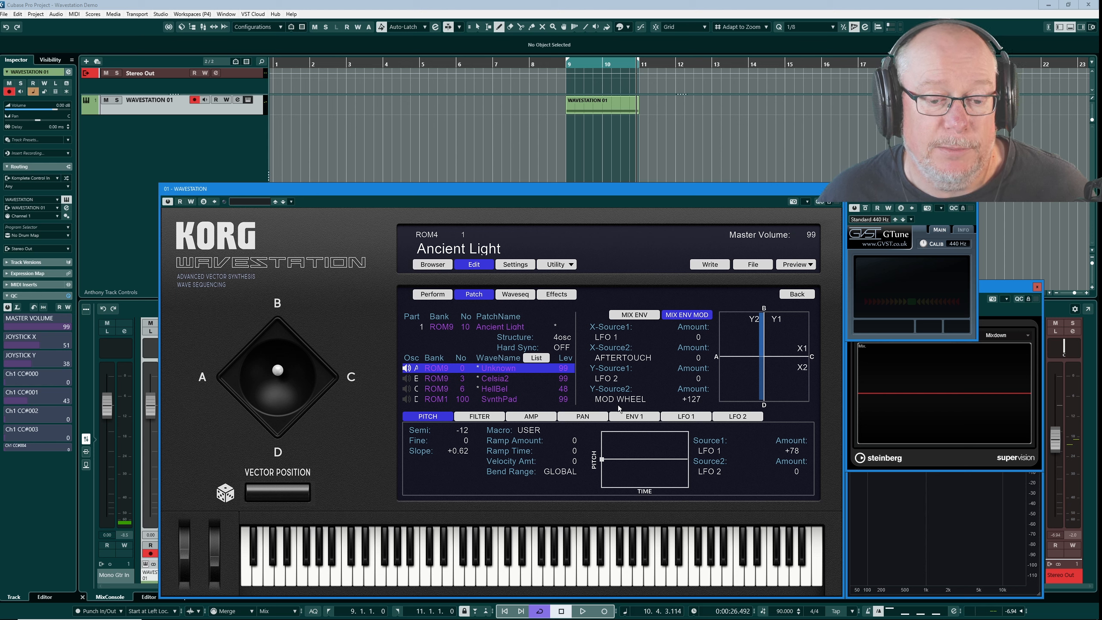
{"action": "mouse_move", "coordinate": [765, 351]}
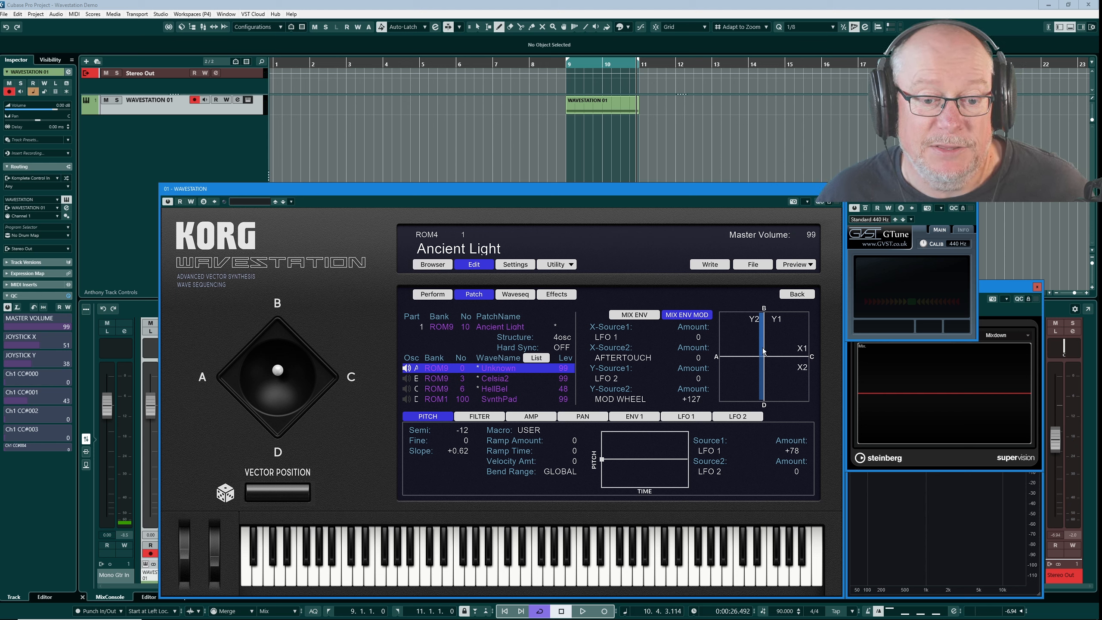
{"action": "mouse_move", "coordinate": [500, 404]}
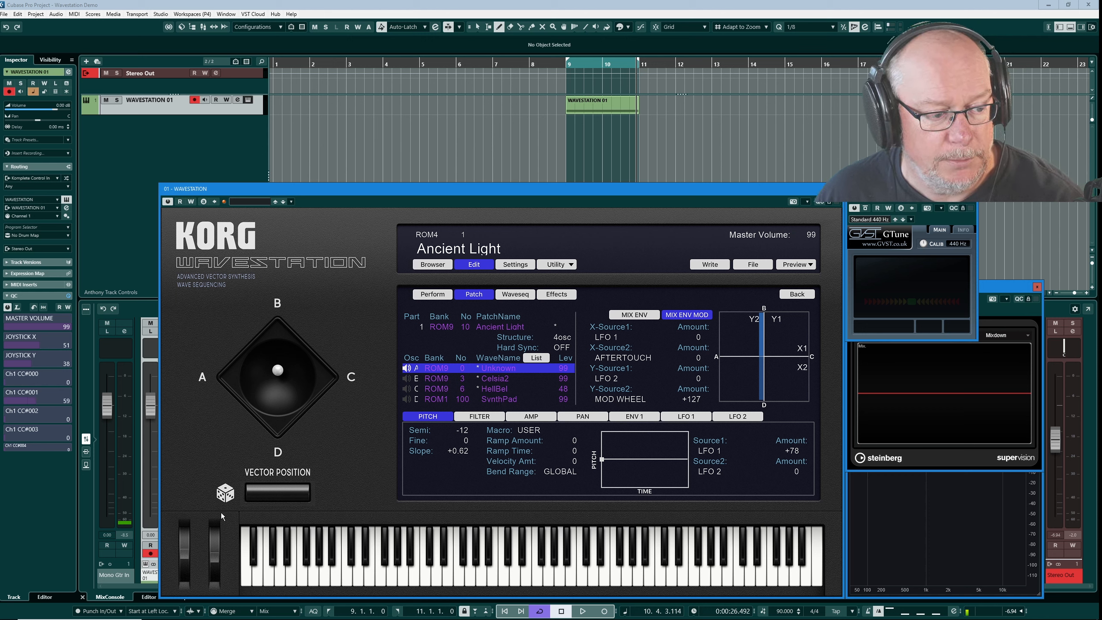
{"action": "mouse_move", "coordinate": [216, 548]}
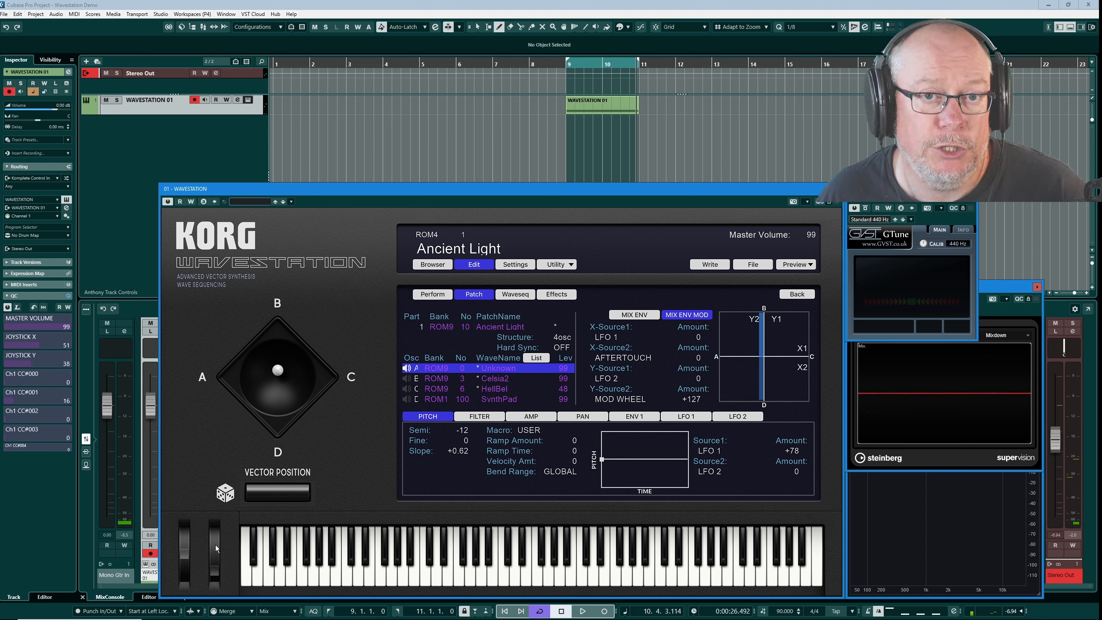
Show the patch browser listing the ROM4 bank with Ancient Light.
{"action": "left_click", "coordinate": [431, 264]}
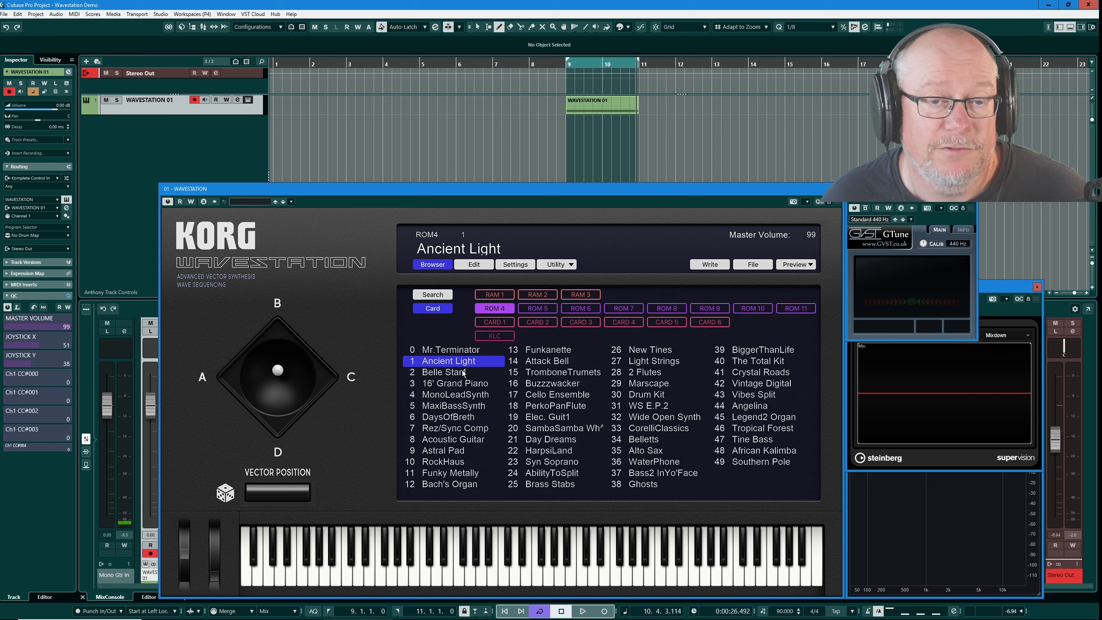
Load the Template performance from RAM1 and show its Organ 1 patch's PAN bus routing.
{"action": "left_click", "coordinate": [493, 294]}
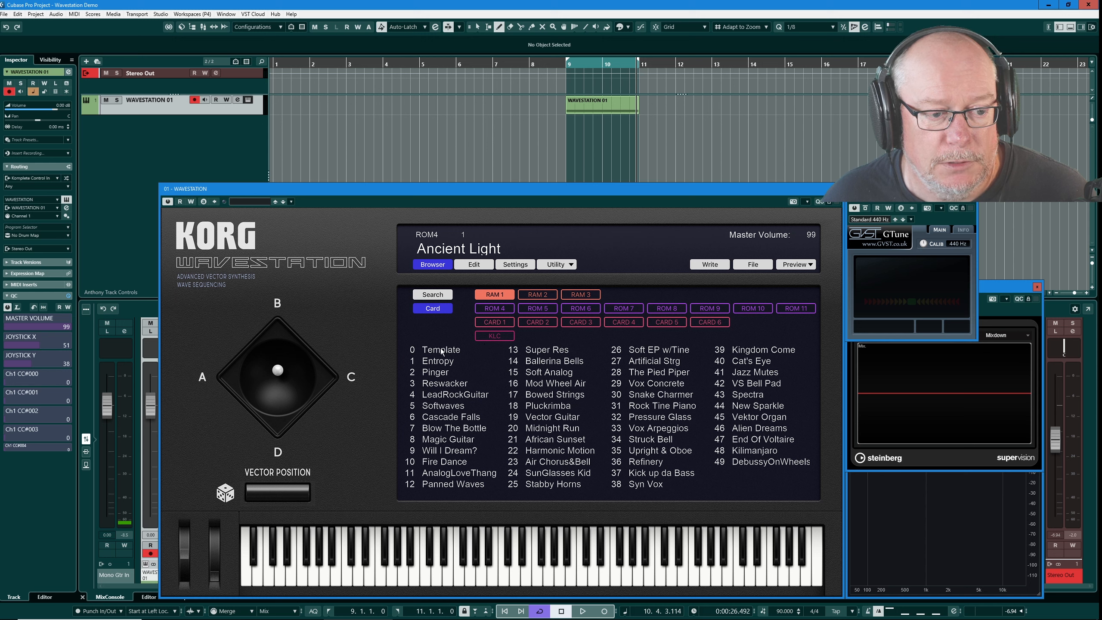
{"action": "left_click", "coordinate": [473, 265]}
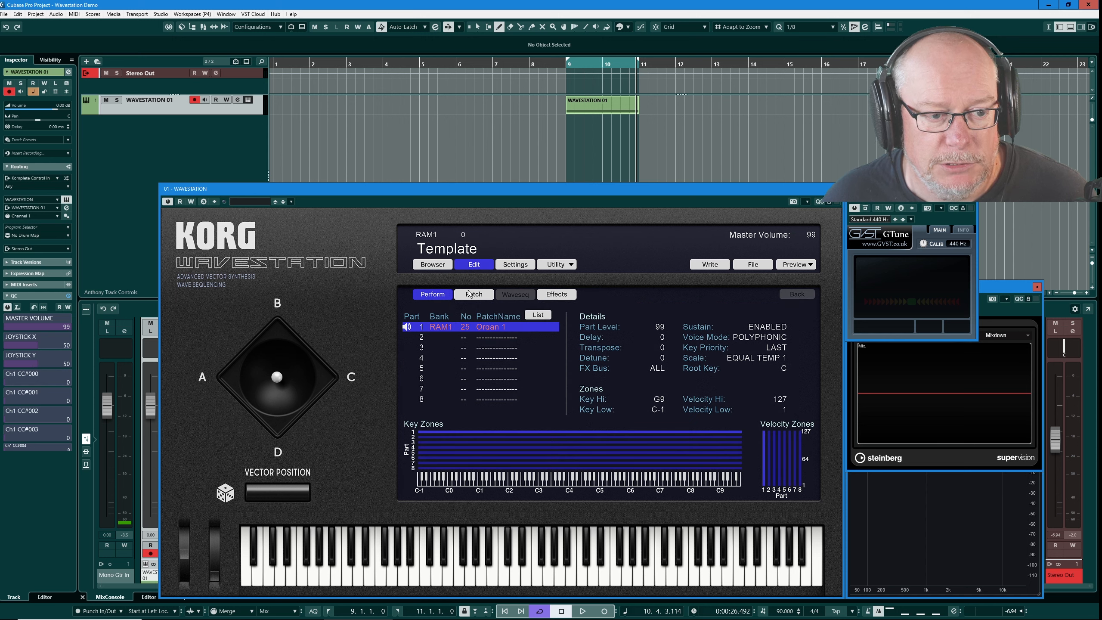
{"action": "left_click", "coordinate": [472, 294]}
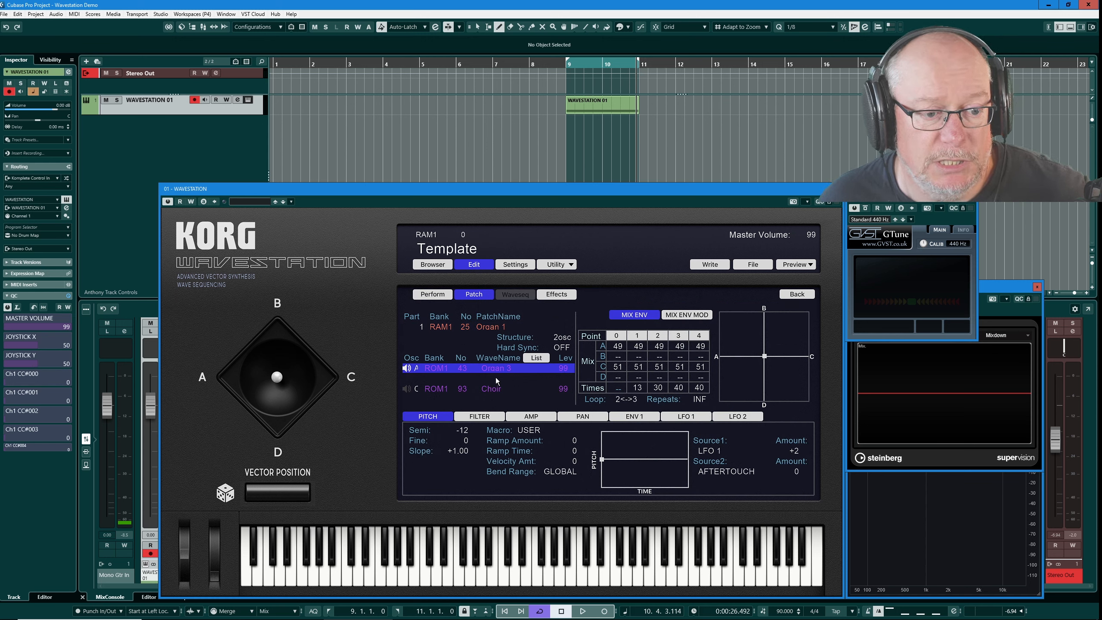
{"action": "mouse_move", "coordinate": [487, 396]}
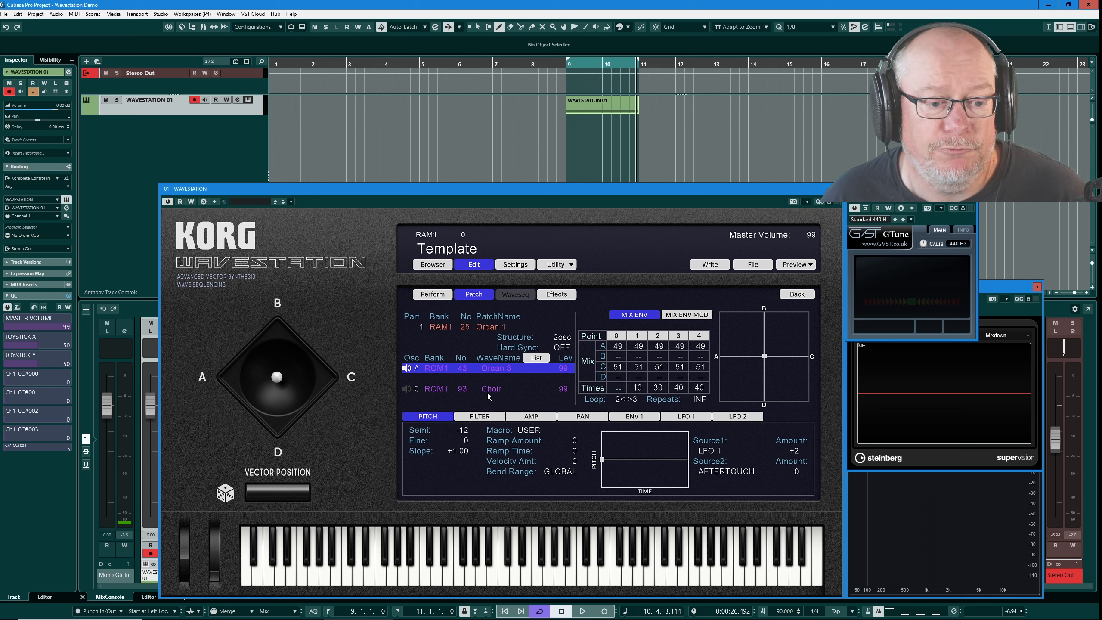
{"action": "left_click", "coordinate": [582, 416]}
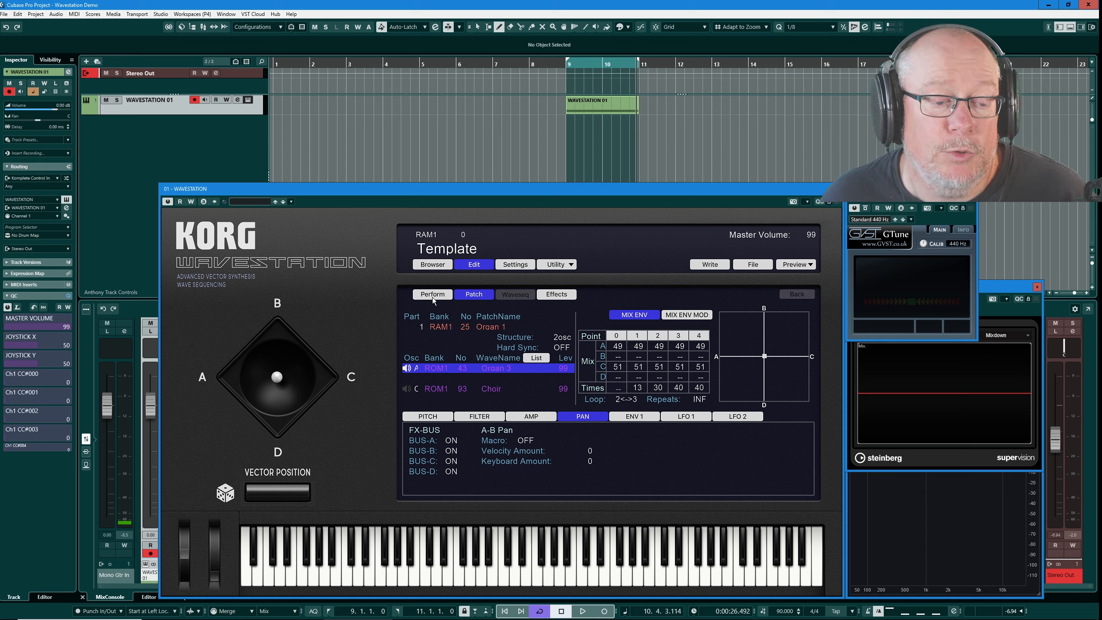
On the Perform page, change part 1's FX Bus from ALL to PATCH.
{"action": "left_click", "coordinate": [432, 294]}
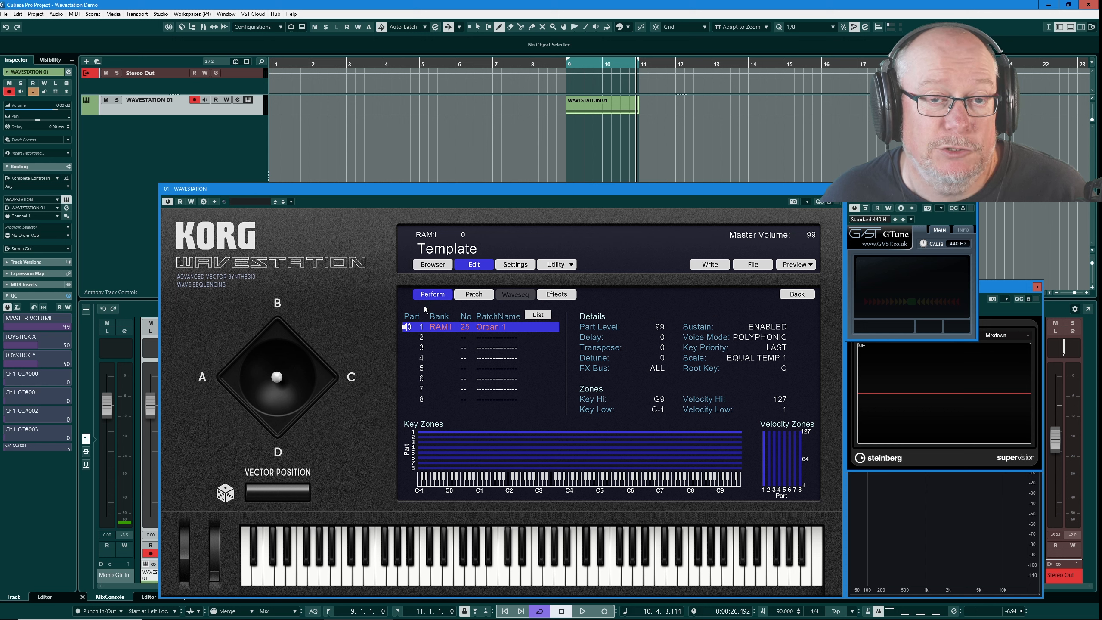
{"action": "mouse_move", "coordinate": [672, 381]}
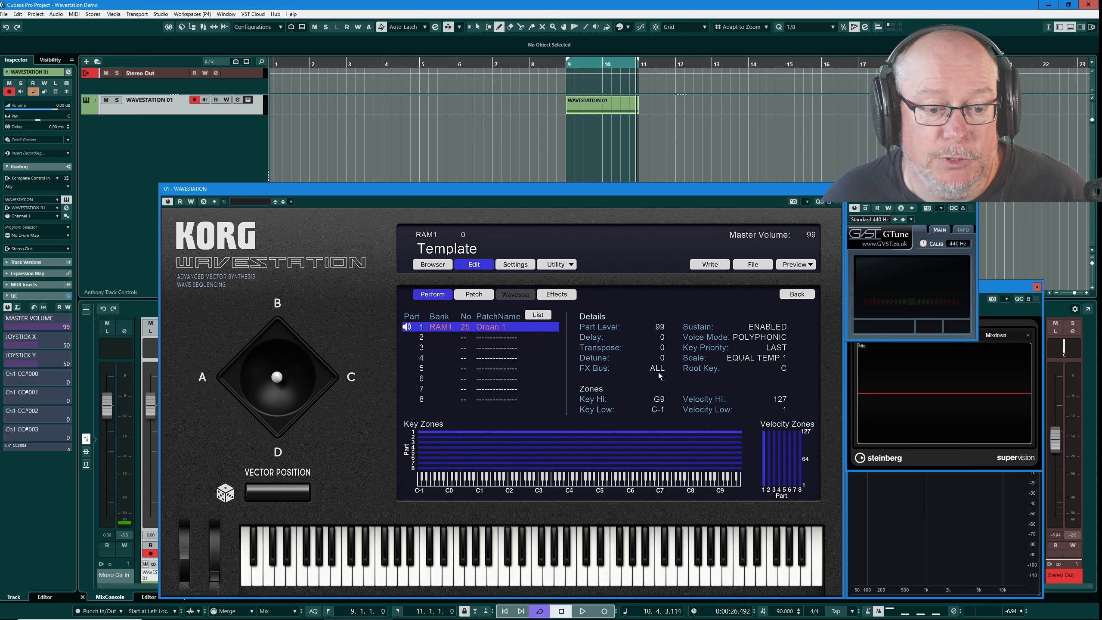
{"action": "mouse_move", "coordinate": [641, 371]}
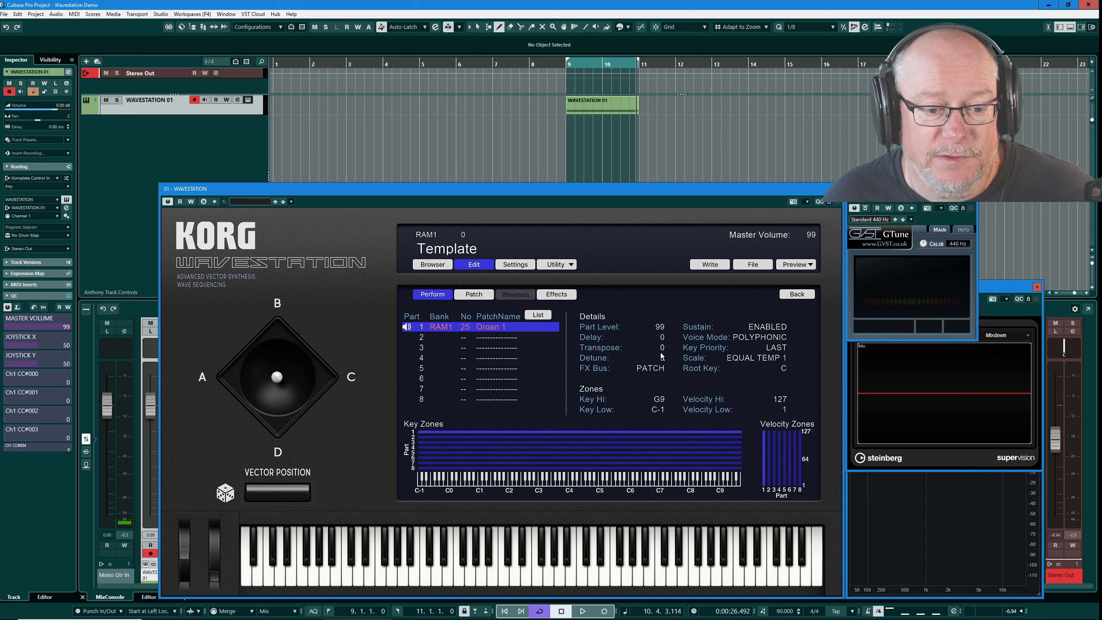
{"action": "mouse_move", "coordinate": [656, 373]}
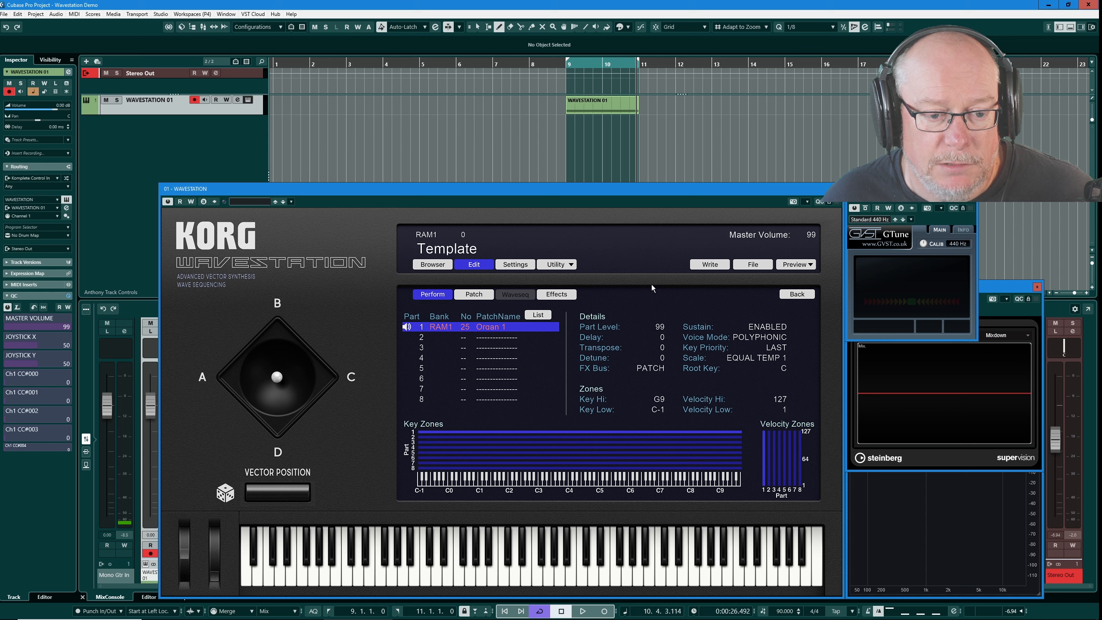
{"action": "mouse_move", "coordinate": [469, 315]}
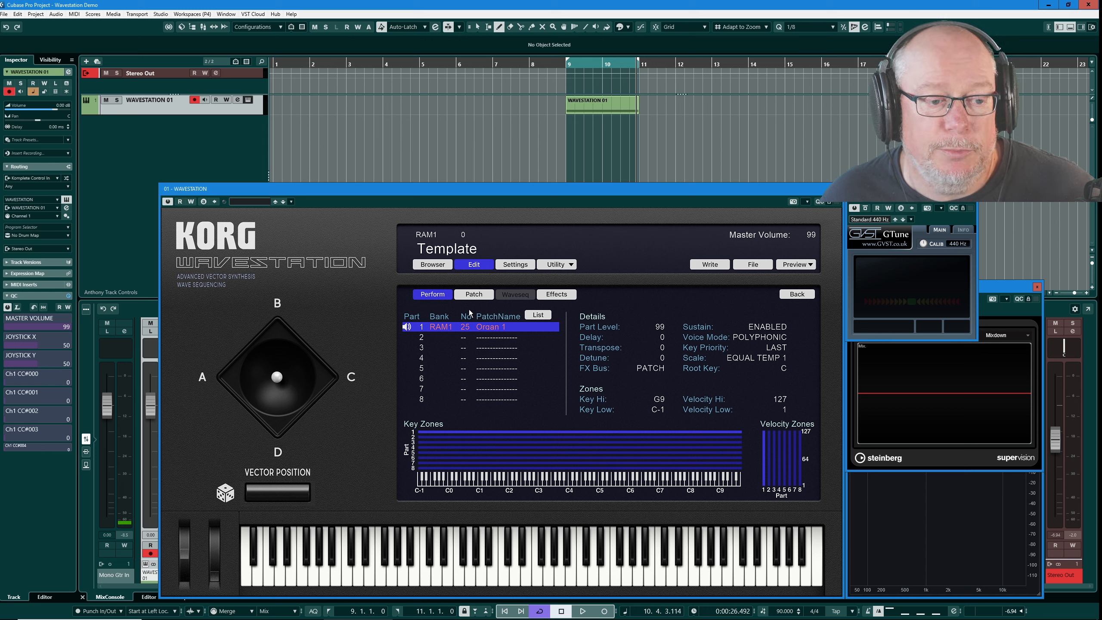
Return to the Organ 1 patch page showing its bus routing with all four buses on.
{"action": "left_click", "coordinate": [473, 294]}
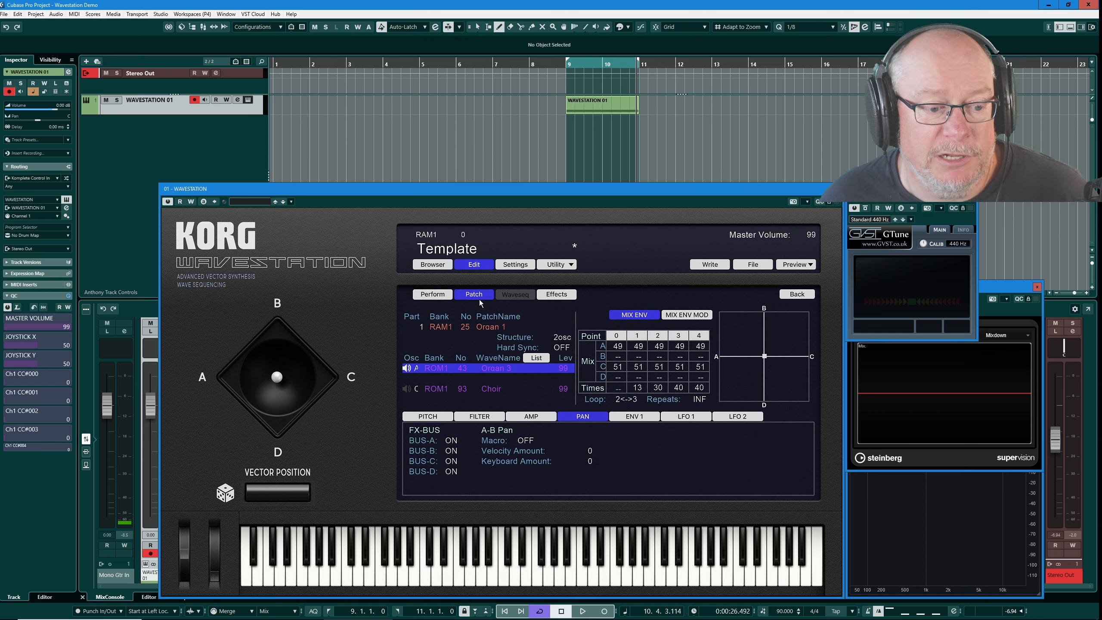
{"action": "mouse_move", "coordinate": [573, 461]}
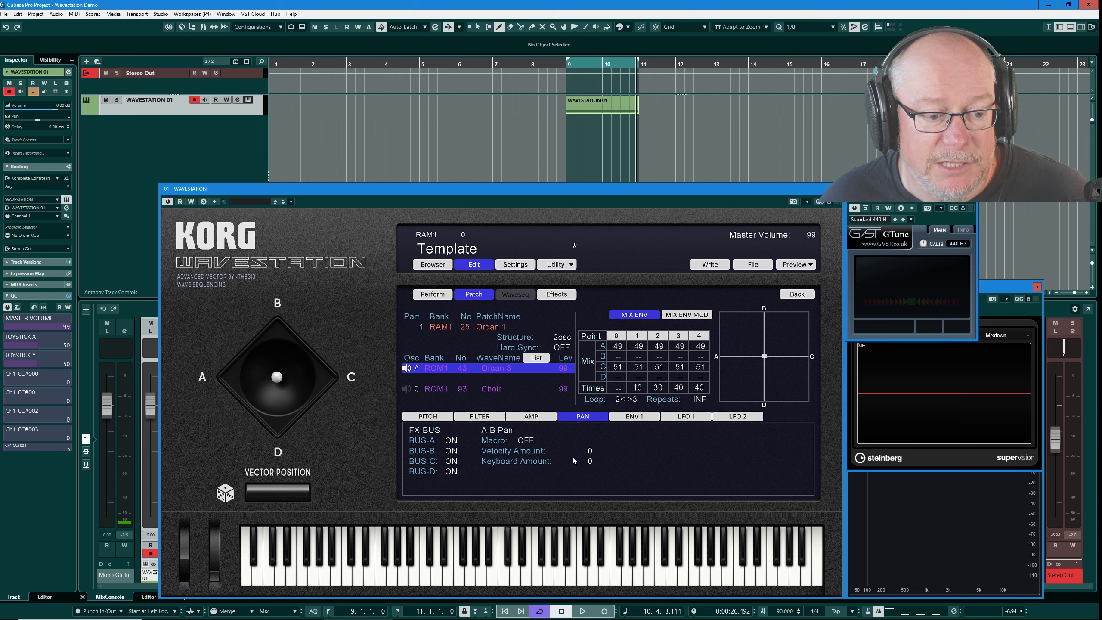
{"action": "mouse_move", "coordinate": [484, 478]}
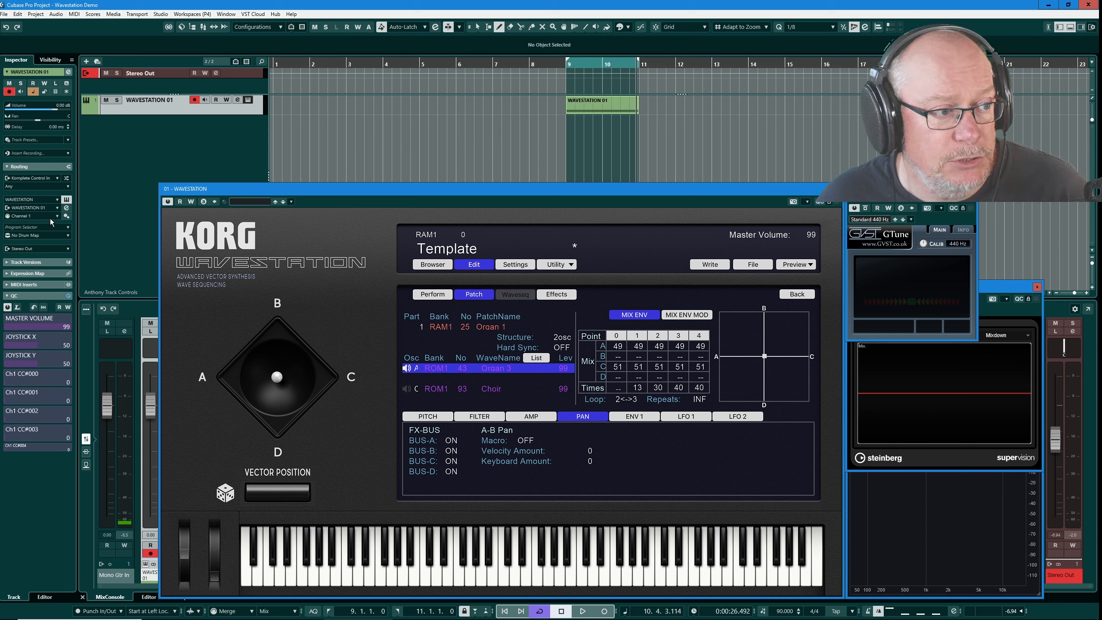
{"action": "left_click", "coordinate": [67, 216]}
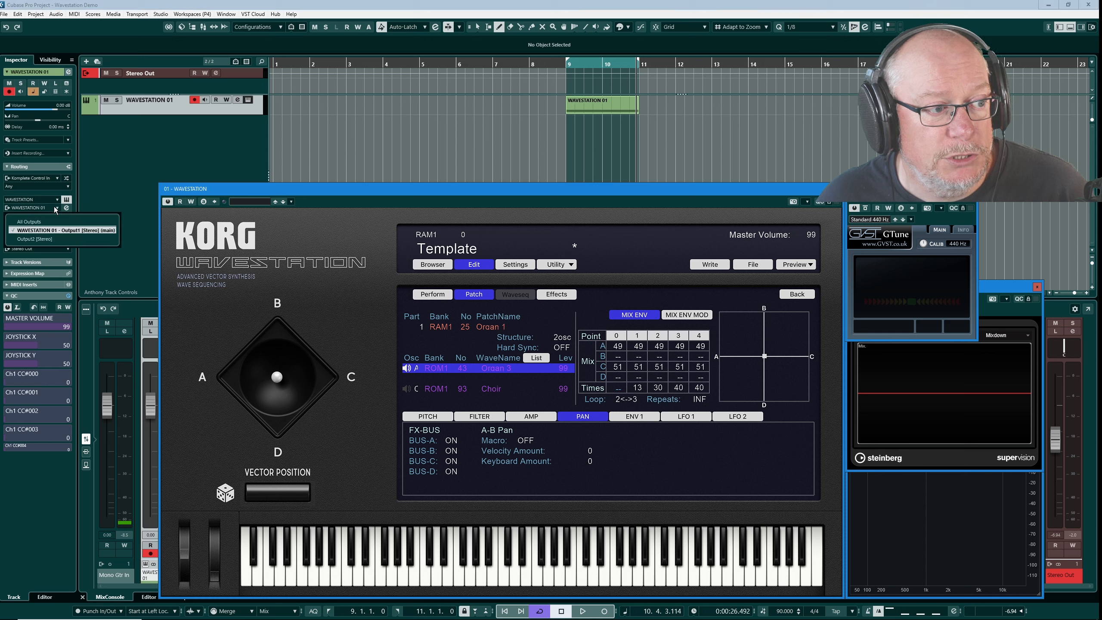
{"action": "mouse_move", "coordinate": [42, 240]}
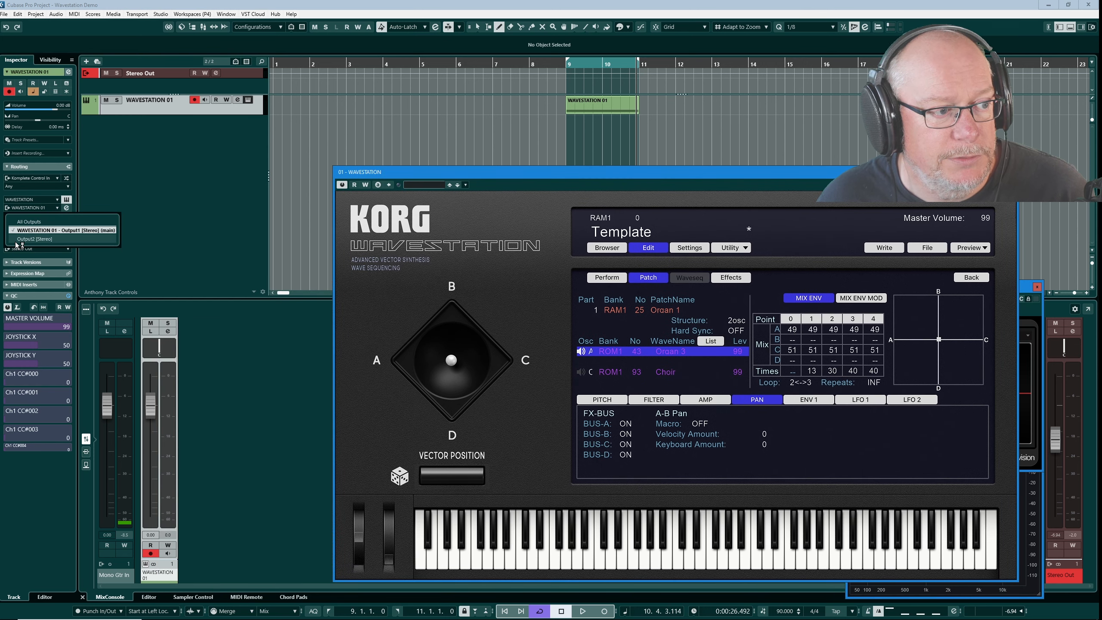
{"action": "left_click", "coordinate": [36, 239]}
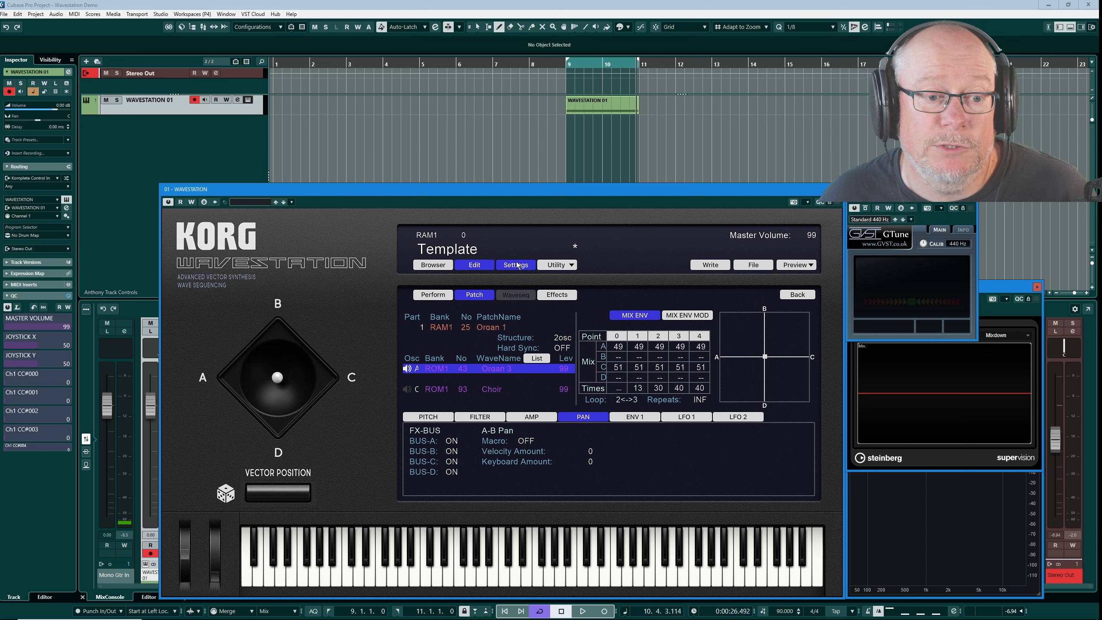
Switch Output 3/4 ON in the global settings and return to the patch's bus routing page.
{"action": "left_click", "coordinate": [514, 265]}
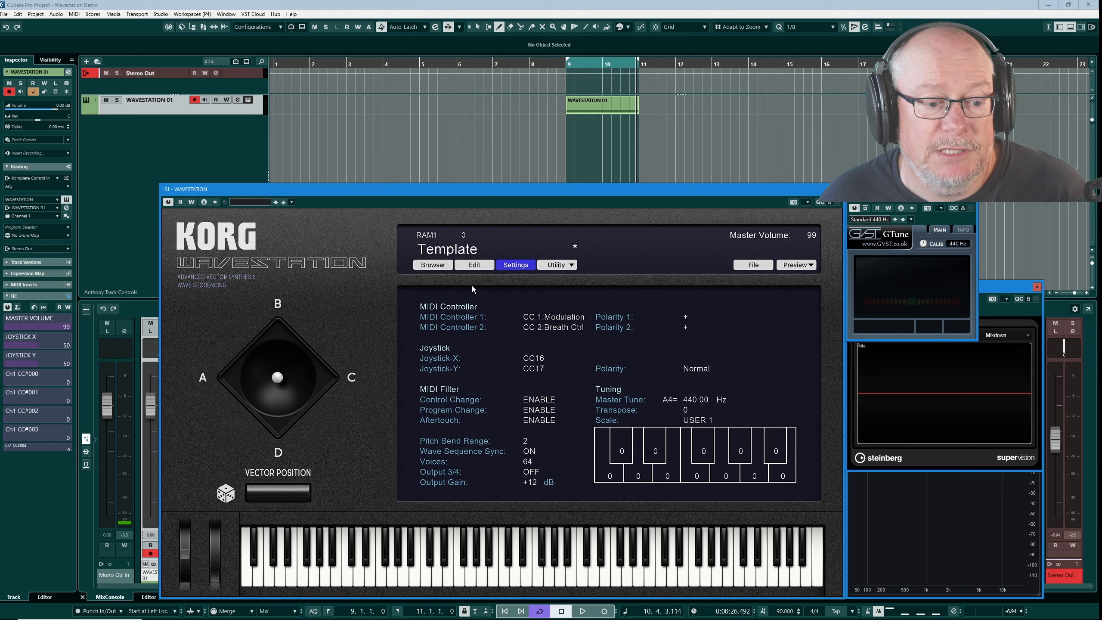
{"action": "mouse_move", "coordinate": [405, 466]}
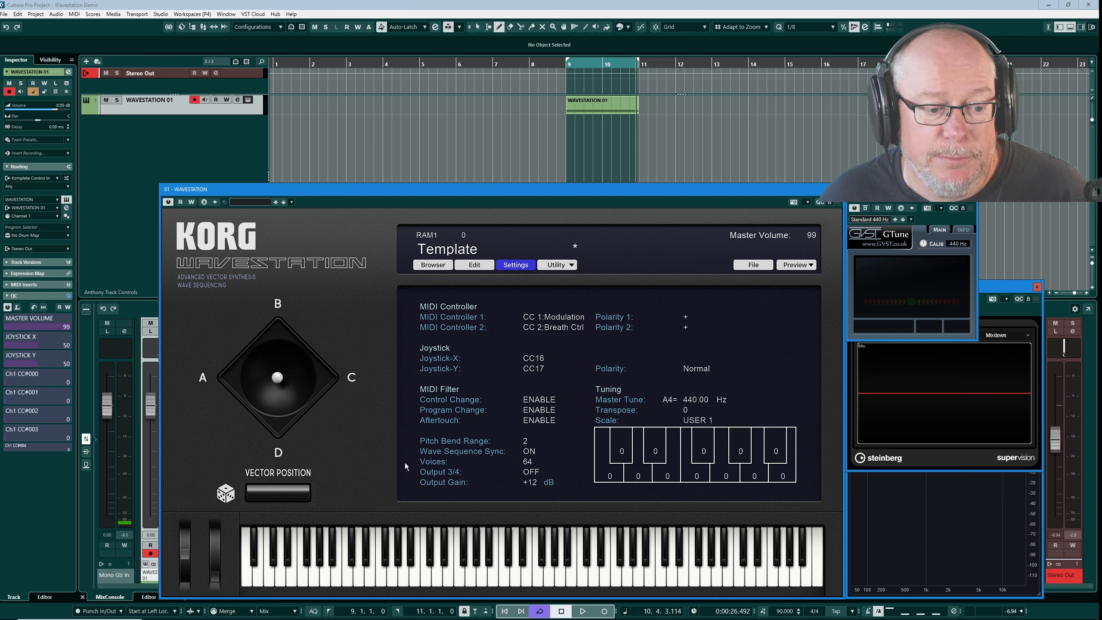
{"action": "left_click", "coordinate": [530, 472]}
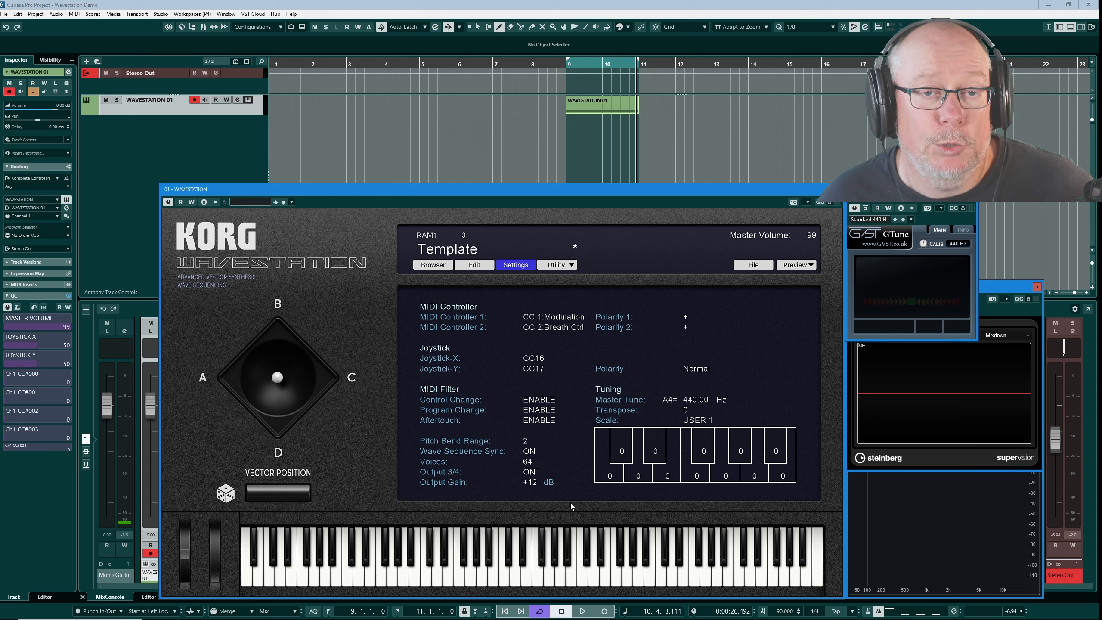
{"action": "left_click", "coordinate": [474, 265]}
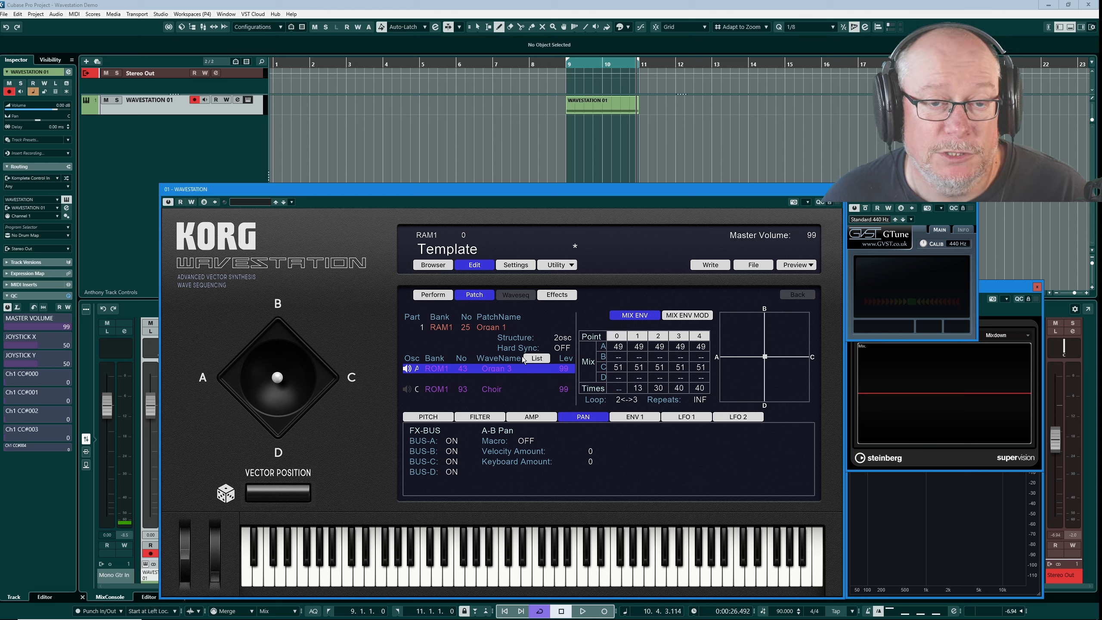
{"action": "mouse_move", "coordinate": [536, 455]}
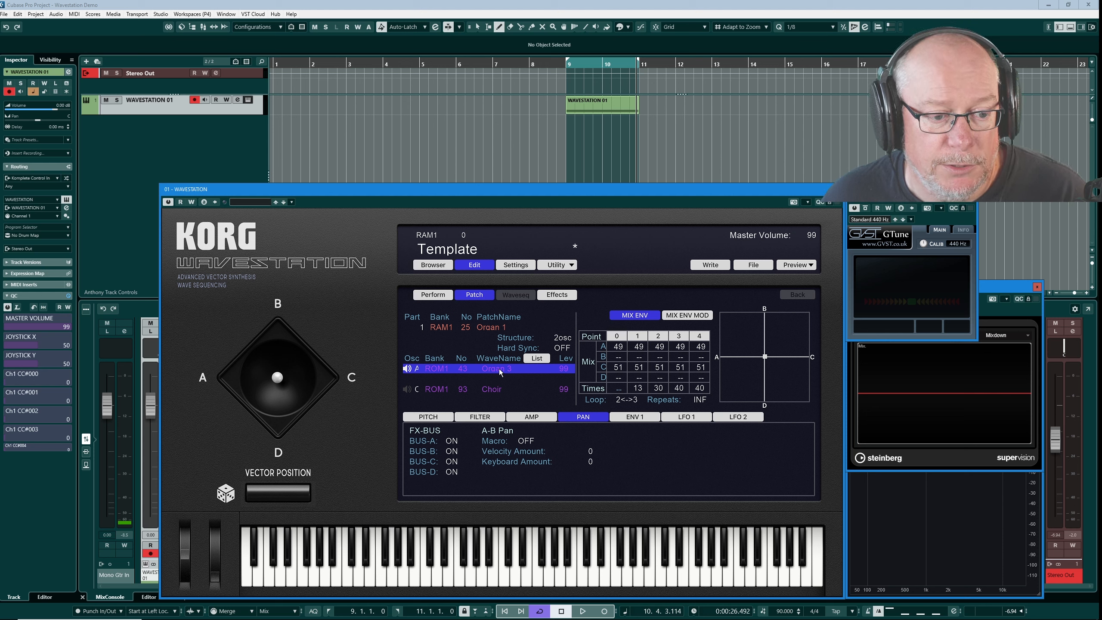
Route Organ 1 to BUS-A only with buses B, C, D off and pan macro USER.
{"action": "left_click", "coordinate": [454, 451]}
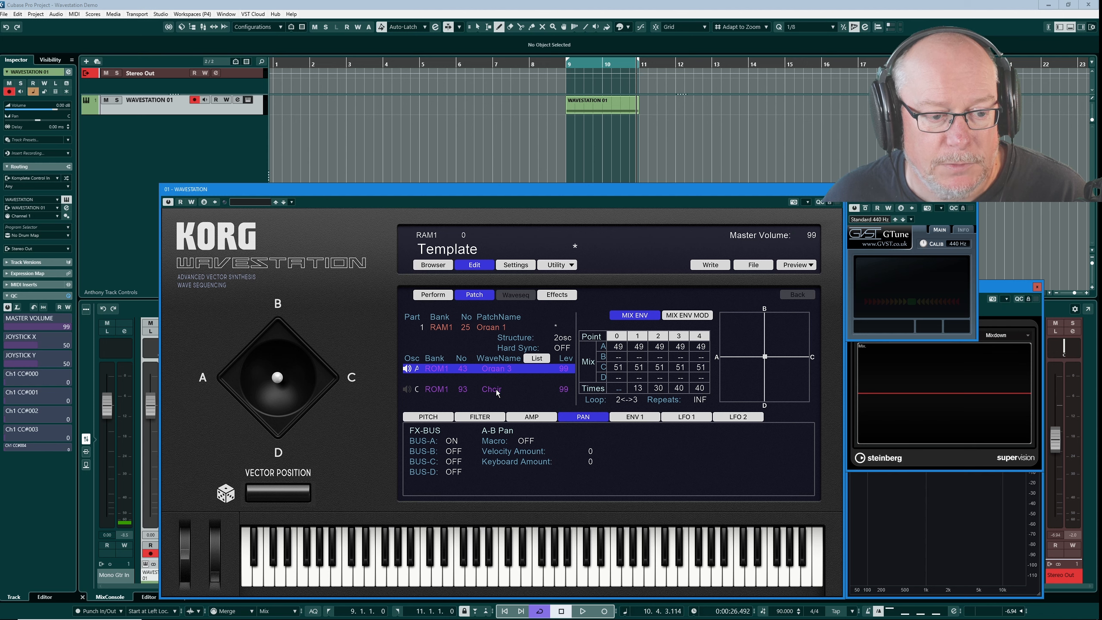
{"action": "left_click", "coordinate": [491, 388]}
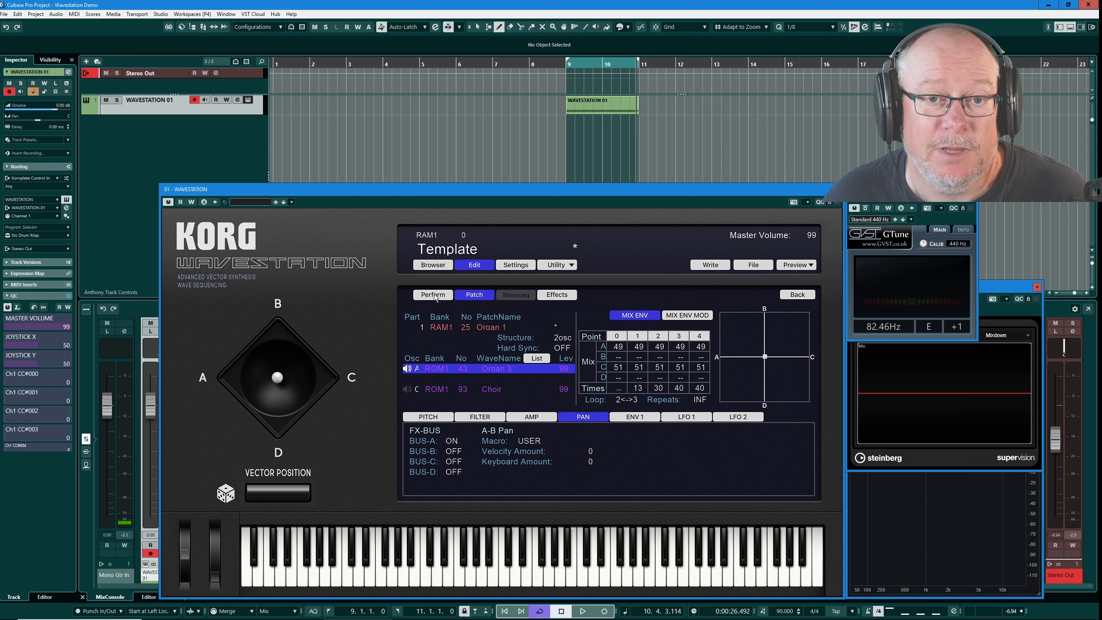
Check part 1's FX bus on the Perform page, then show the Template patch's oscillator settings.
{"action": "left_click", "coordinate": [432, 294]}
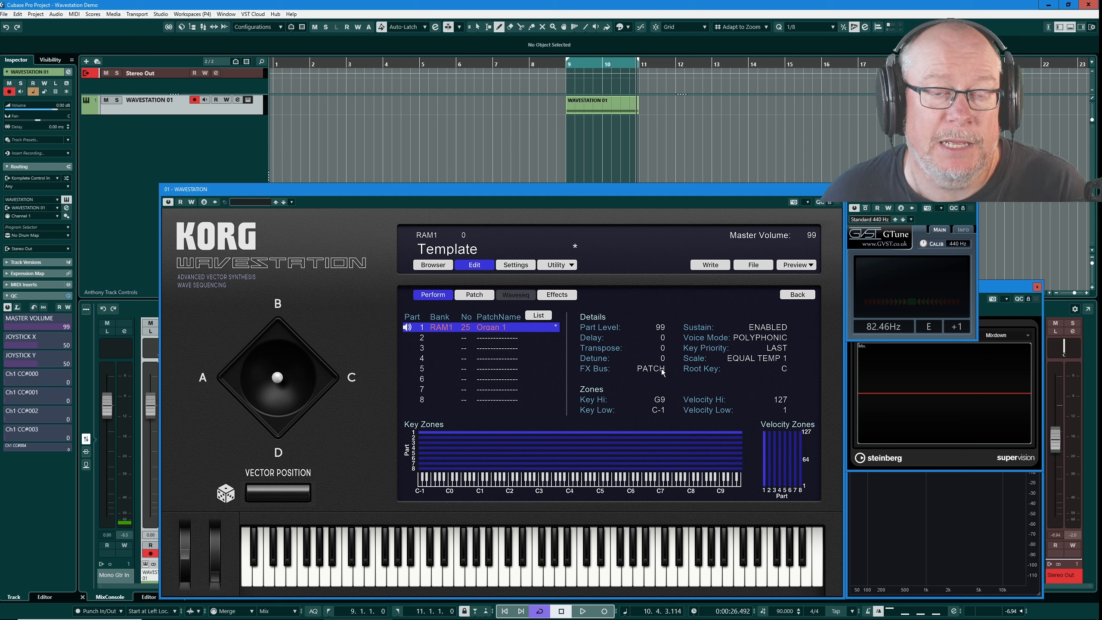
{"action": "mouse_move", "coordinate": [646, 371]}
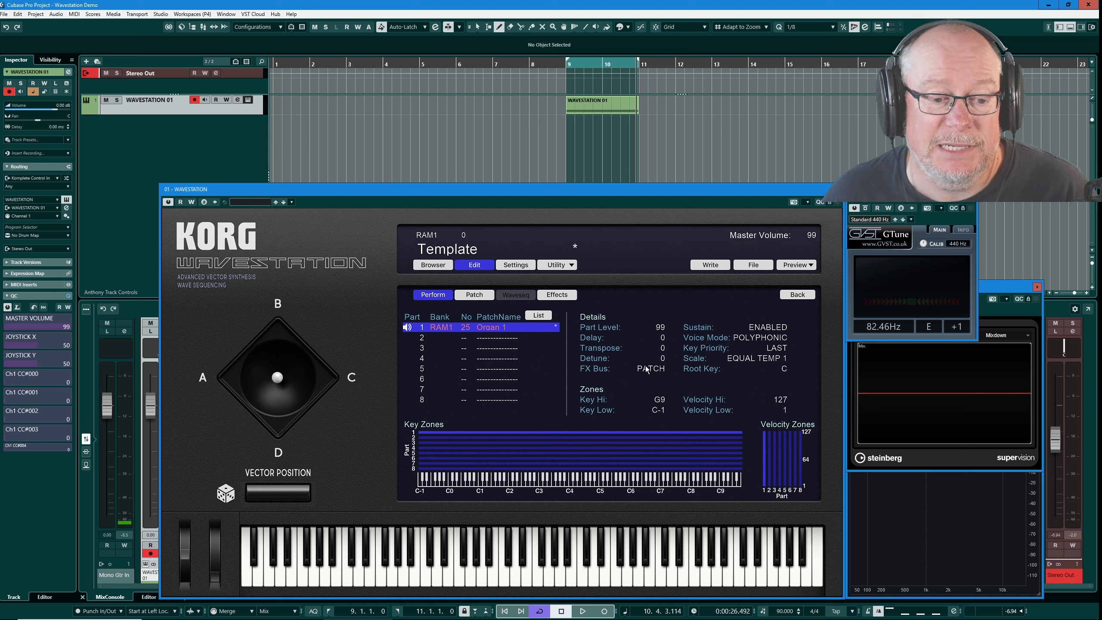
{"action": "mouse_move", "coordinate": [648, 372]}
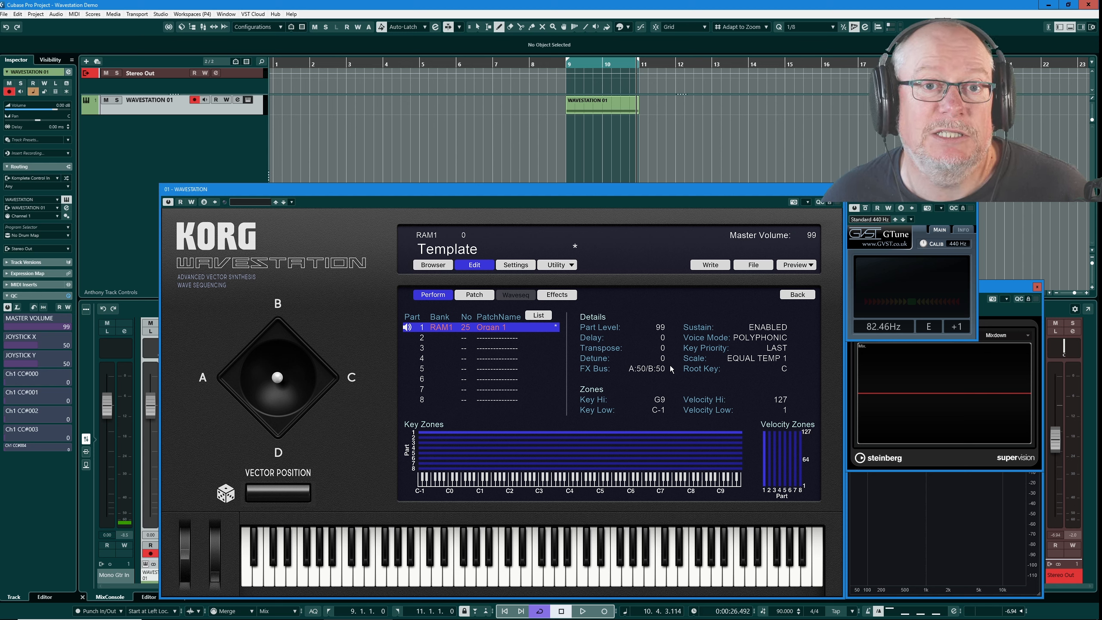
{"action": "left_click", "coordinate": [474, 294]}
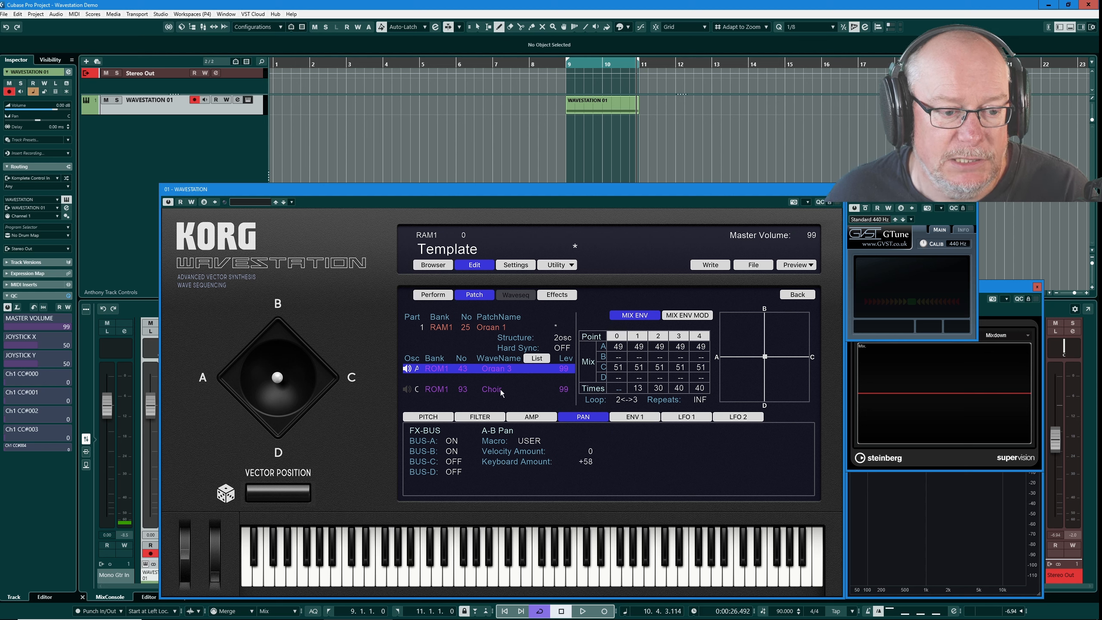
Select the Choir oscillator to confirm it sends only to FX buses A and B.
{"action": "left_click", "coordinate": [492, 388]}
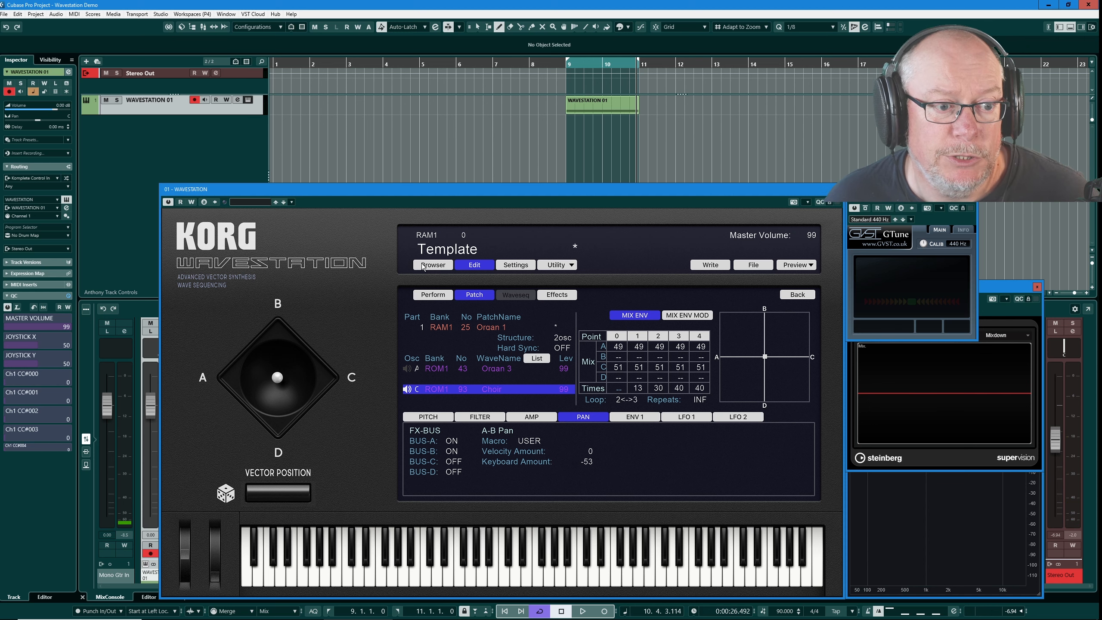
Load Ancient Light from ROM 4 and review each oscillator's pan and FX-bus routing.
{"action": "left_click", "coordinate": [432, 265]}
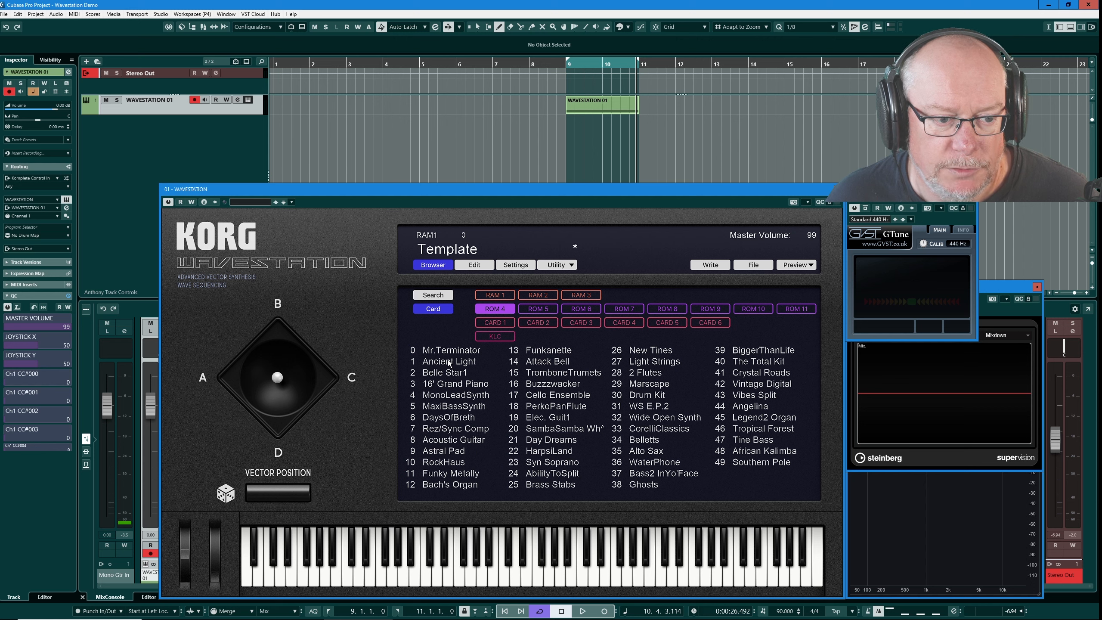
{"action": "left_click", "coordinate": [474, 265]}
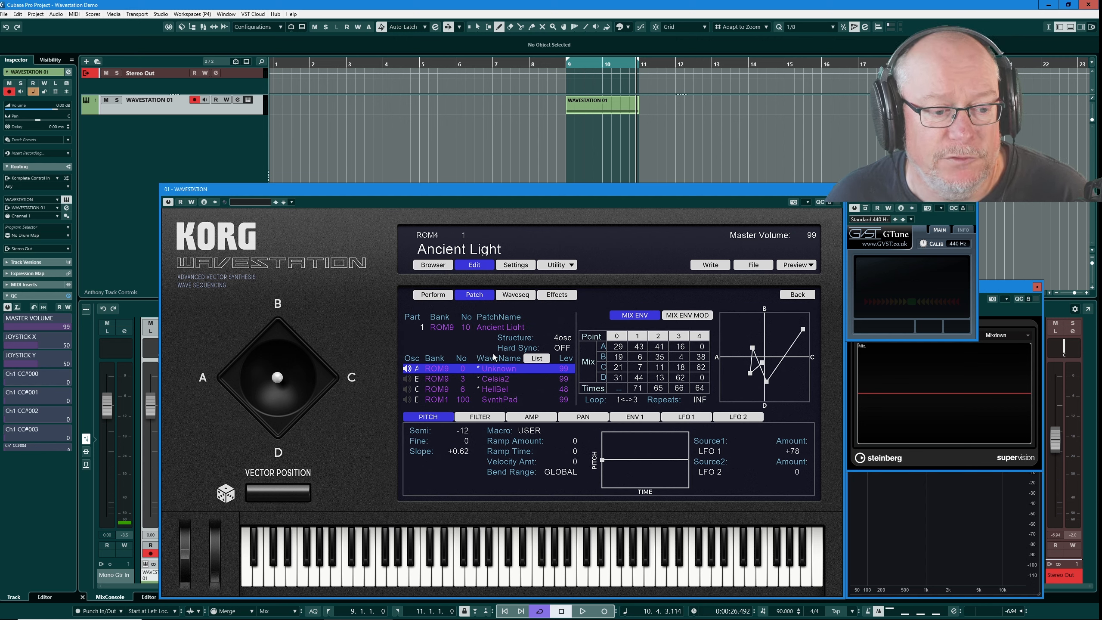
{"action": "left_click", "coordinate": [583, 416]}
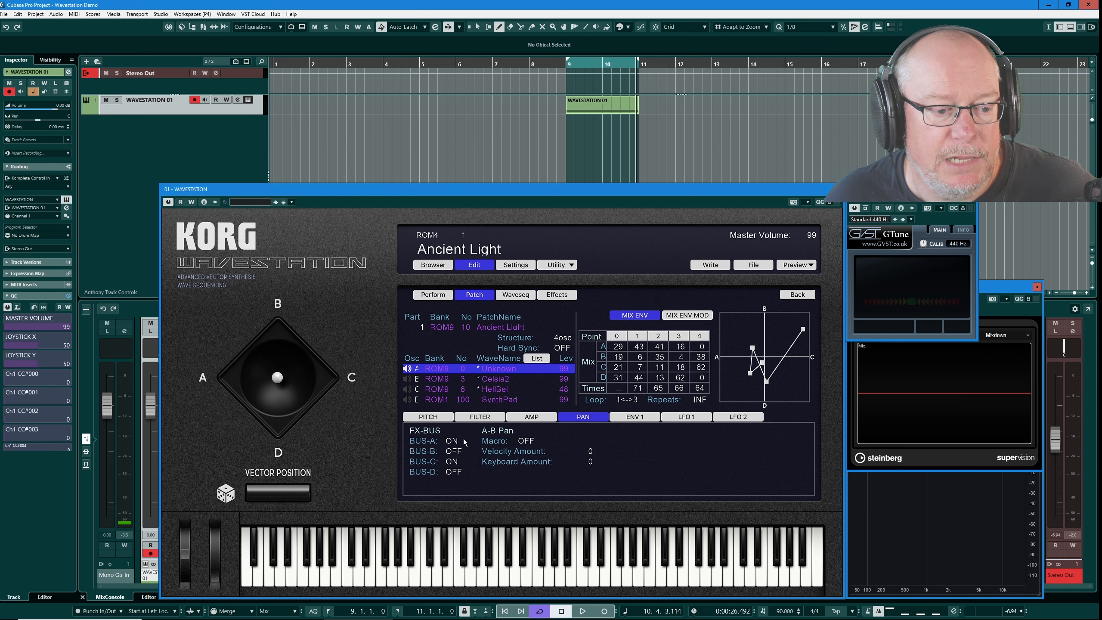
{"action": "left_click", "coordinate": [485, 379]}
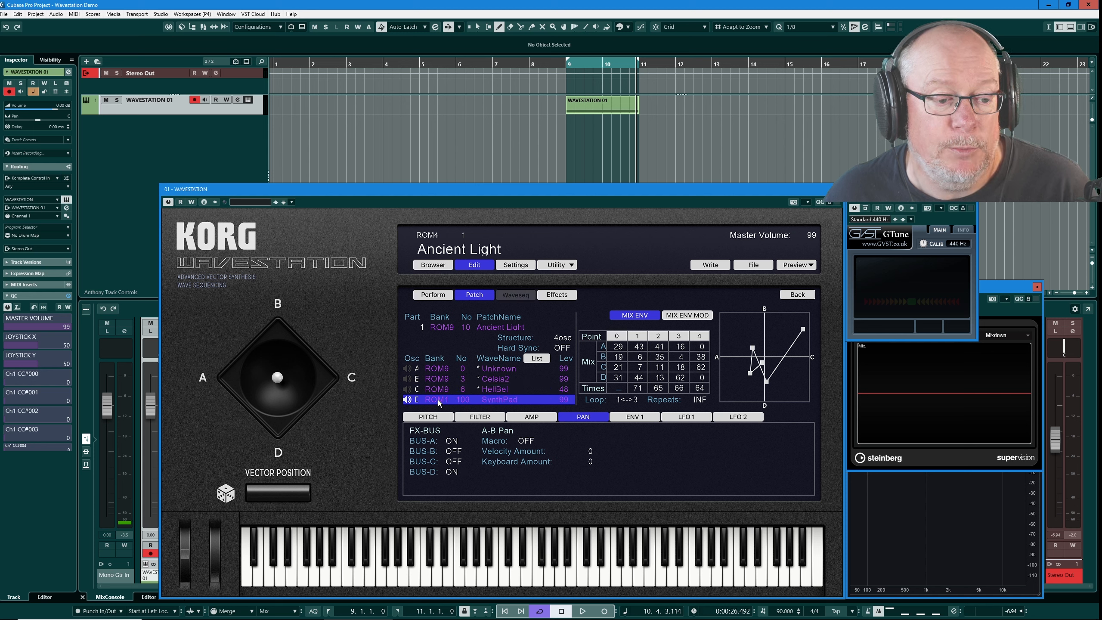
{"action": "mouse_move", "coordinate": [582, 331]}
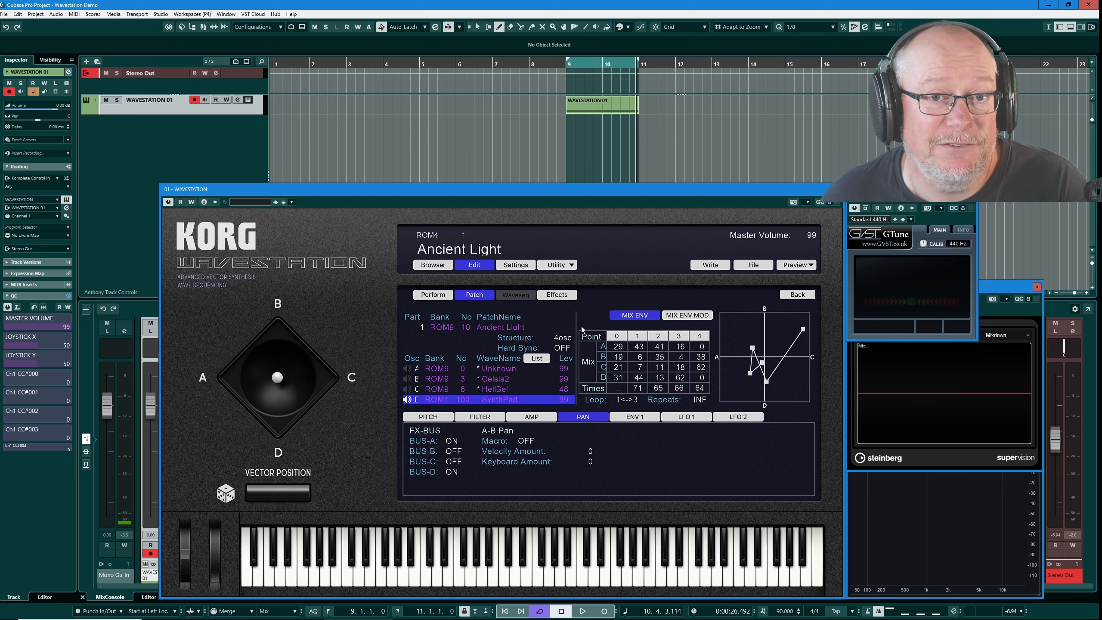
Turn Ancient Light's effect Mix3 and Mix4 off, then verify Output 3/4 is ON in global settings.
{"action": "left_click", "coordinate": [556, 294]}
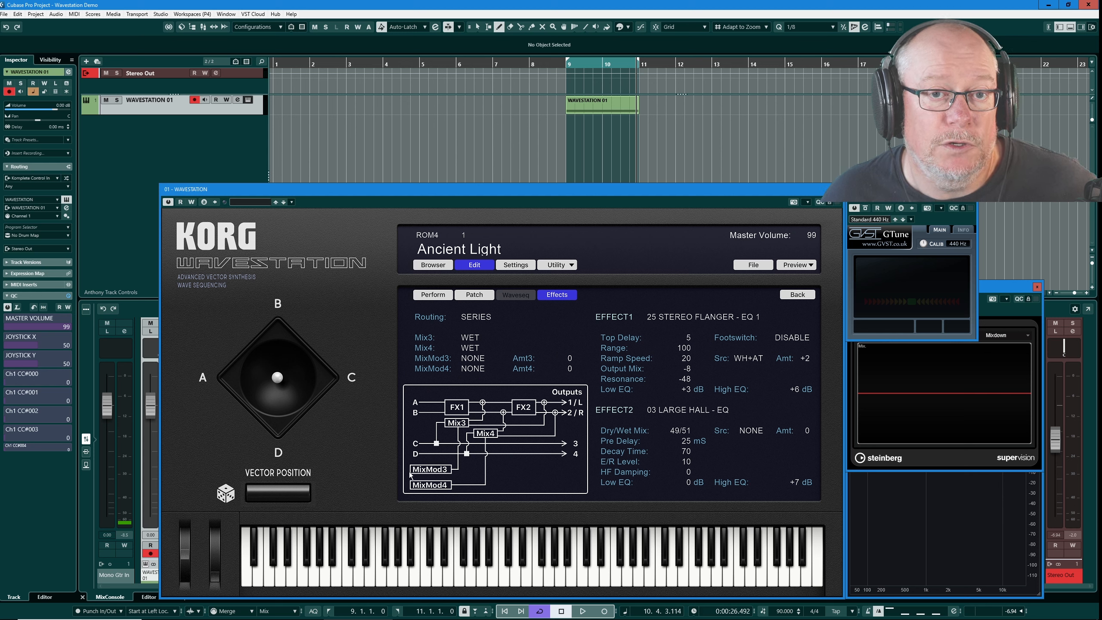
{"action": "mouse_move", "coordinate": [422, 457]}
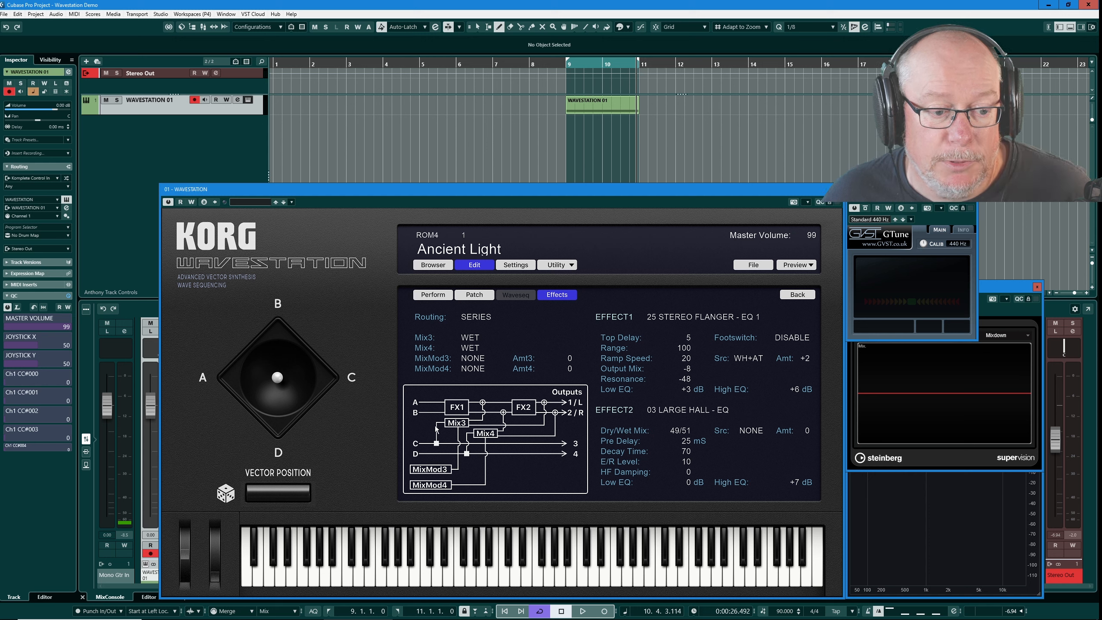
{"action": "mouse_move", "coordinate": [483, 346]}
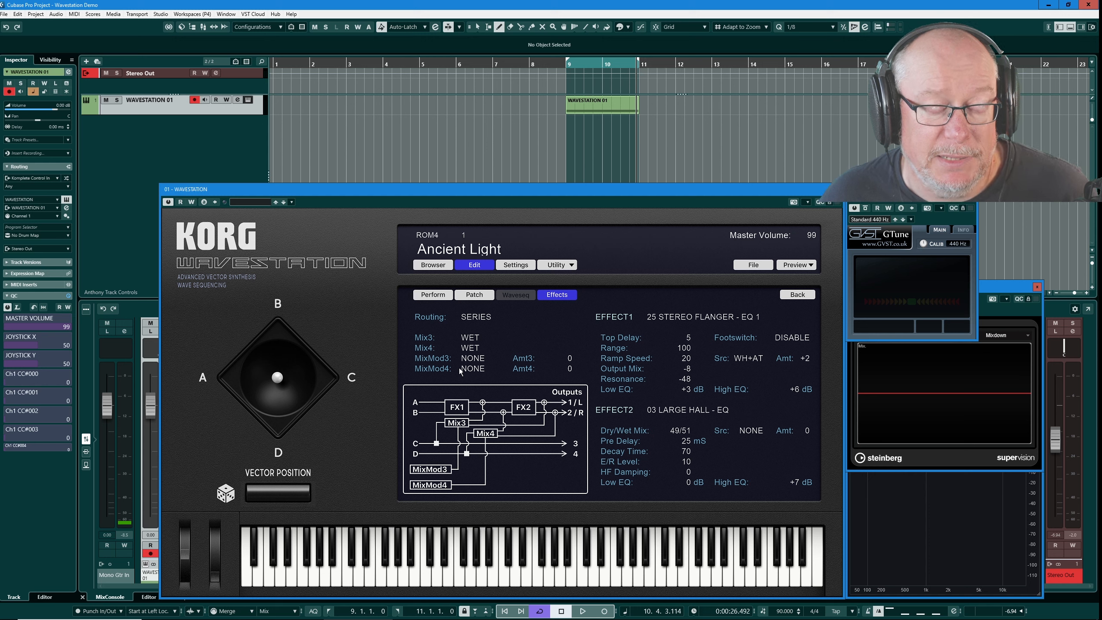
{"action": "mouse_move", "coordinate": [441, 427]}
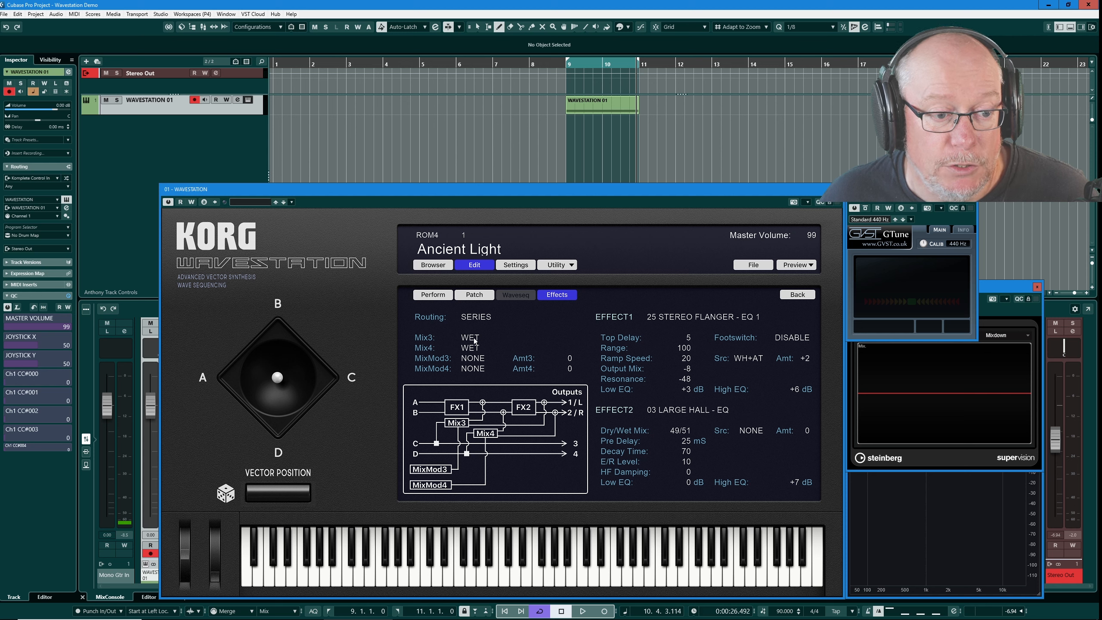
{"action": "left_click", "coordinate": [468, 337]}
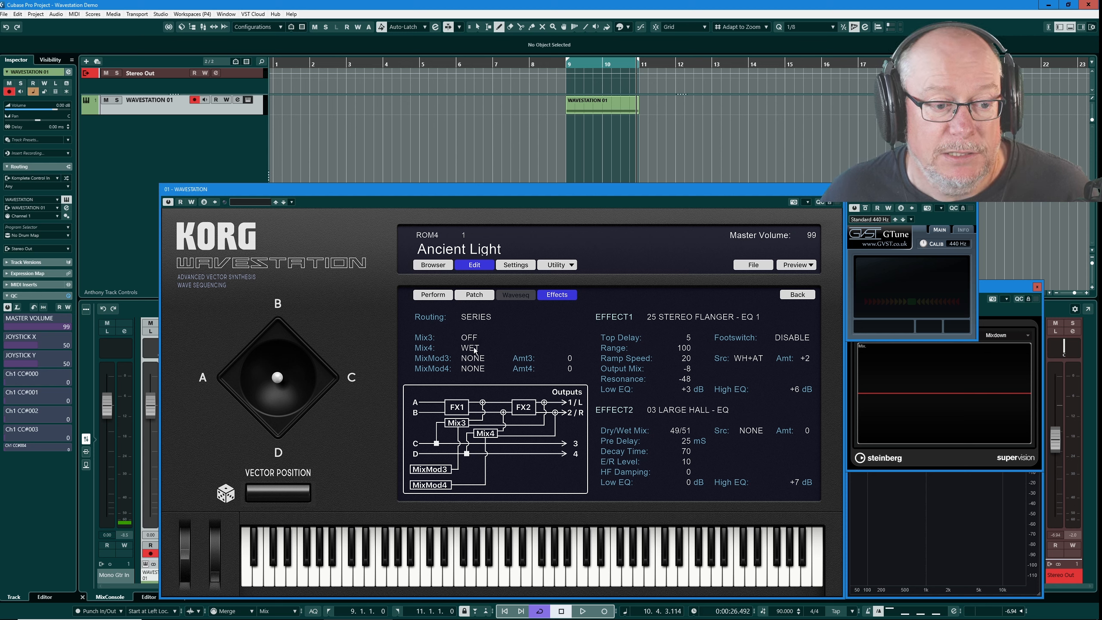
{"action": "left_click", "coordinate": [468, 347]}
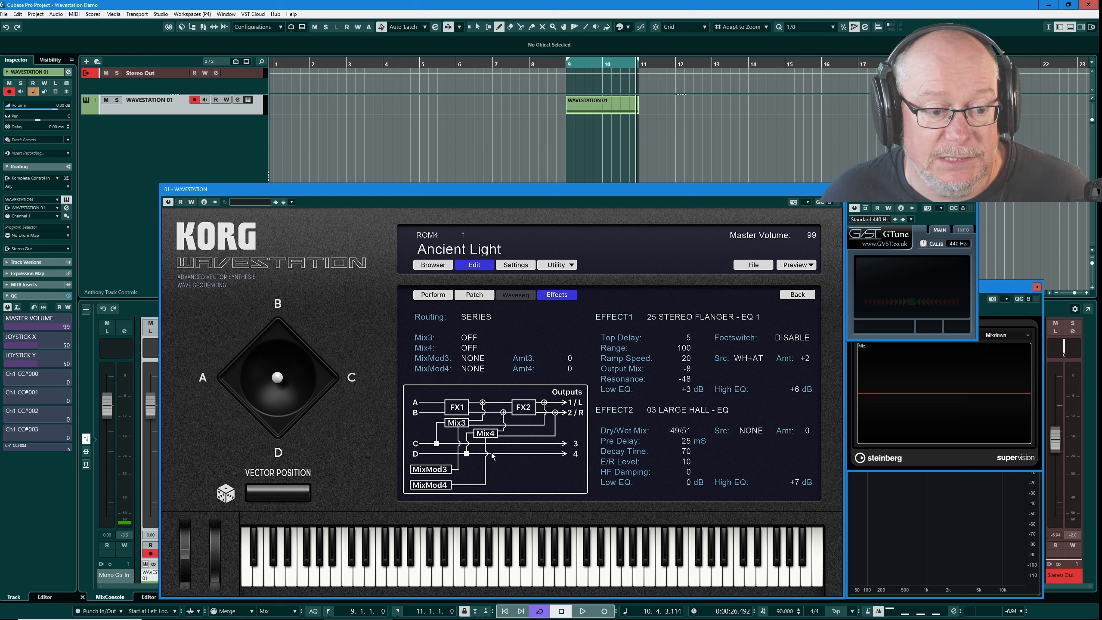
{"action": "mouse_move", "coordinate": [575, 455]}
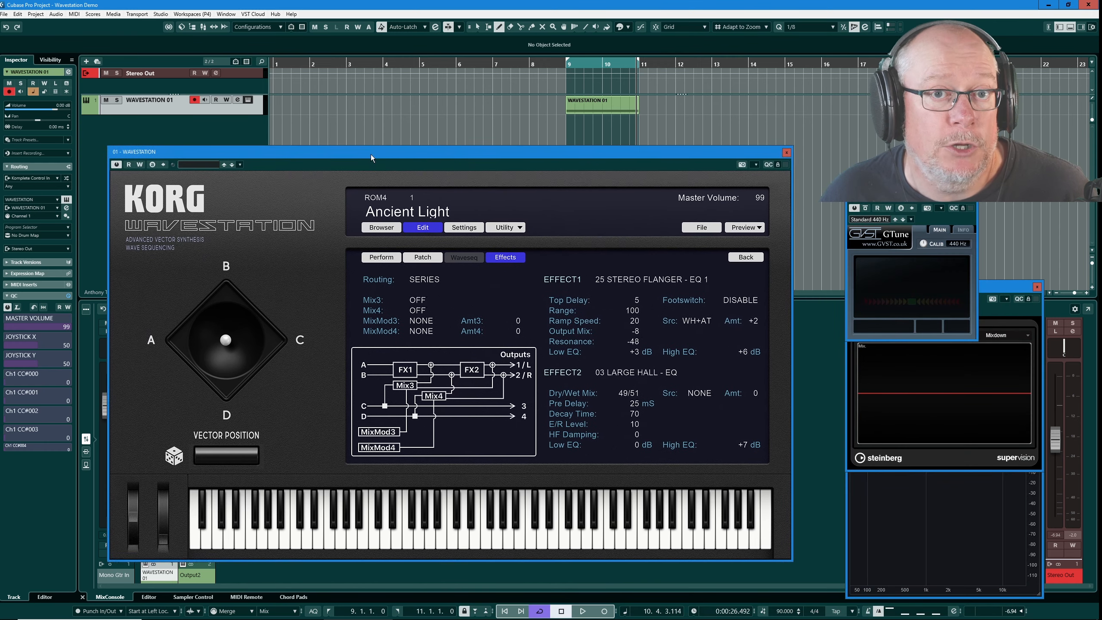
{"action": "left_click", "coordinate": [516, 265]}
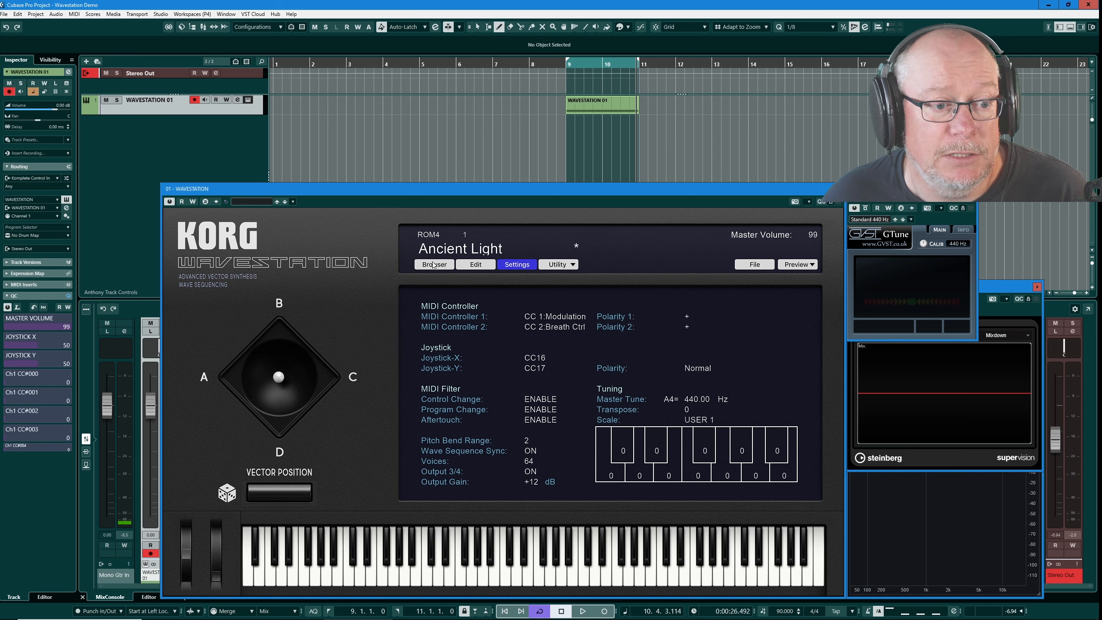
Return to Ancient Light's effects page, where Mix3 reads WET and Mix4 OFF.
{"action": "left_click", "coordinate": [475, 264]}
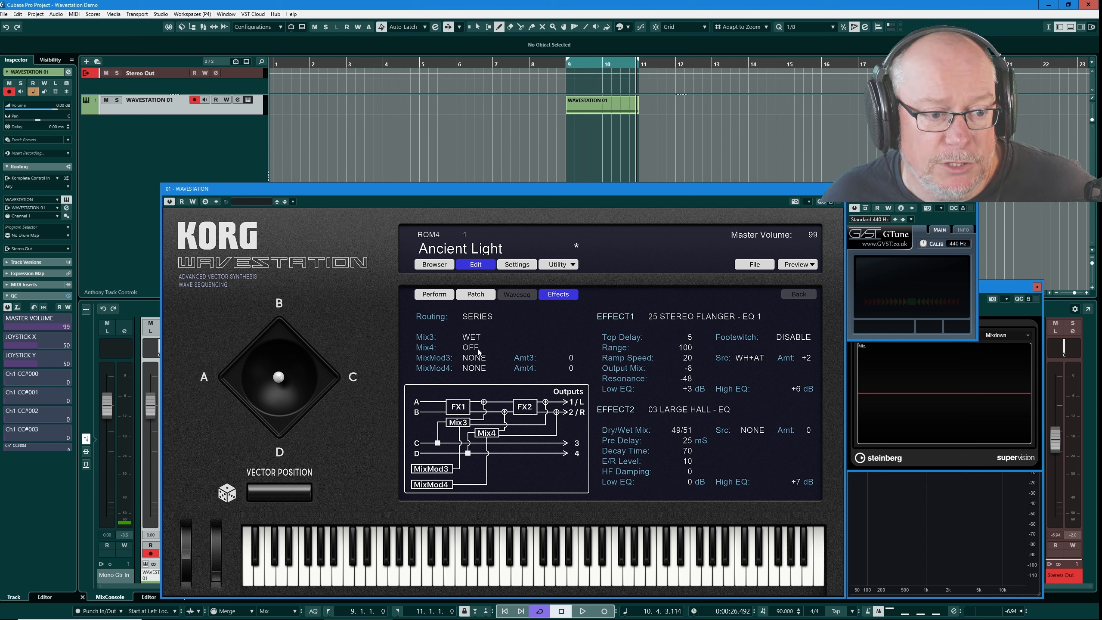
Change the effects routing from SERIES to PARALLEL, giving Mix3 LEFT and Mix4 RIGHT.
{"action": "left_click", "coordinate": [471, 347]}
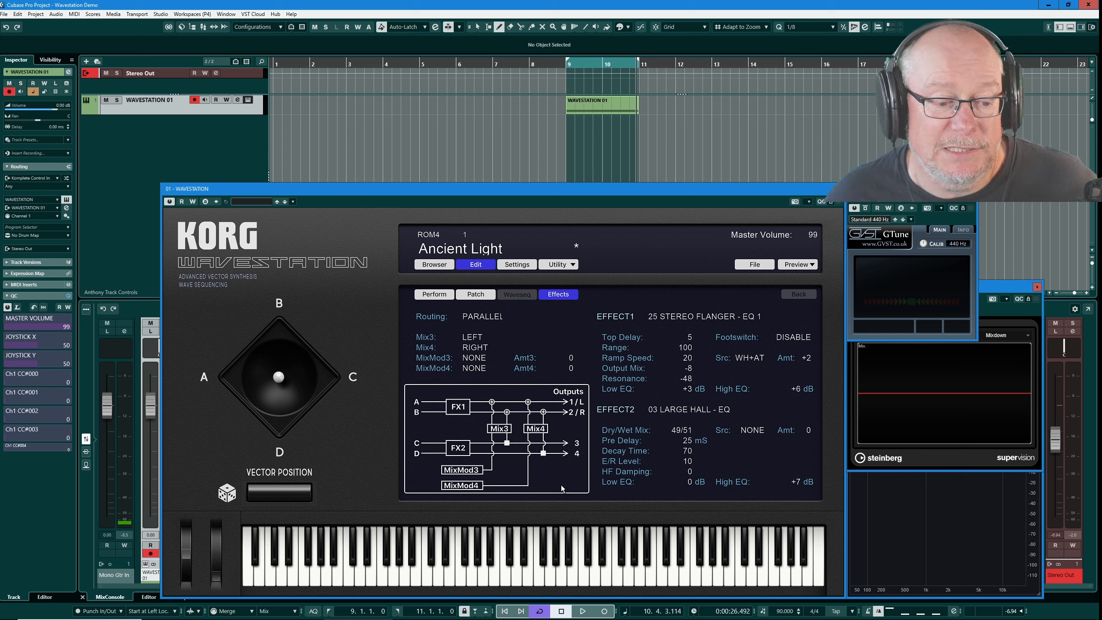
{"action": "mouse_move", "coordinate": [419, 443]}
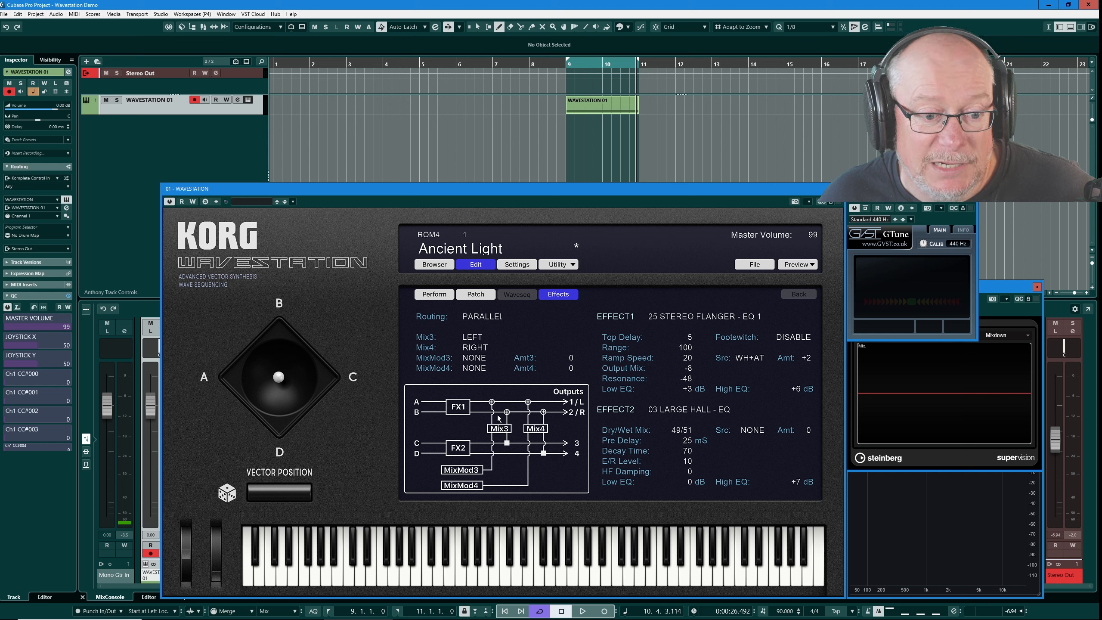
{"action": "mouse_move", "coordinate": [431, 460]}
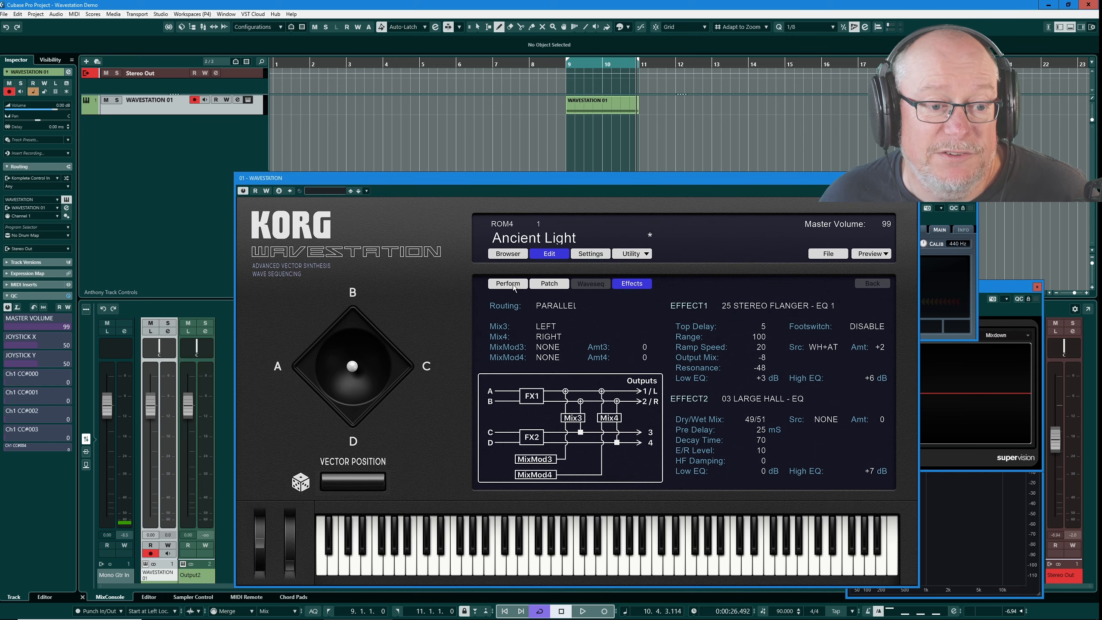
Show the patch page again with the SynthPad oscillator's pan and FX-bus assignments.
{"action": "left_click", "coordinate": [549, 283]}
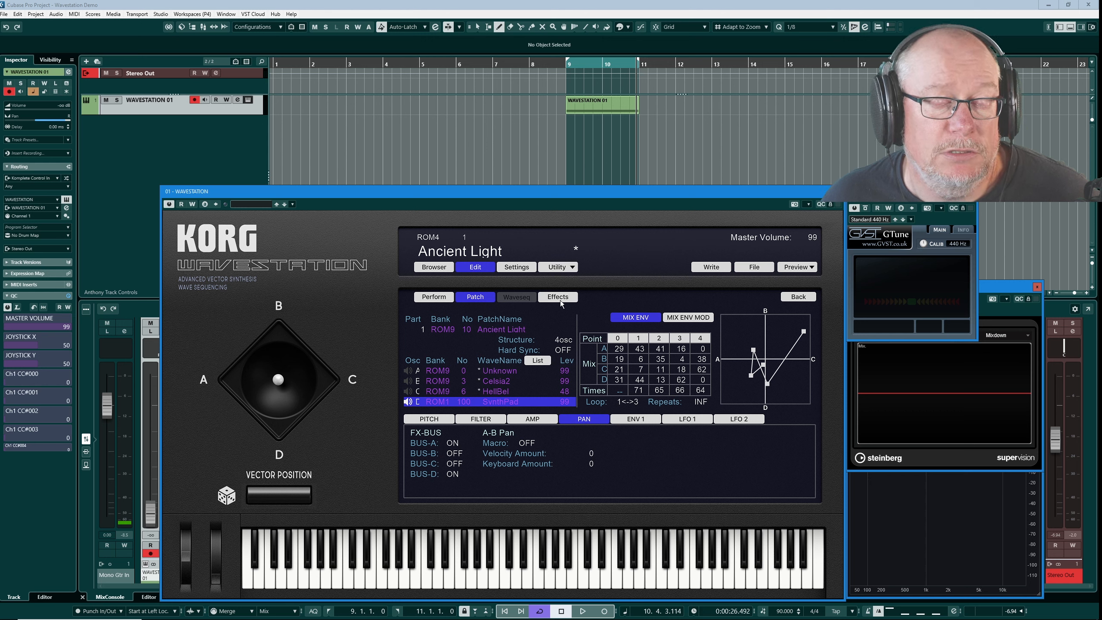
{"action": "mouse_move", "coordinate": [421, 311]}
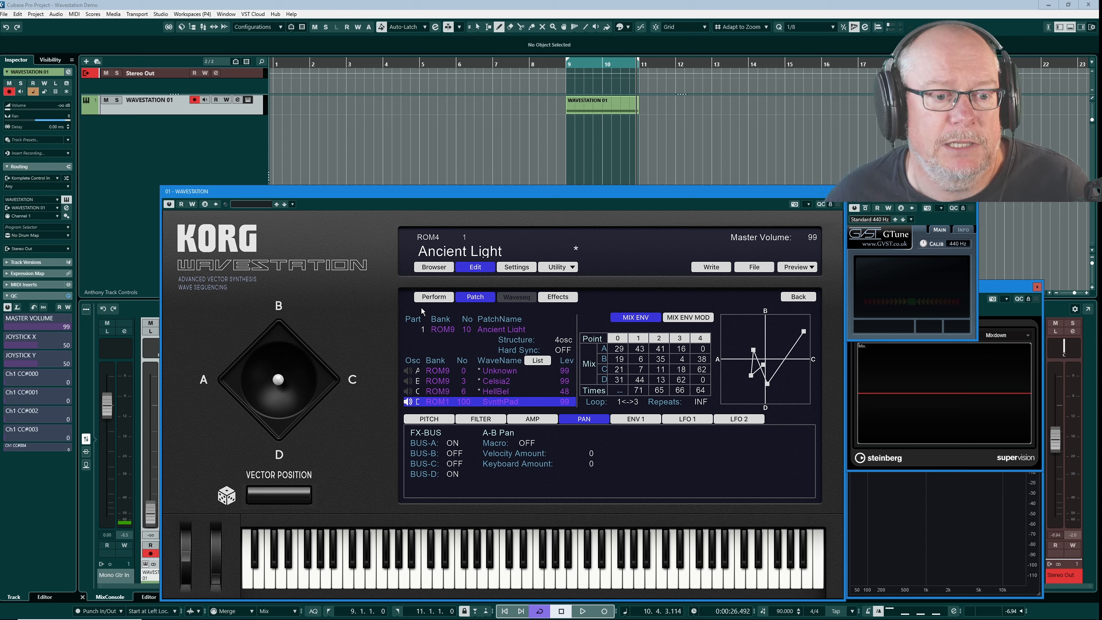
{"action": "mouse_move", "coordinate": [427, 205]}
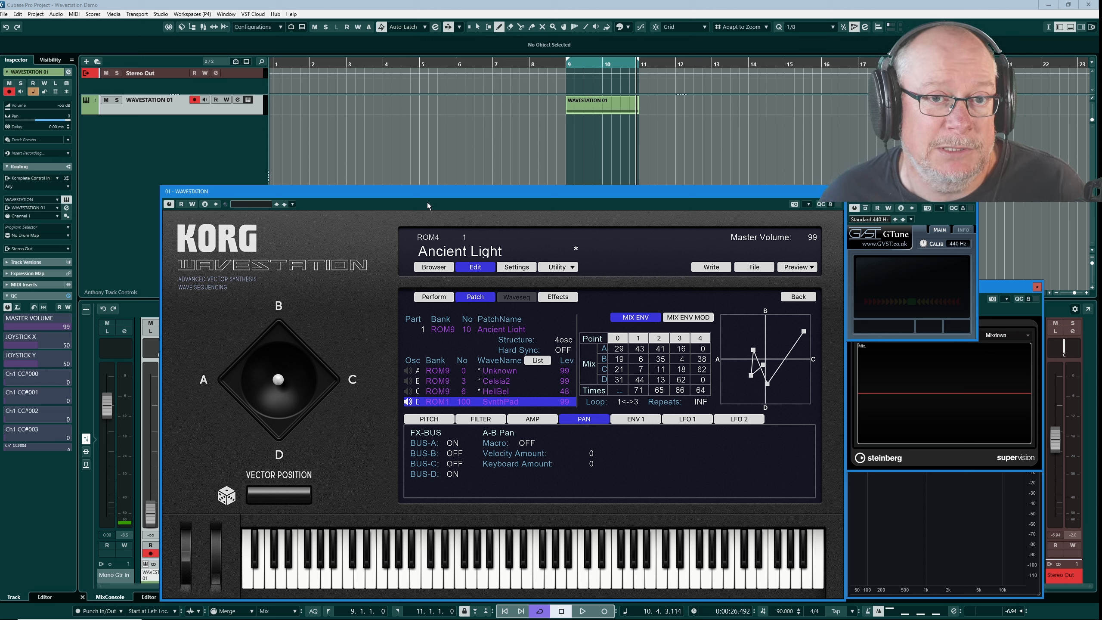
Bring up Ancient Light's parallel effects page to replace the first effect's type.
{"action": "left_click", "coordinate": [557, 296]}
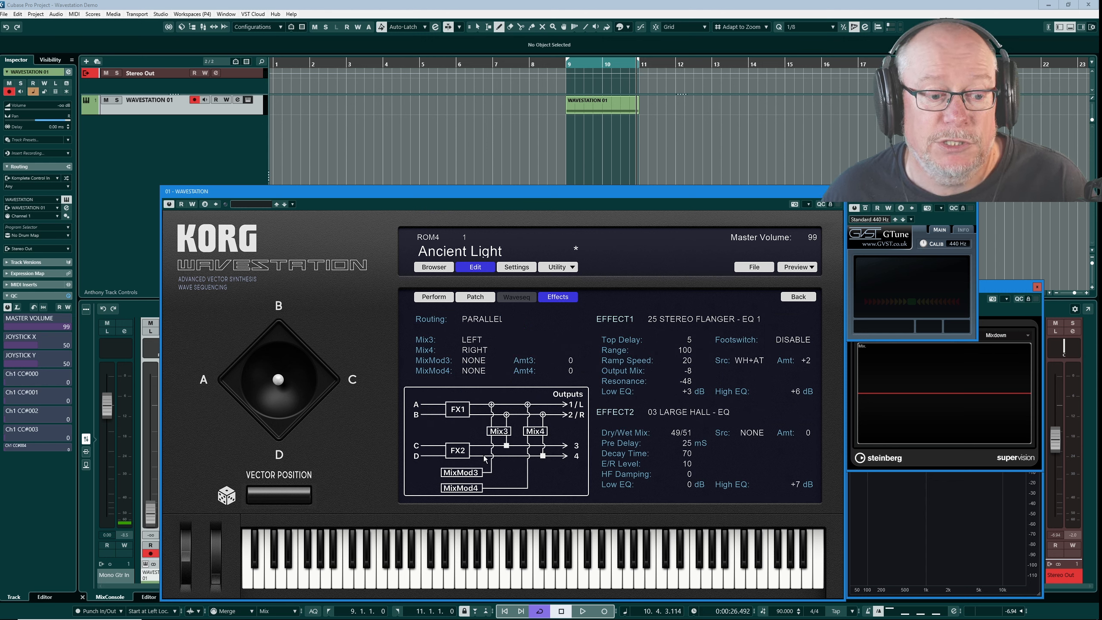
{"action": "mouse_move", "coordinate": [412, 457]}
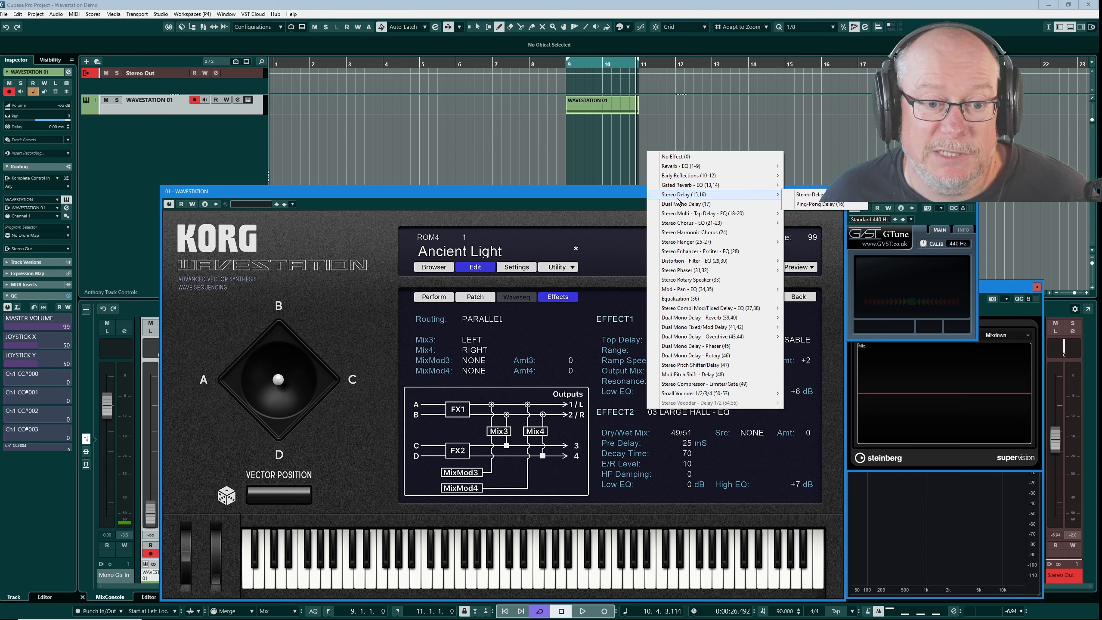
{"action": "mouse_move", "coordinate": [695, 317]}
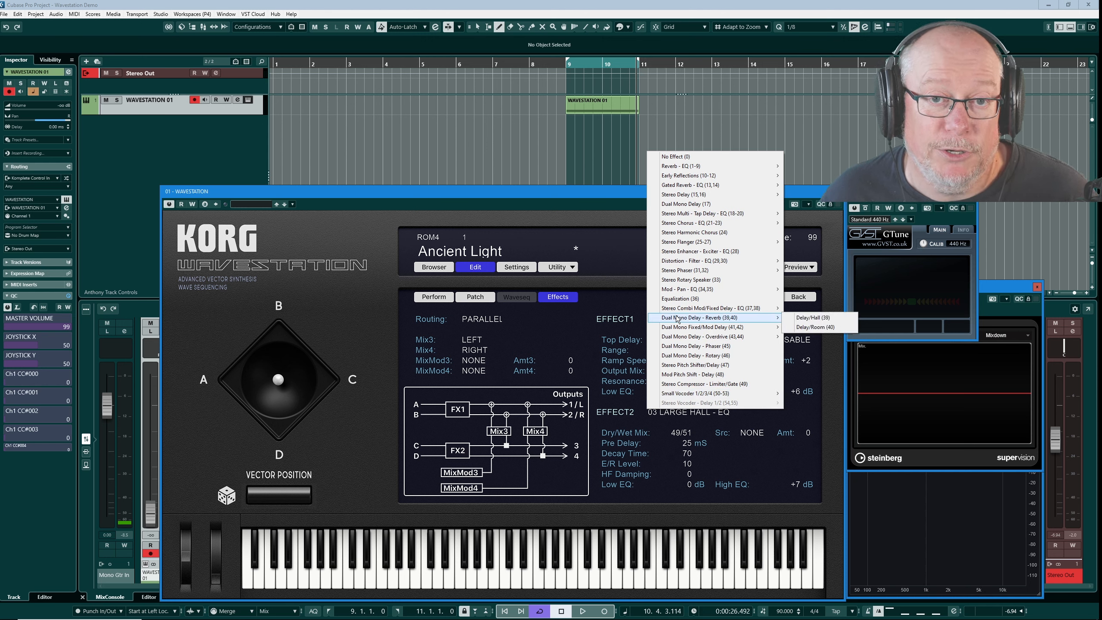